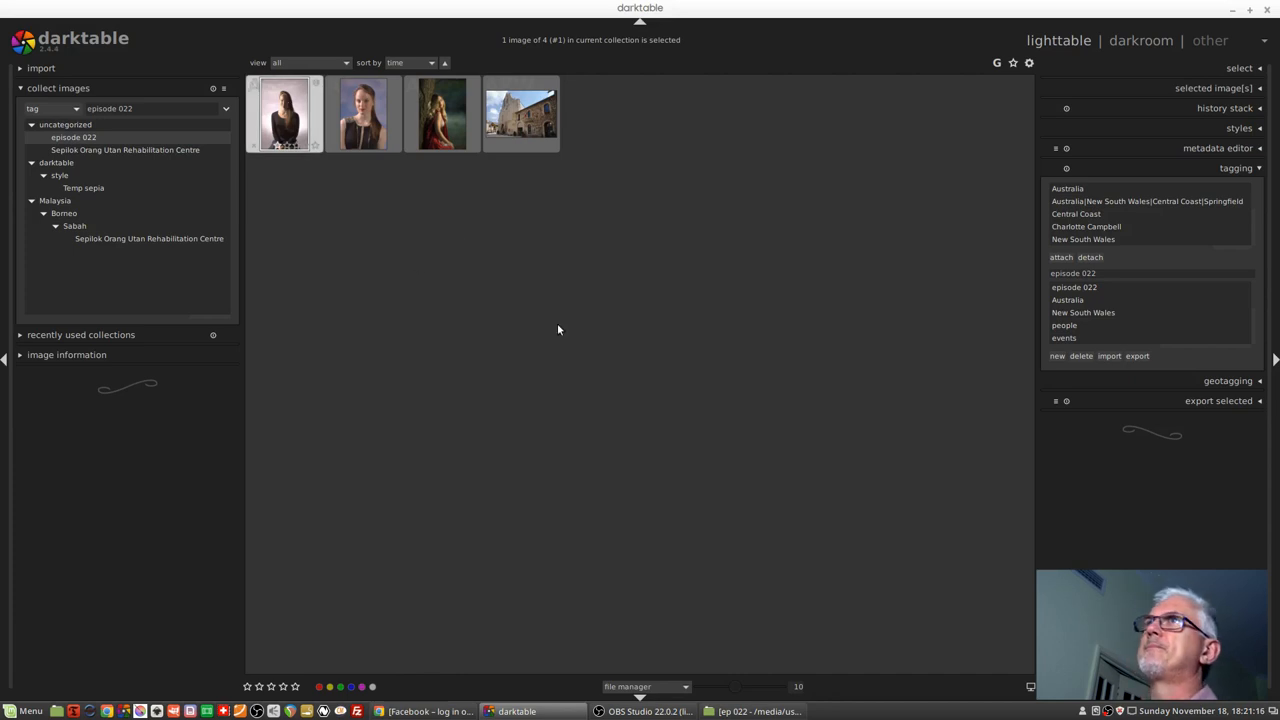
Enter the darkroom on the first portrait of the seated woman.
left_click(1128, 40)
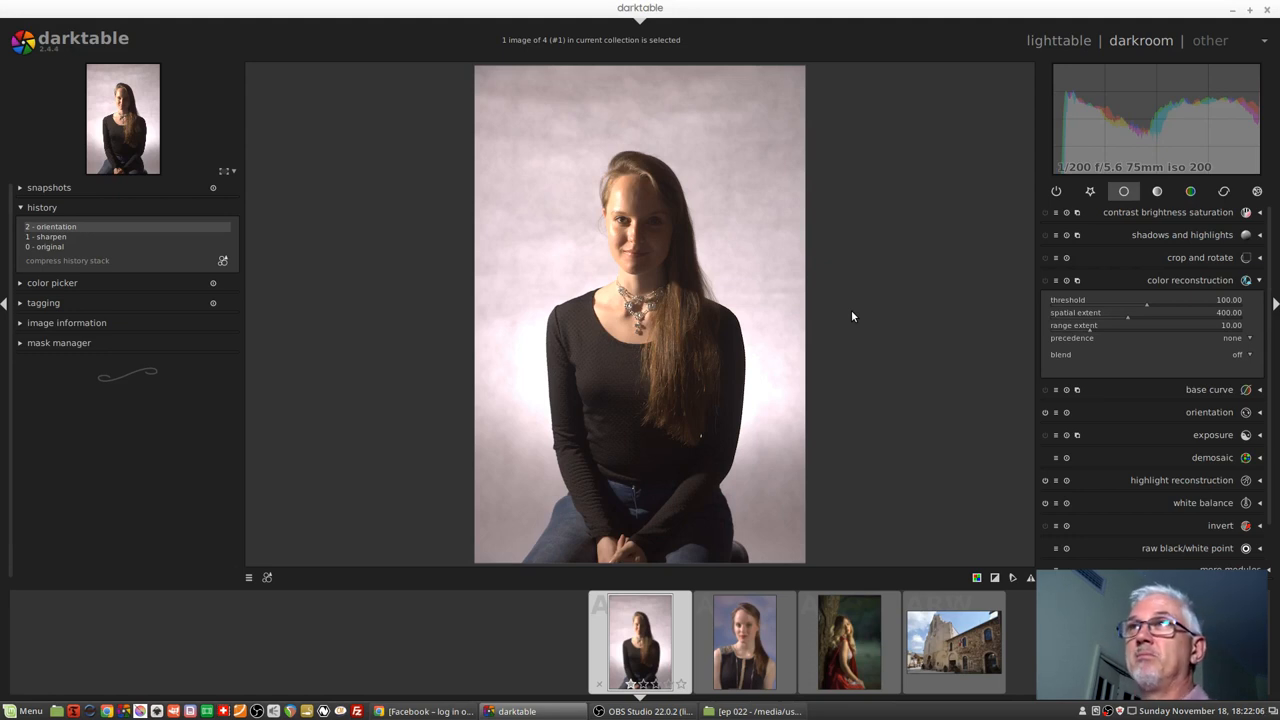
mouse_move(872, 252)
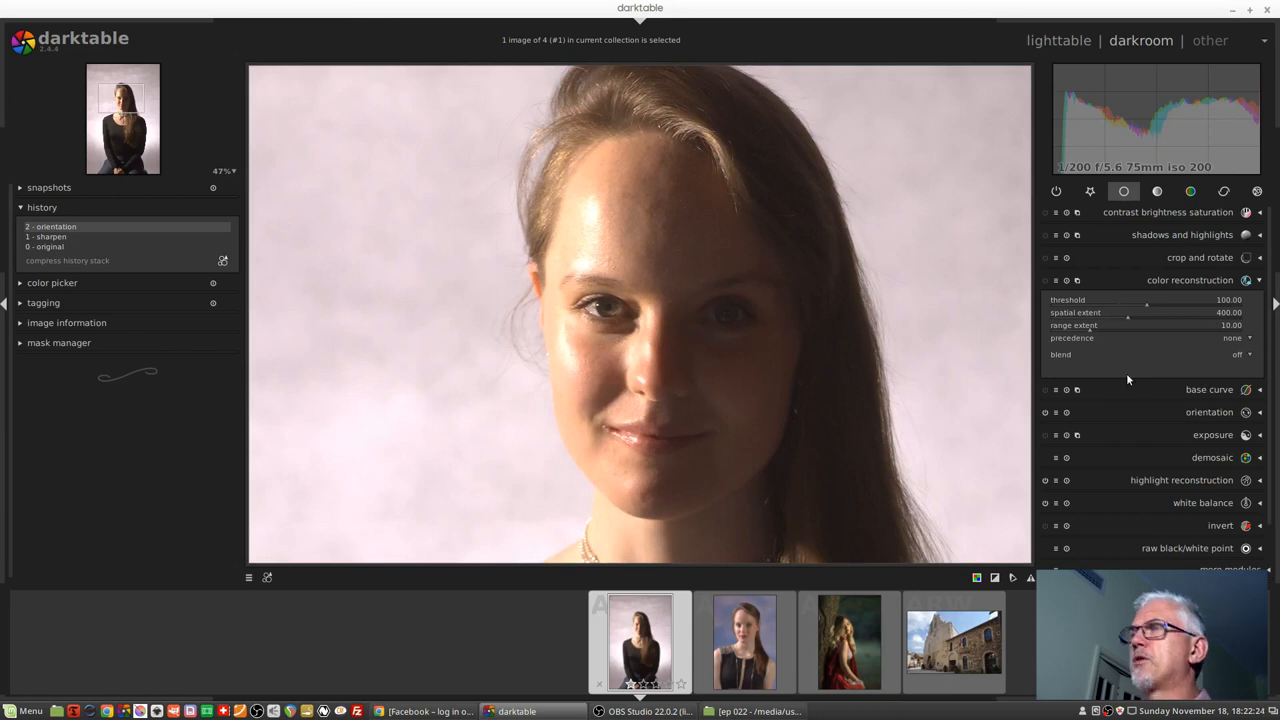
mouse_move(1136, 480)
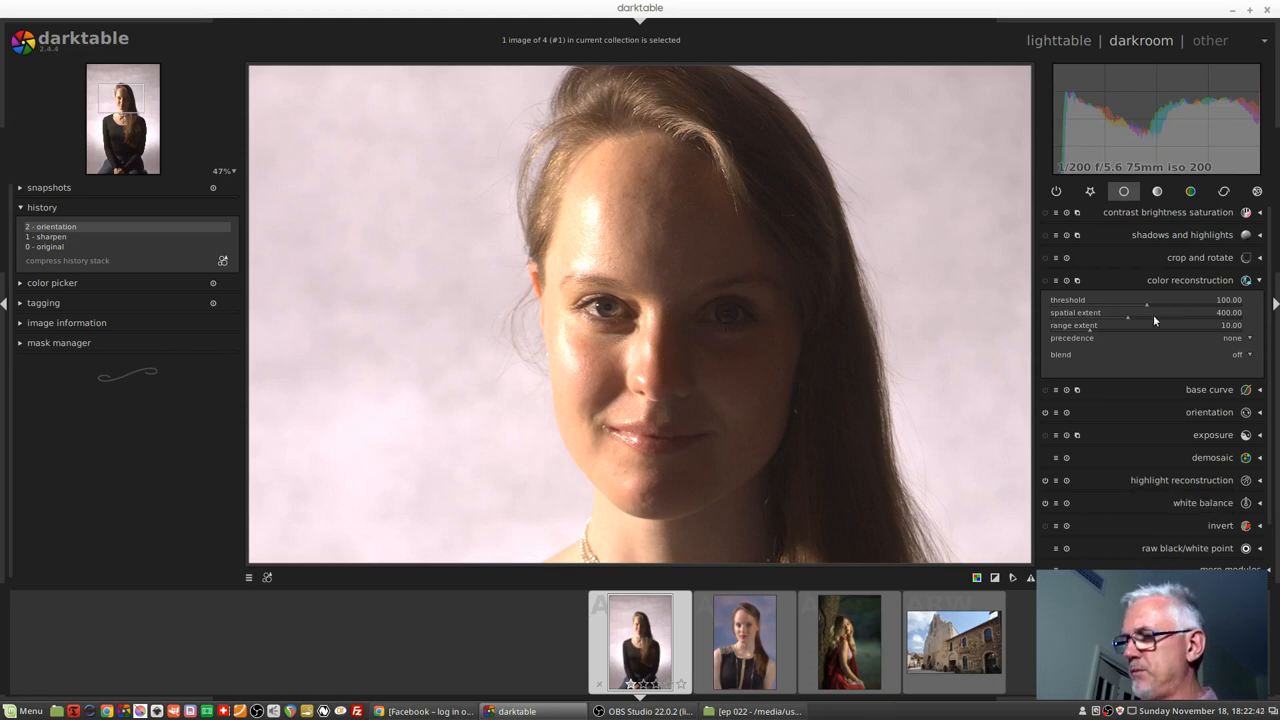
left_click_drag(1148, 300, 1136, 300)
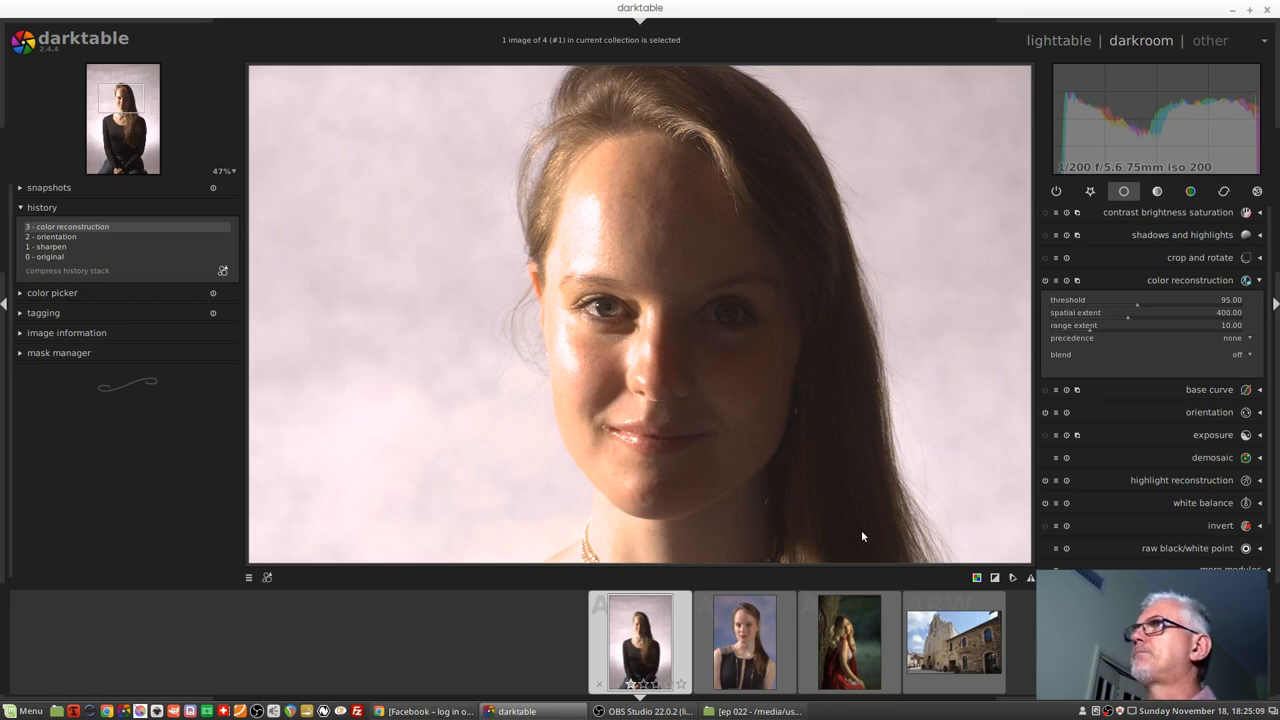
mouse_move(868, 260)
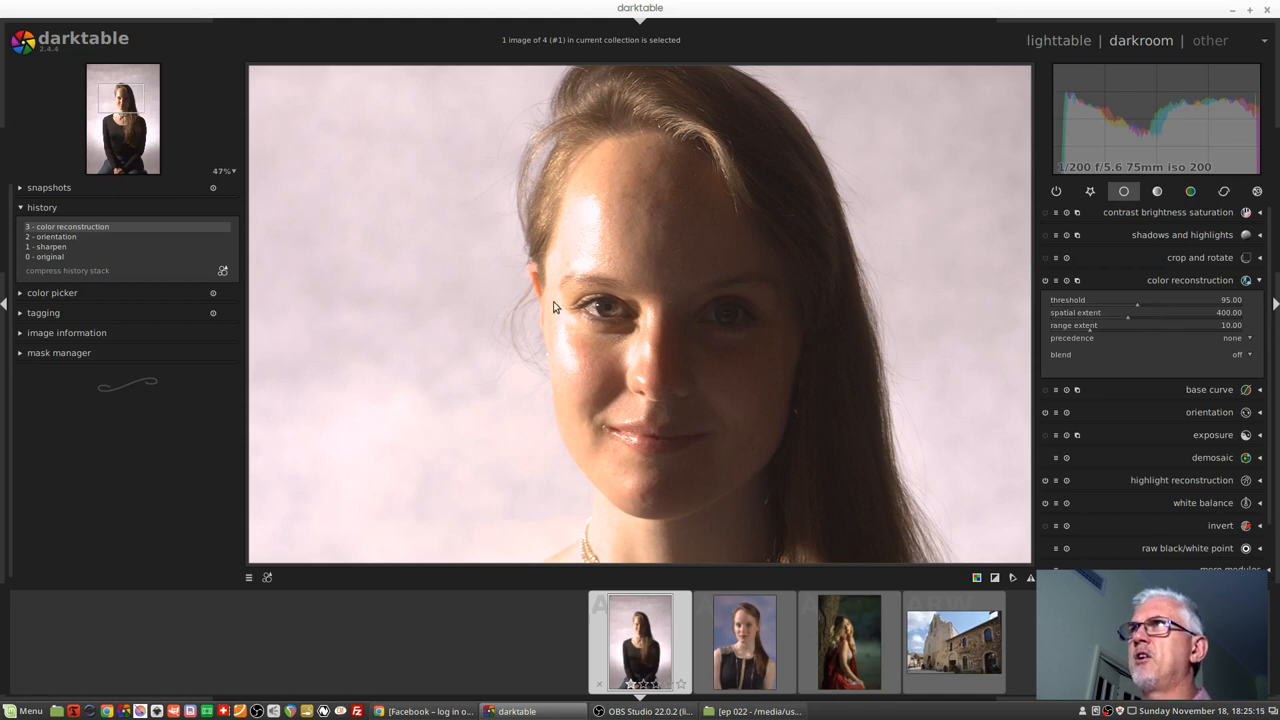
mouse_move(572, 218)
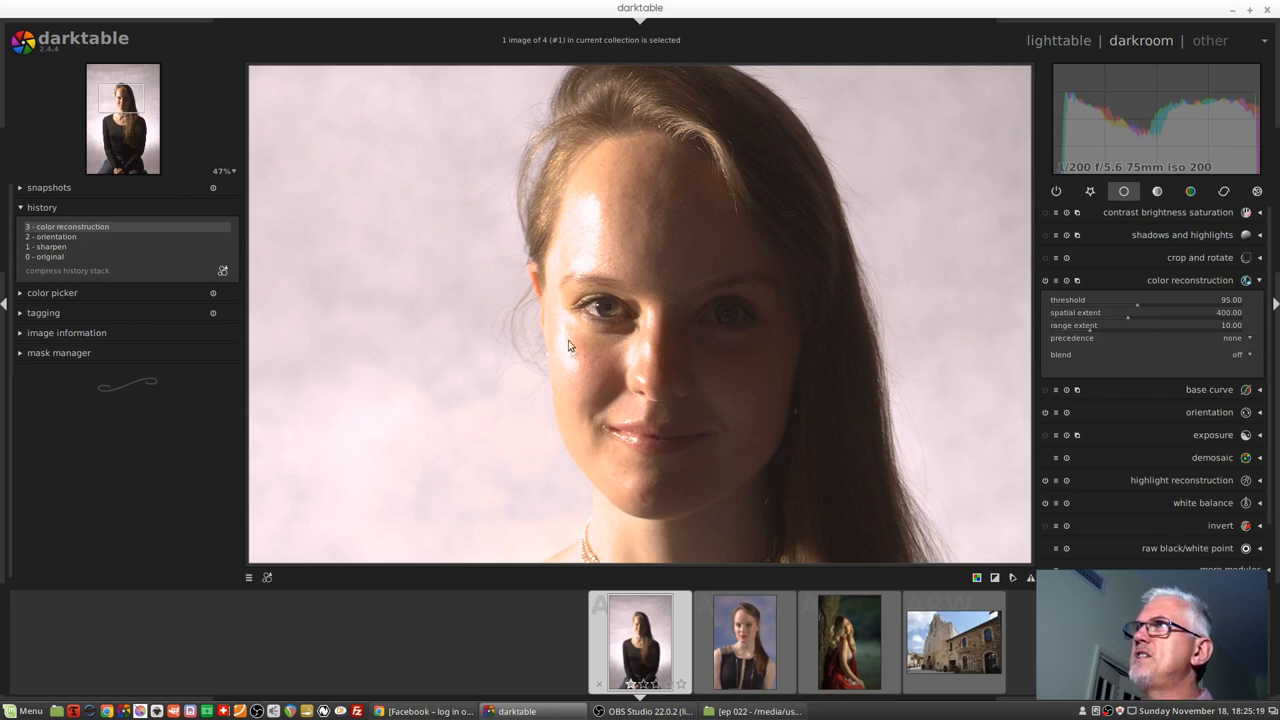
mouse_move(1136, 324)
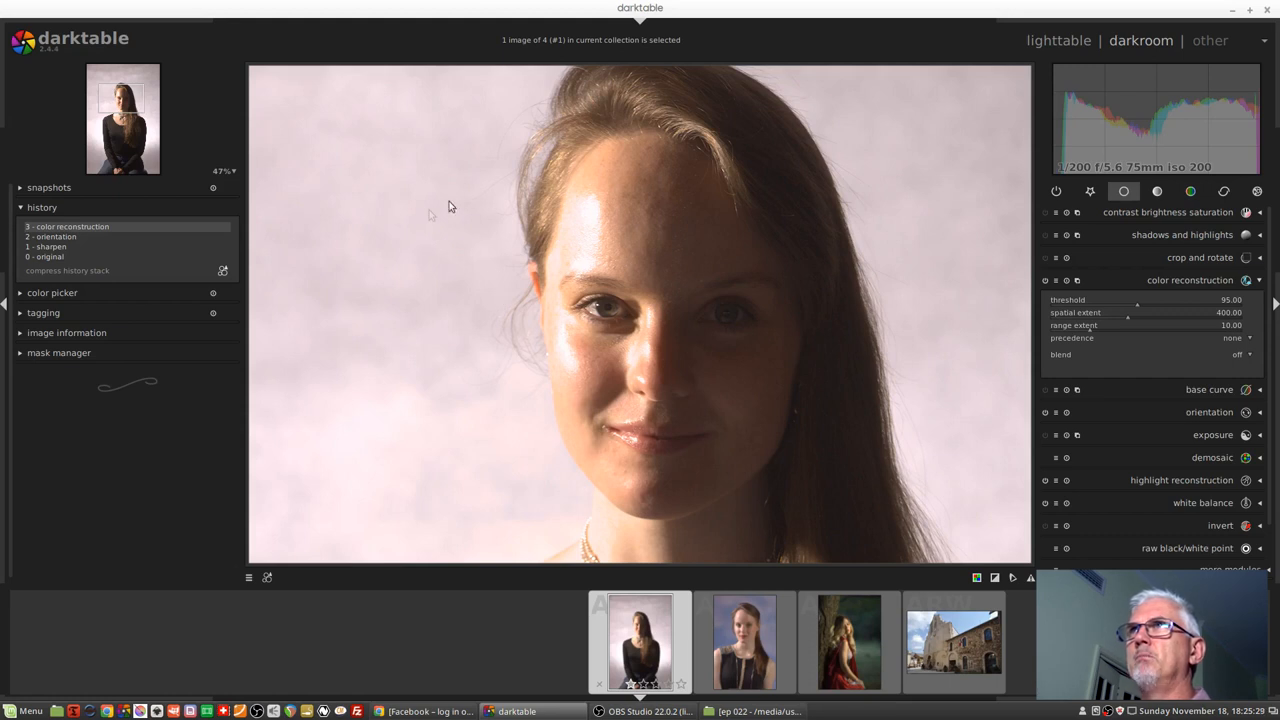
mouse_move(470, 216)
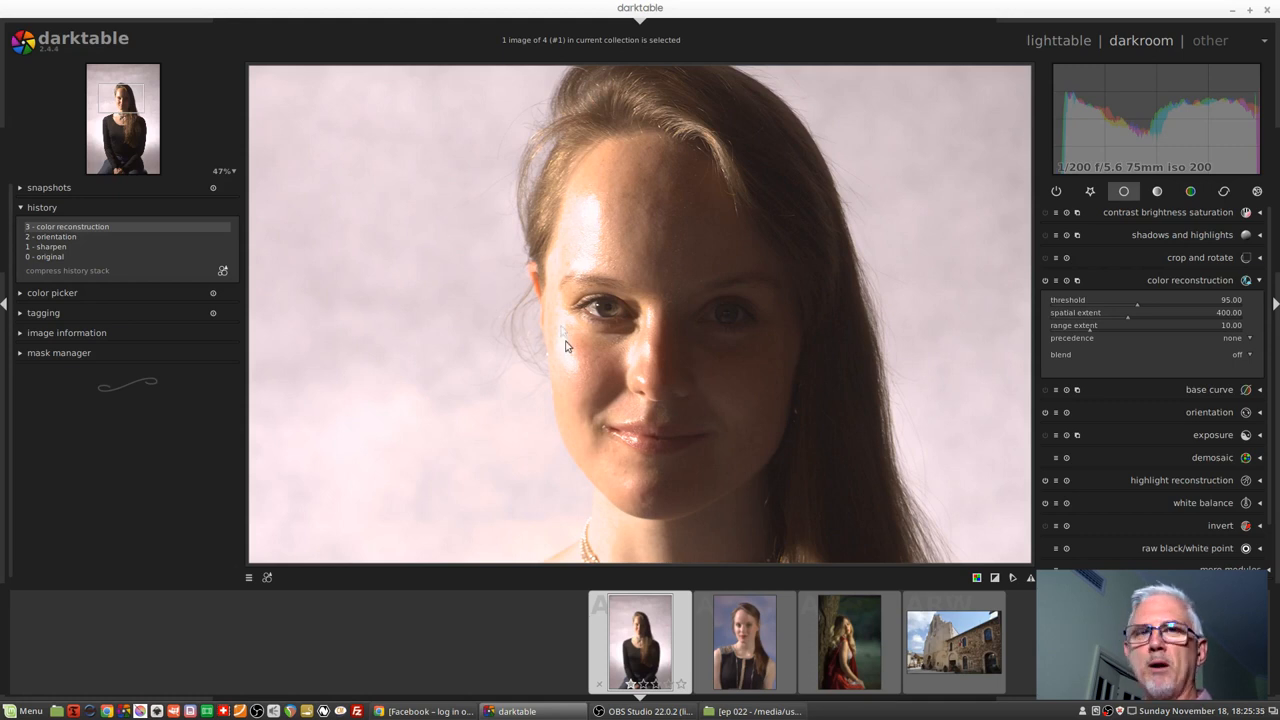
mouse_move(562, 376)
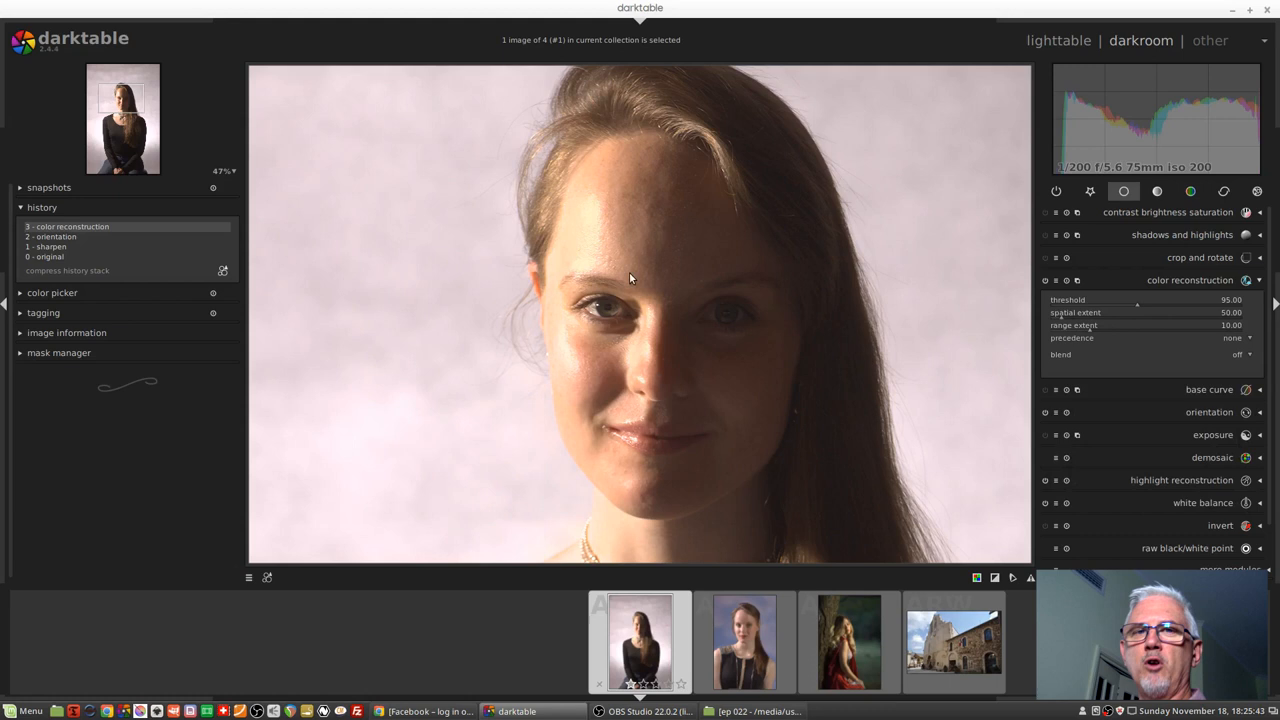
mouse_move(560, 362)
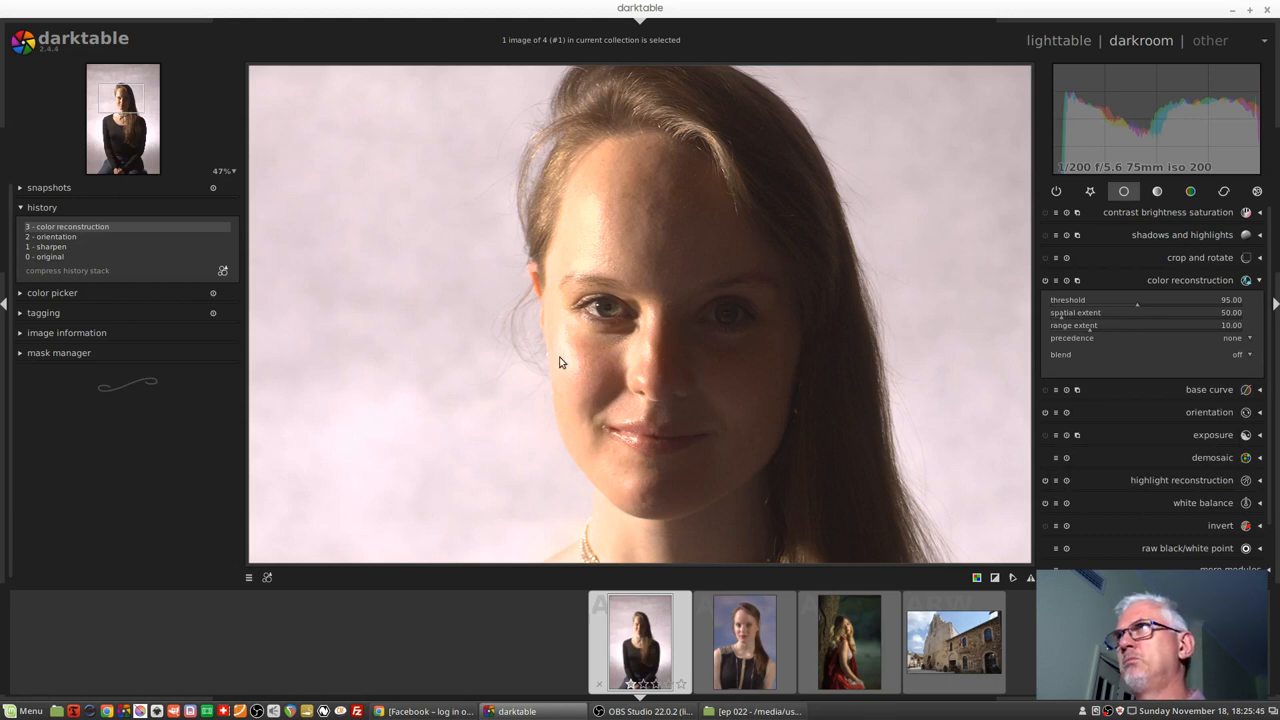
mouse_move(576, 252)
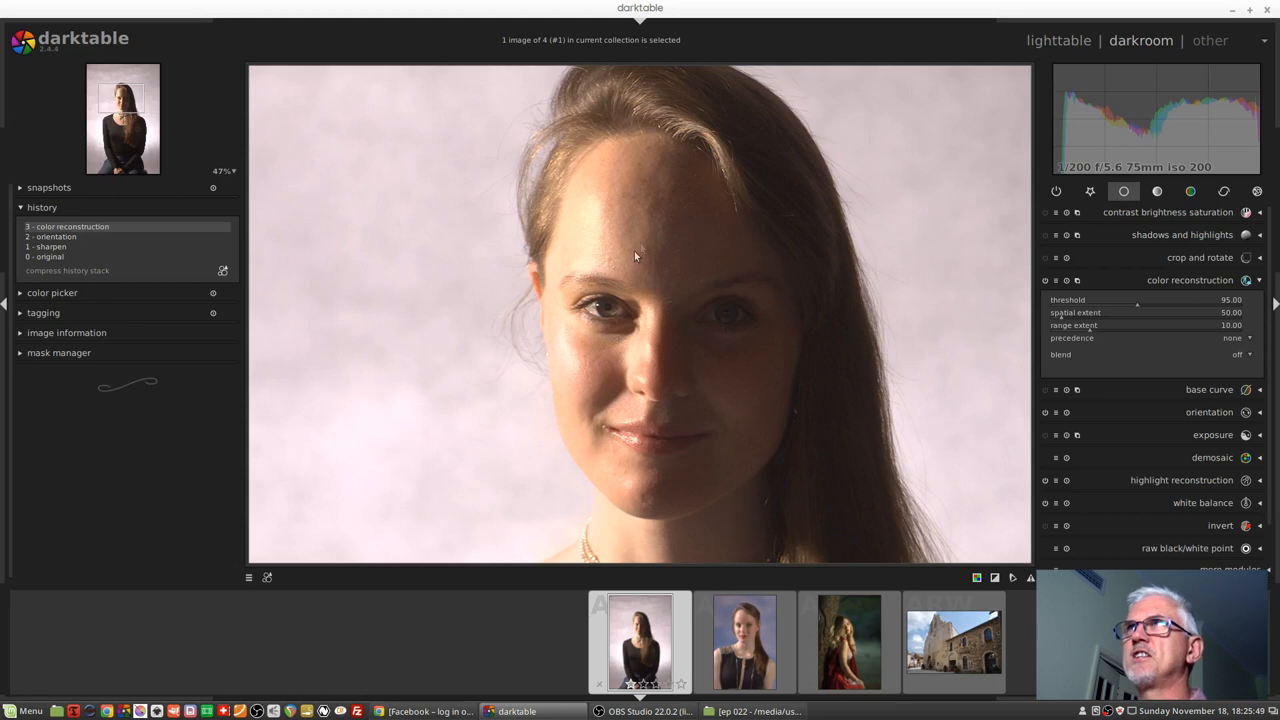
mouse_move(520, 316)
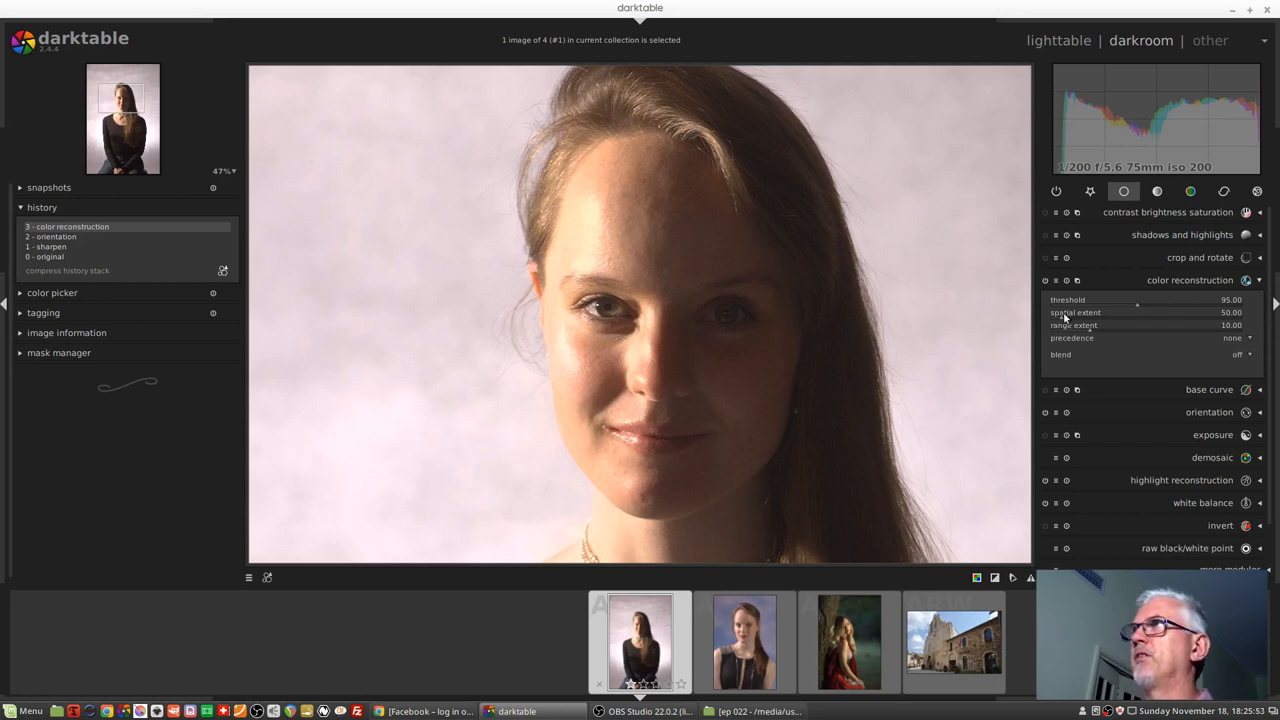
Lower the color reconstruction spatial extent from 400 to about 50.
left_click_drag(1136, 312, 1090, 312)
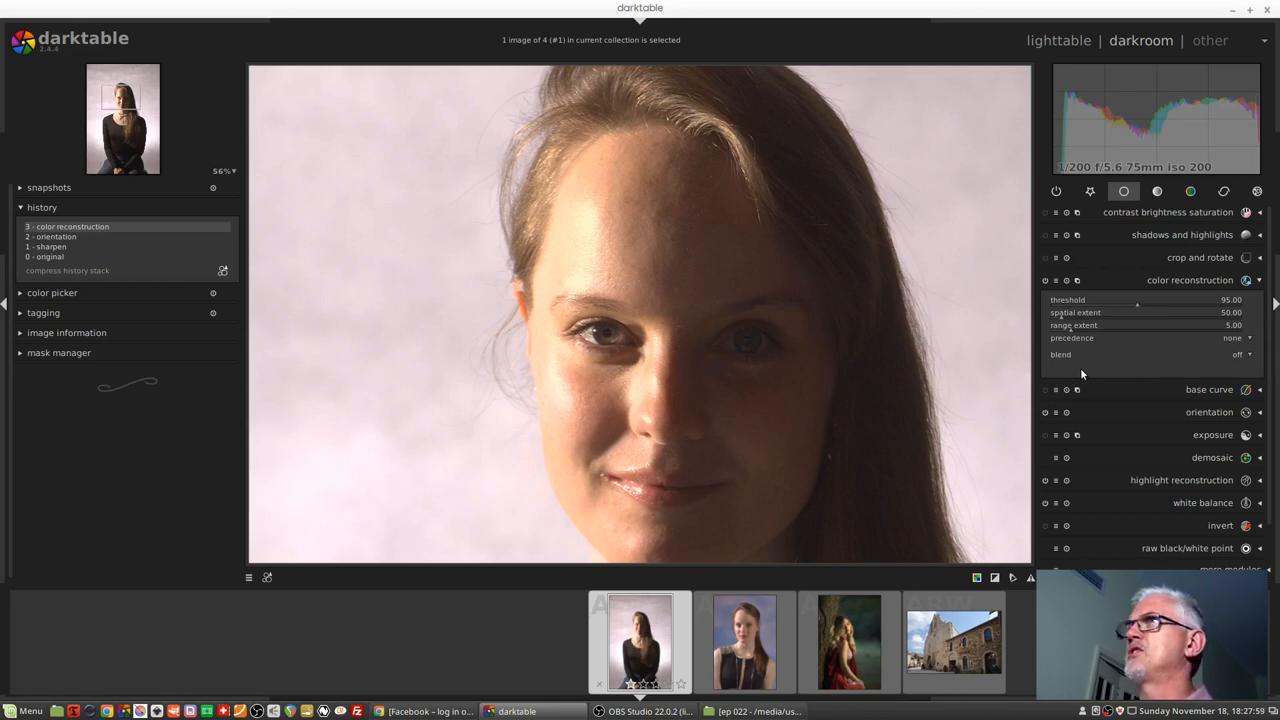
mouse_move(1070, 314)
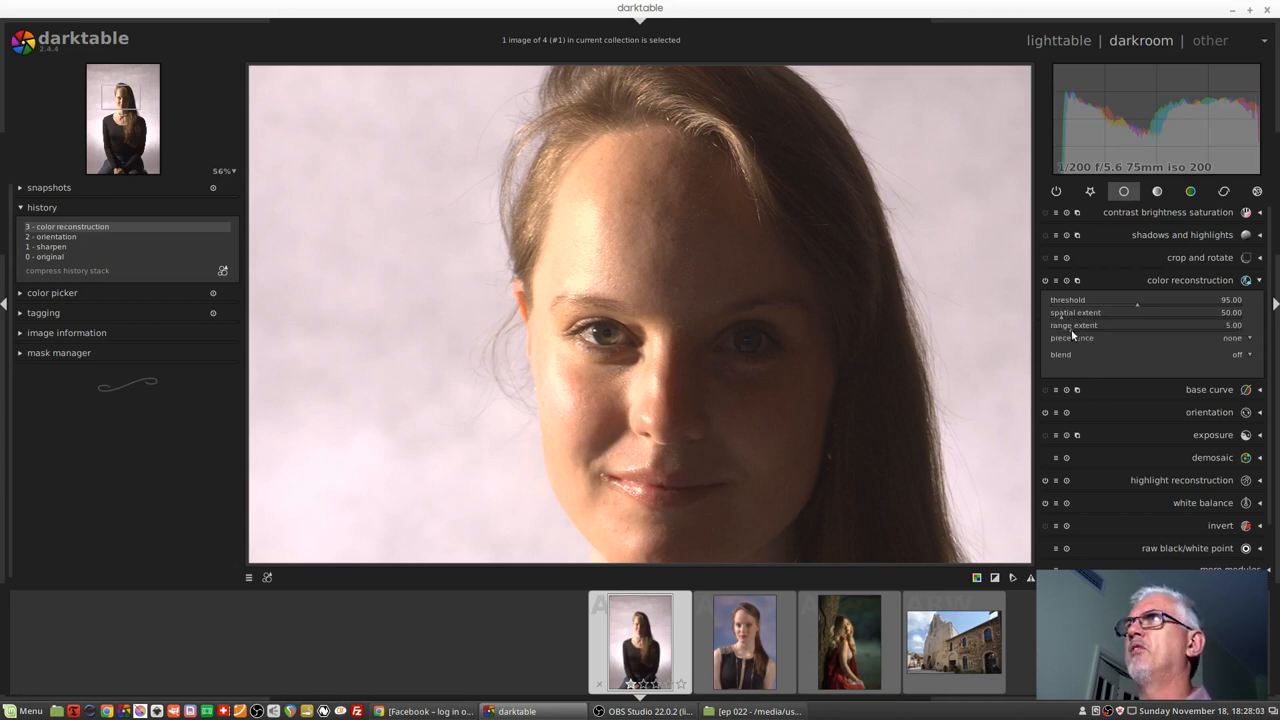
mouse_move(1112, 384)
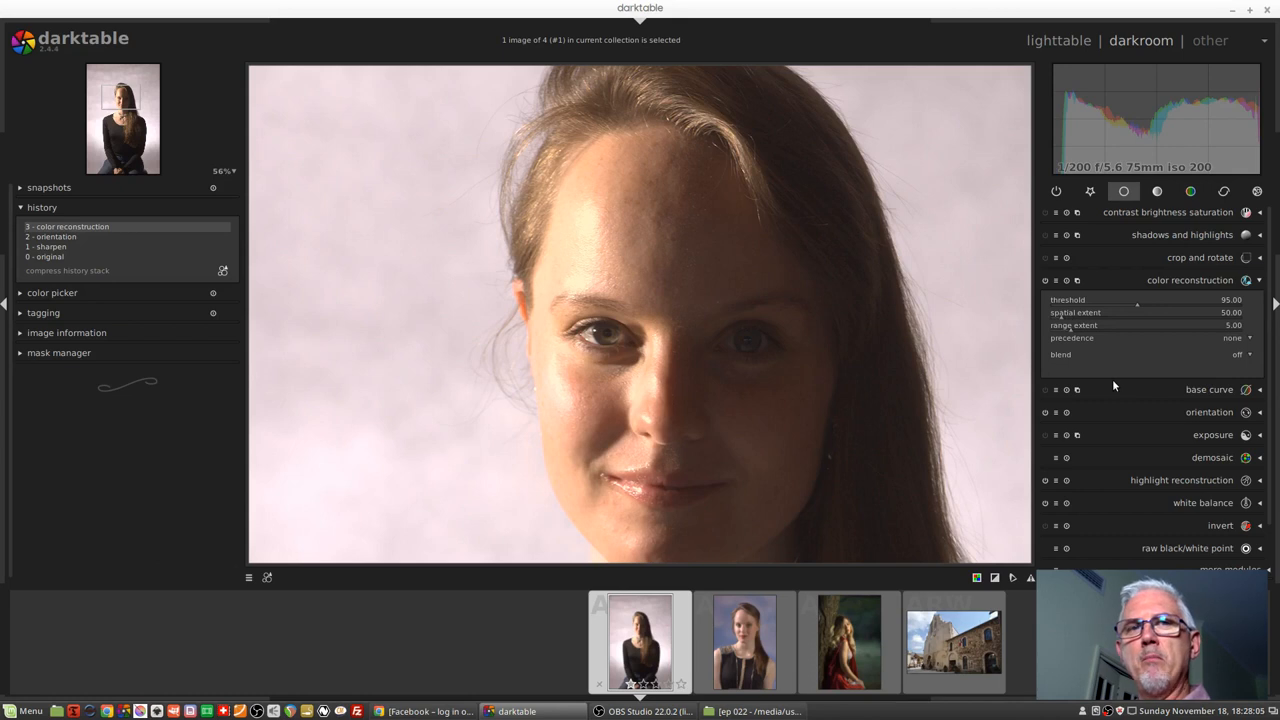
mouse_move(840, 384)
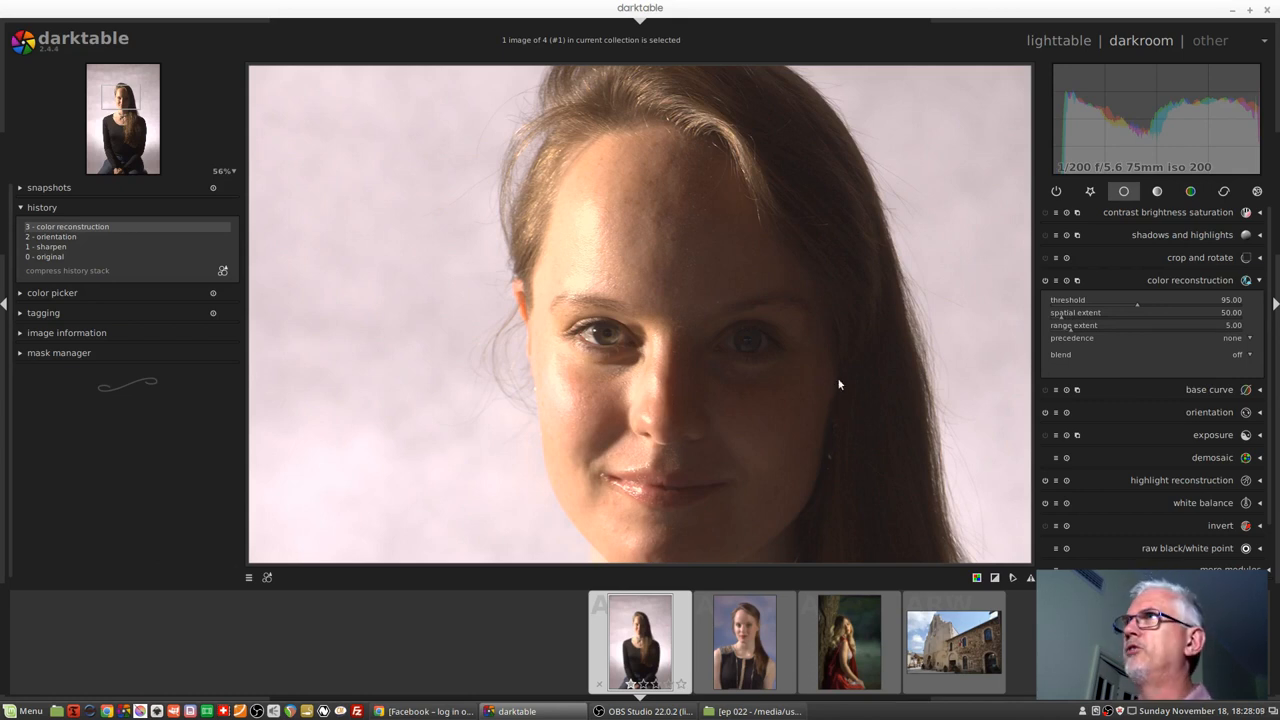
mouse_move(1144, 352)
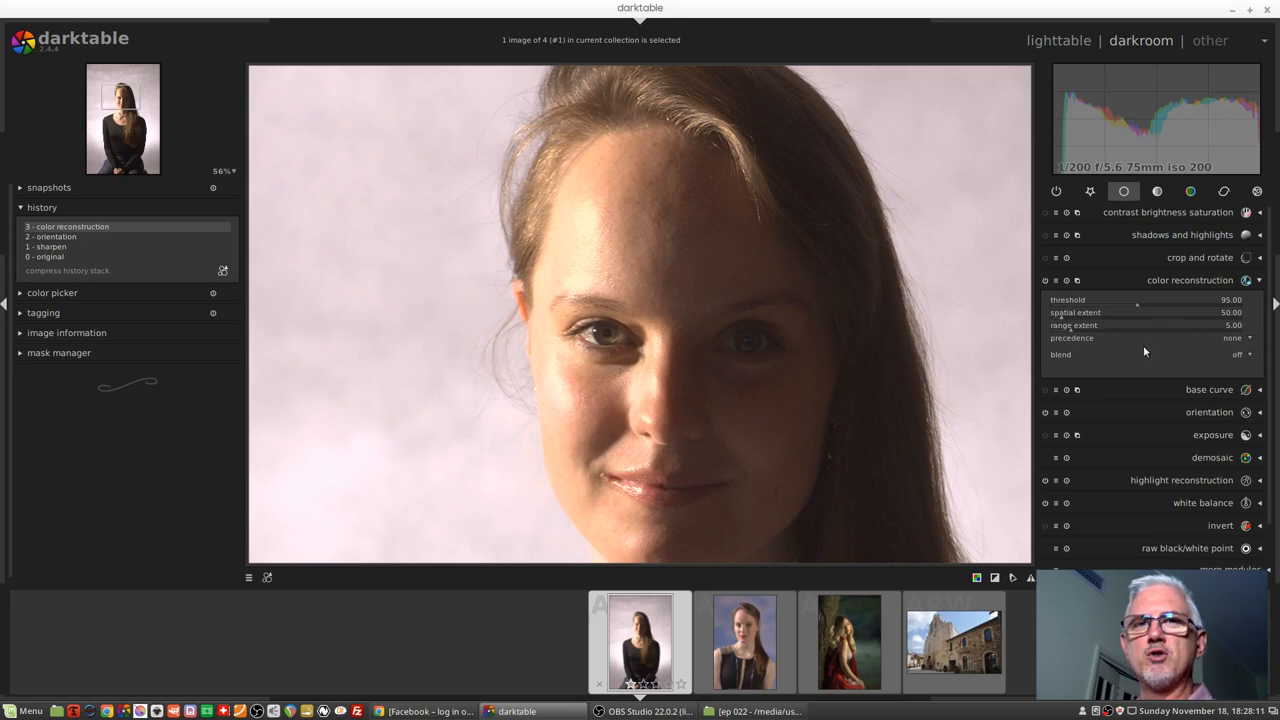
mouse_move(912, 396)
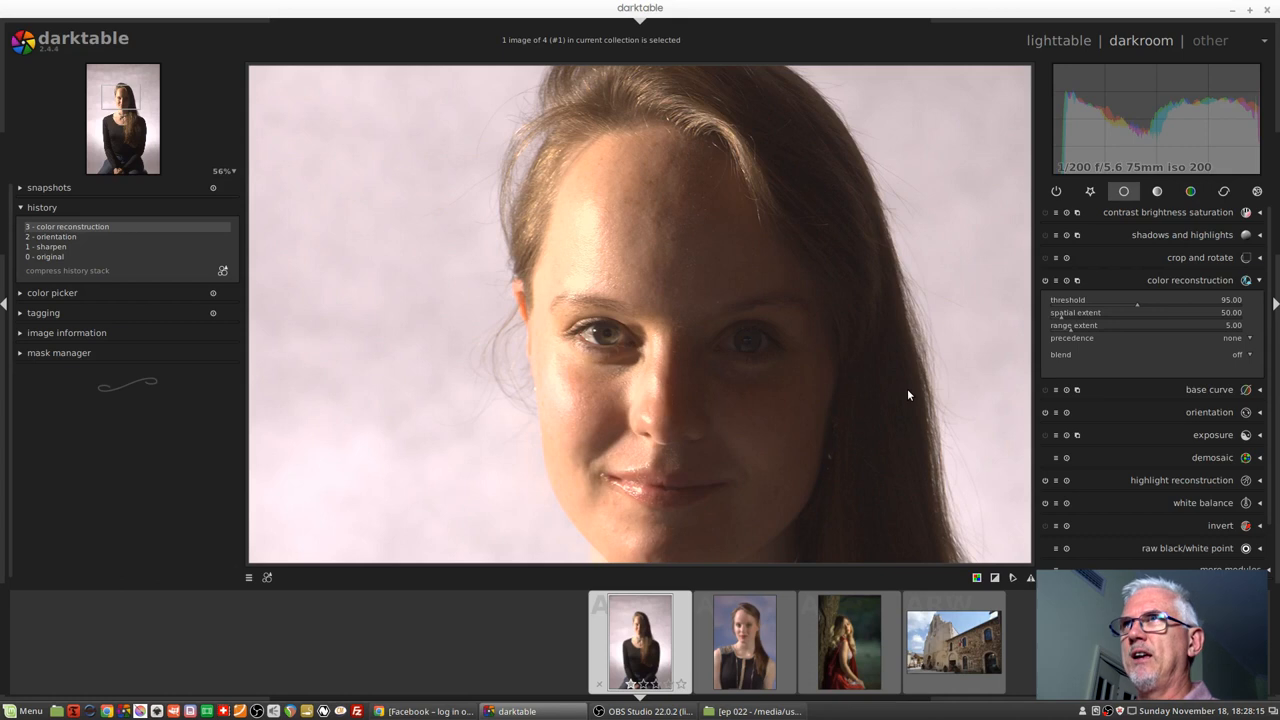
mouse_move(808, 360)
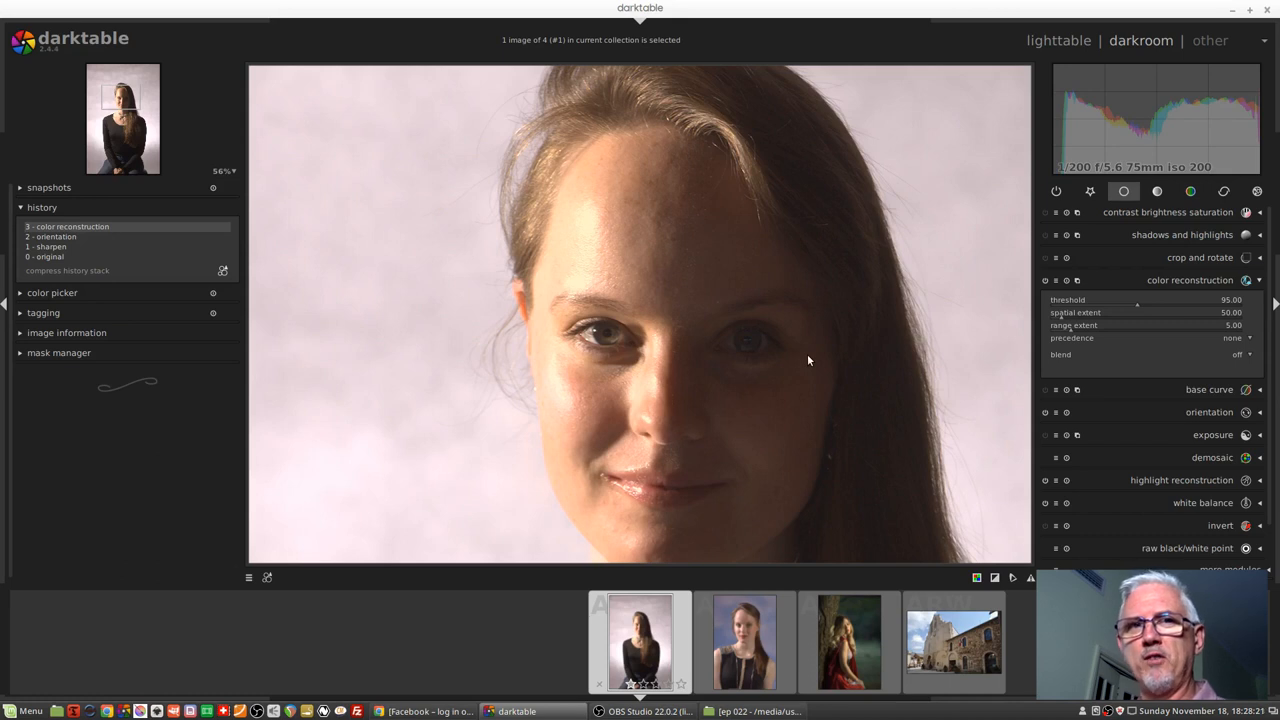
mouse_move(786, 330)
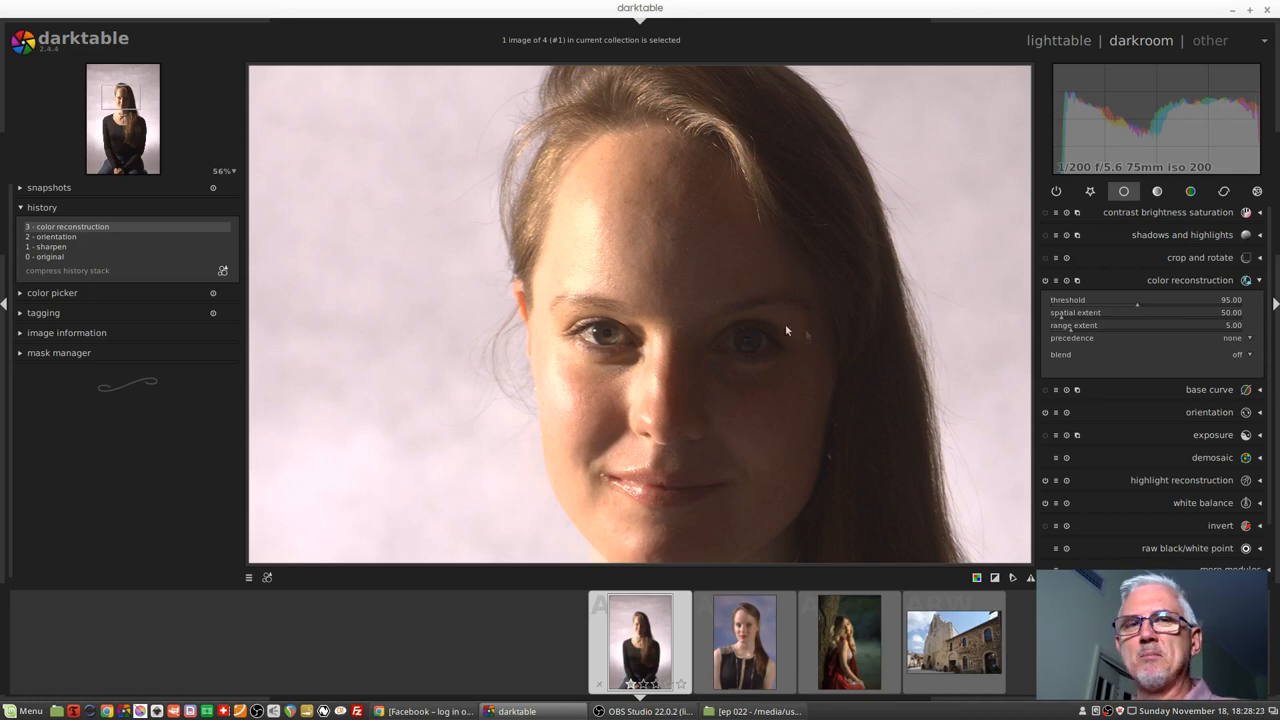
mouse_move(692, 336)
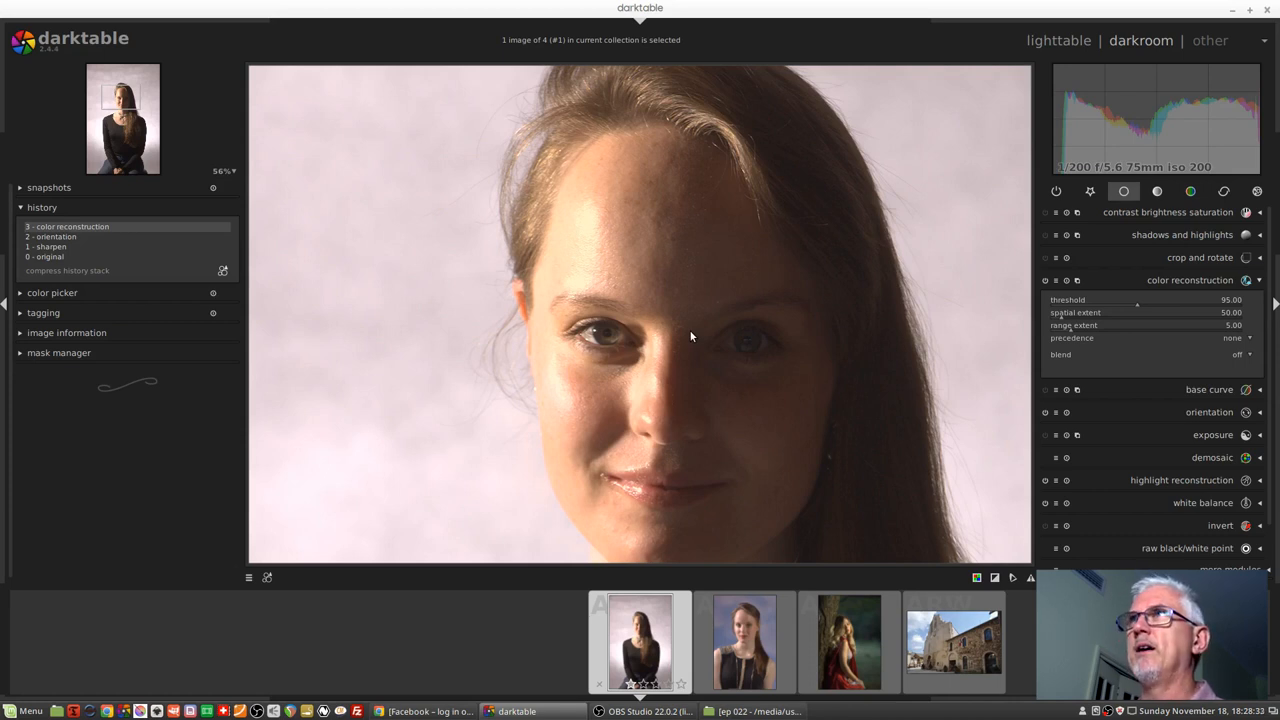
mouse_move(696, 330)
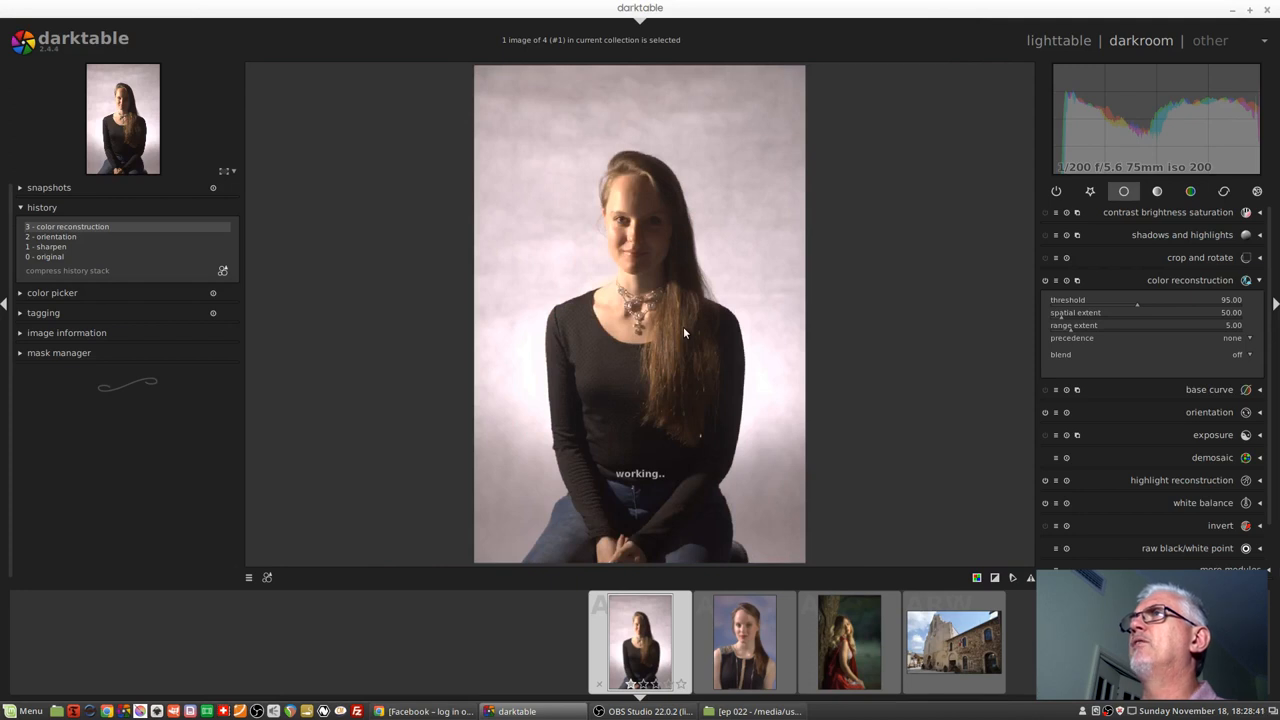
mouse_move(968, 342)
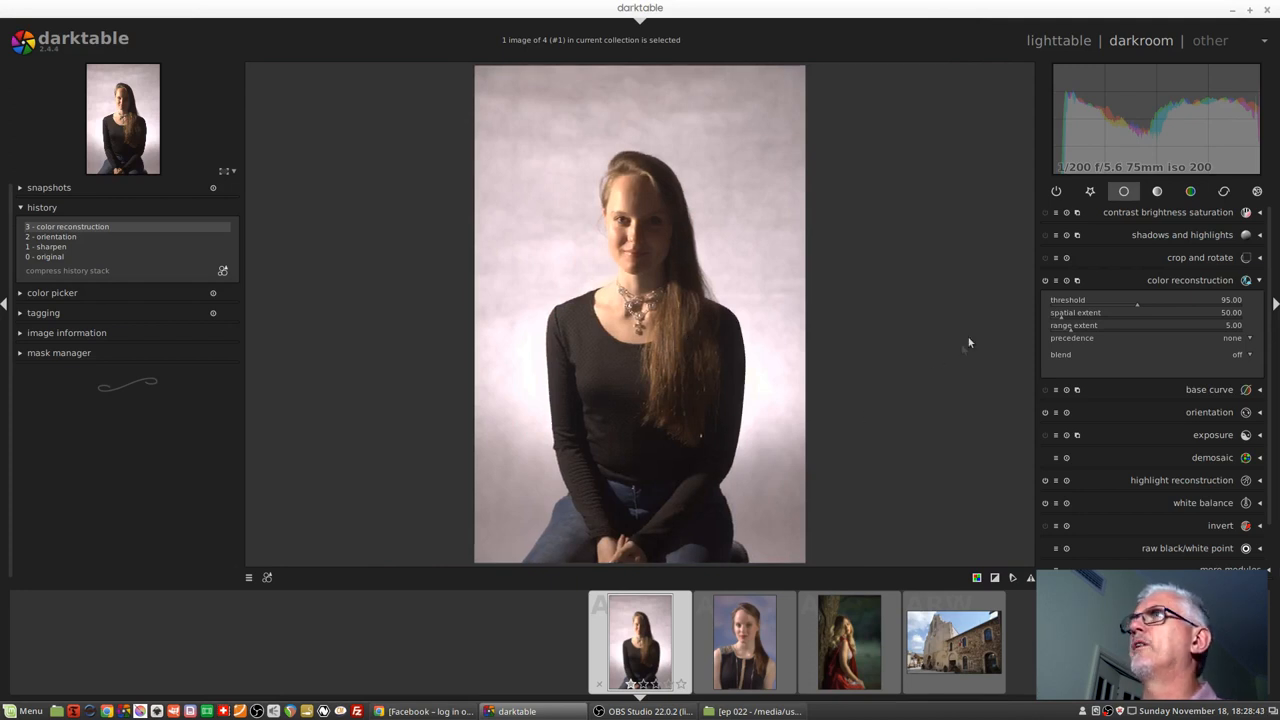
Fit the whole portrait in the center view to judge the reconstructed highlights.
left_click(1044, 280)
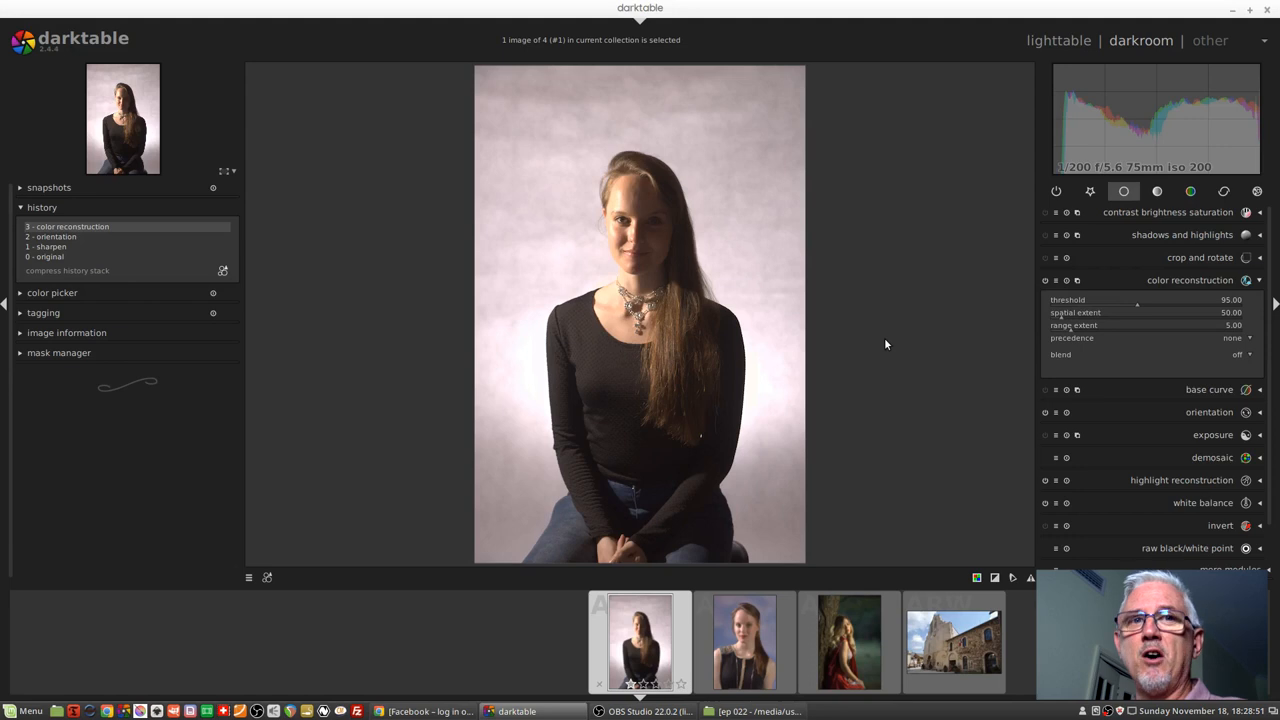
mouse_move(892, 340)
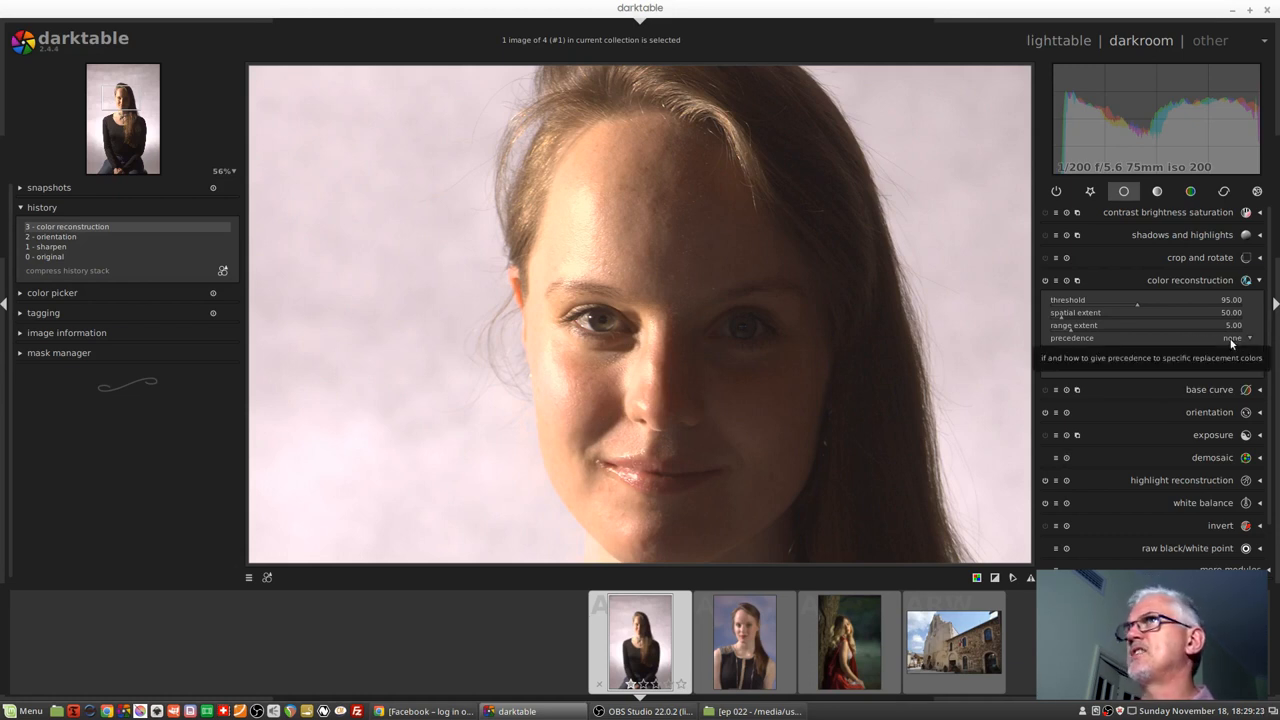
Set color reconstruction precedence to saturated colors.
left_click(1224, 338)
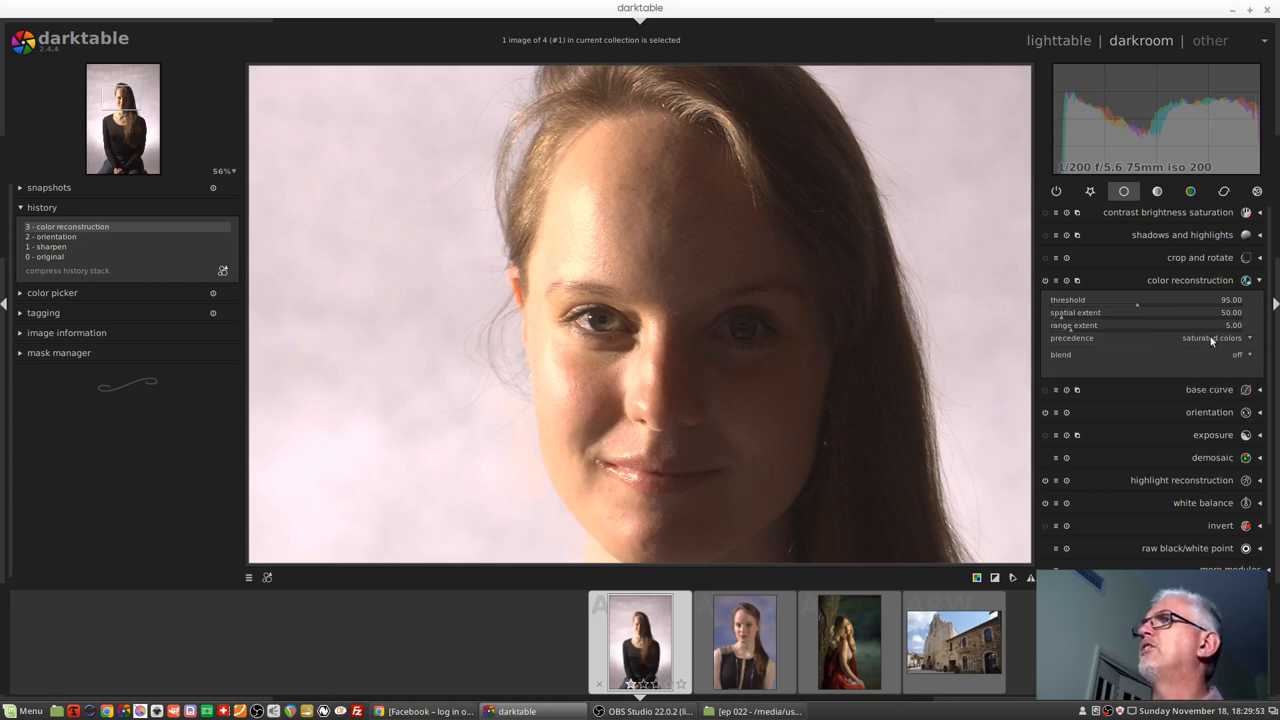
left_click(1210, 338)
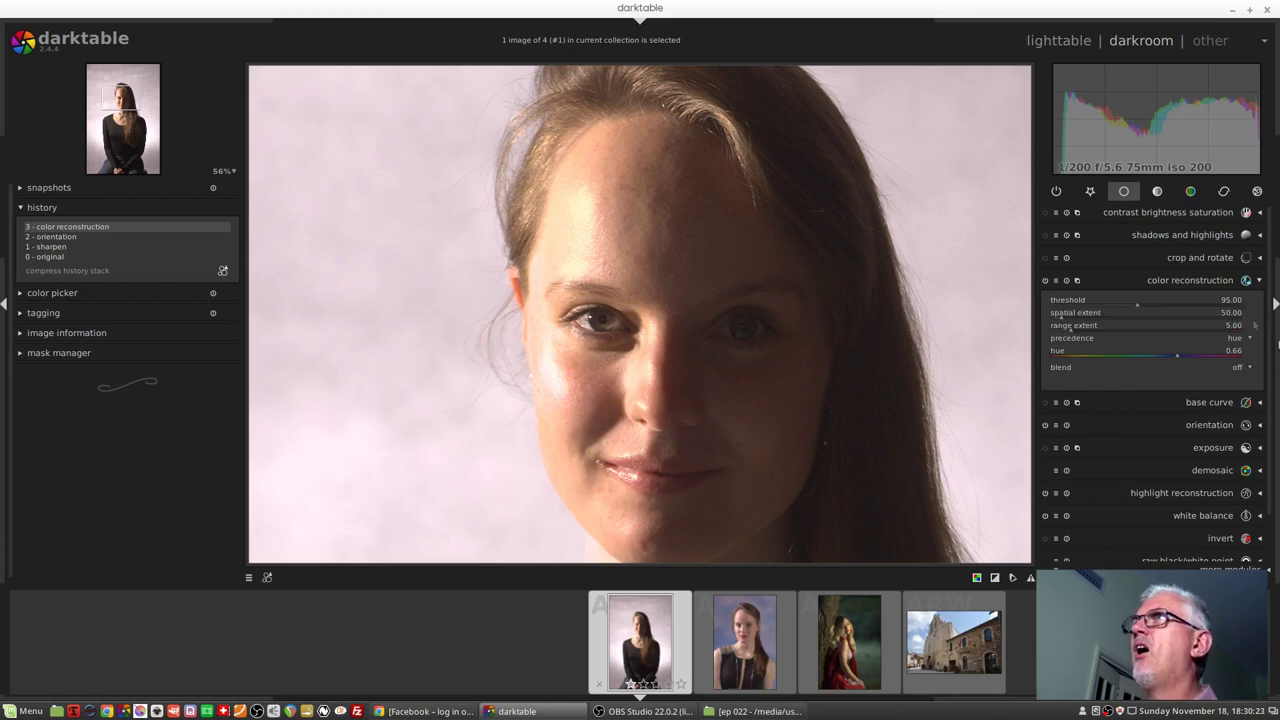
mouse_move(612, 158)
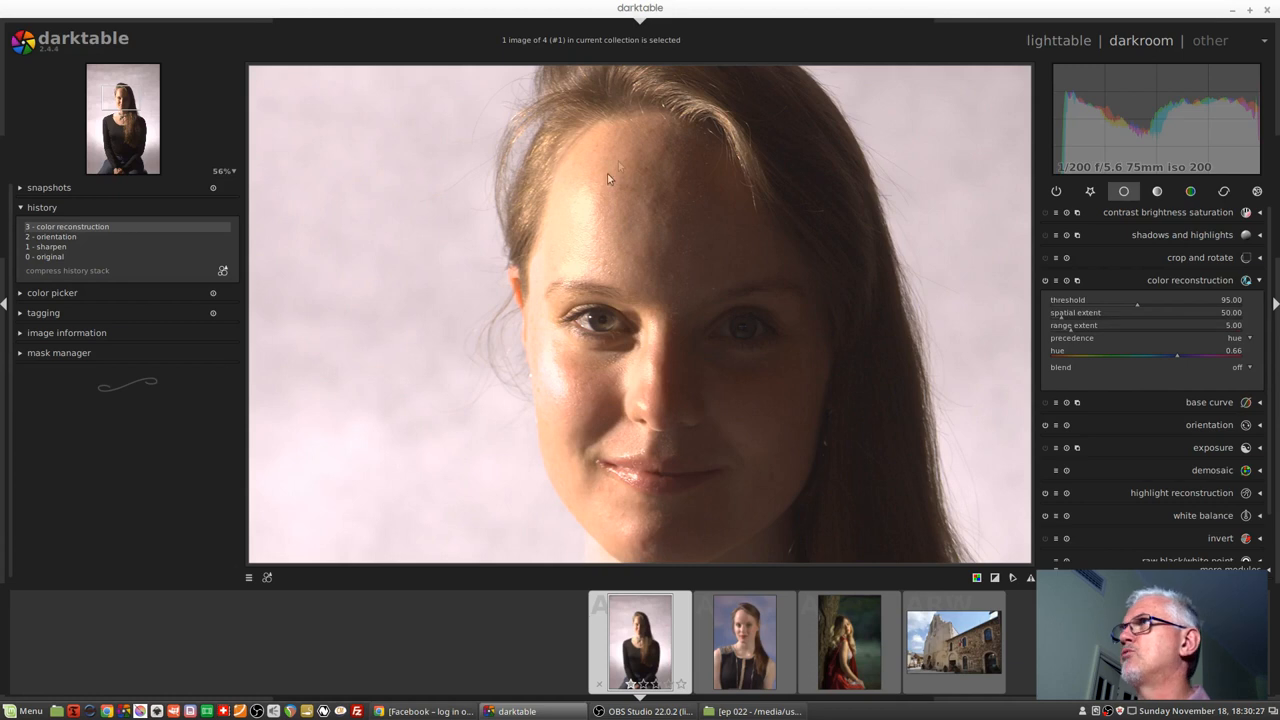
mouse_move(1072, 360)
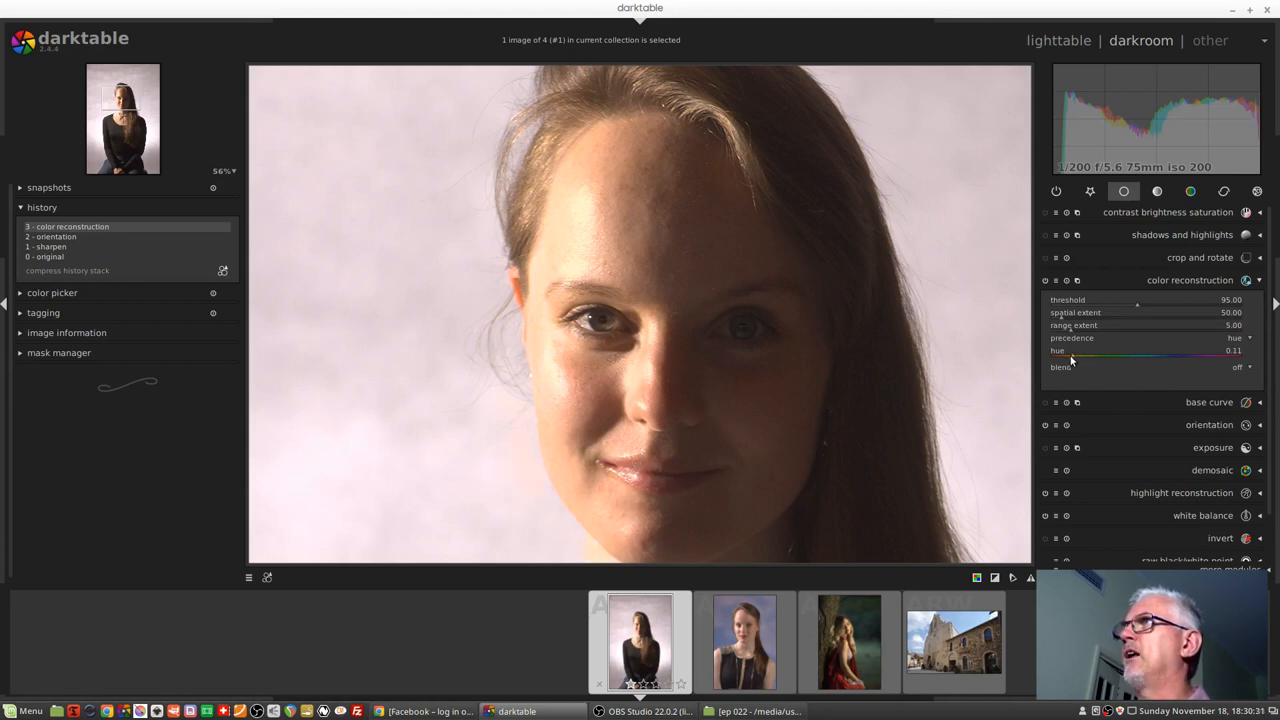
Lower the color reconstruction hue from 0.11 to about 0.07.
left_click_drag(1072, 360, 1066, 360)
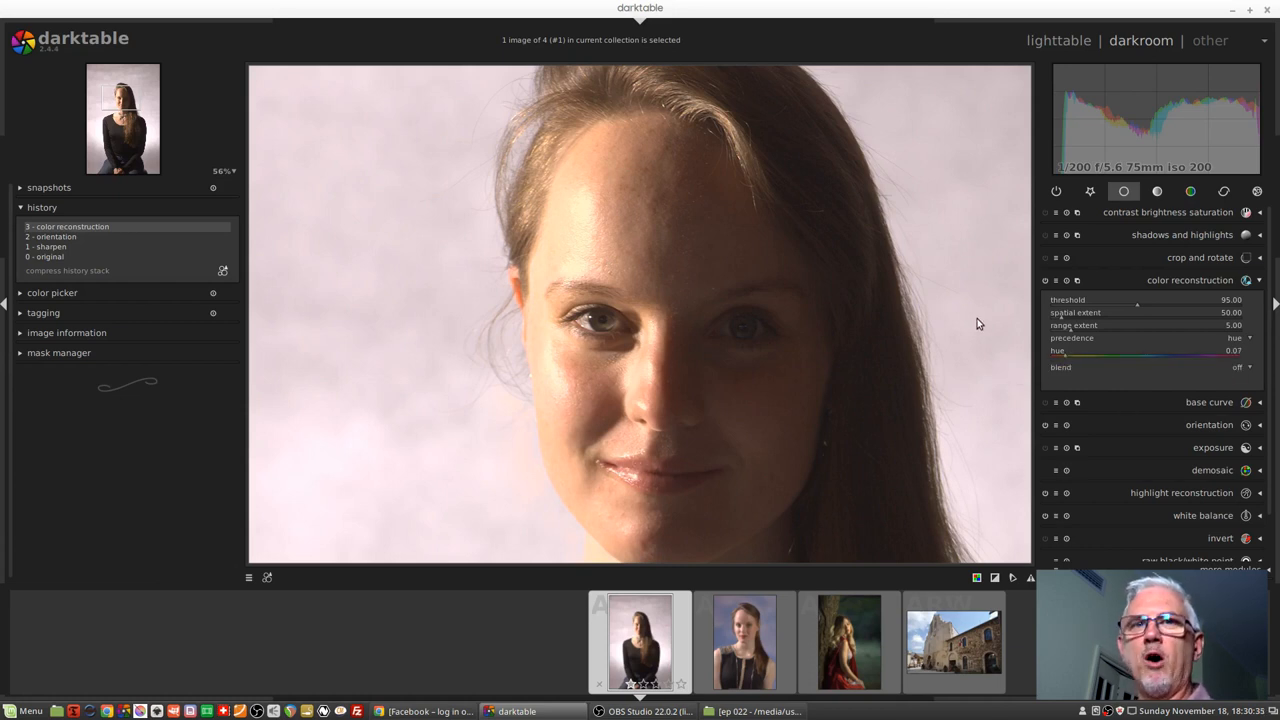
mouse_move(984, 318)
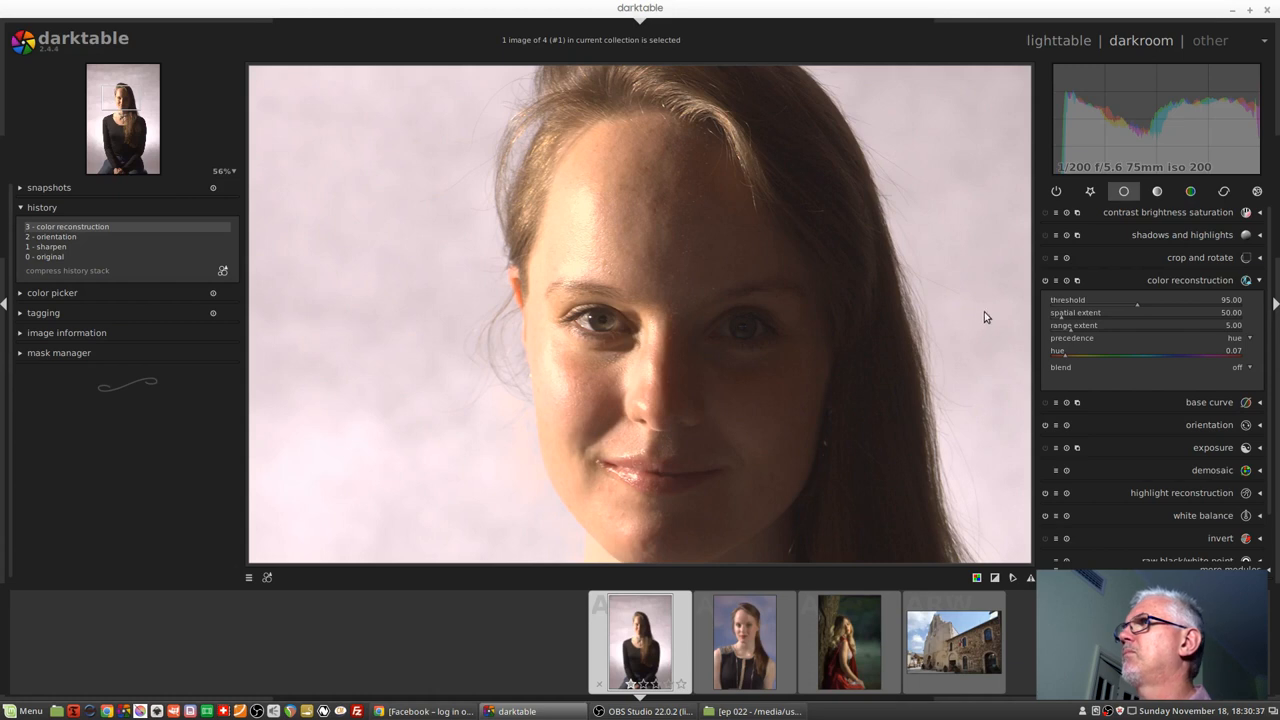
mouse_move(1112, 384)
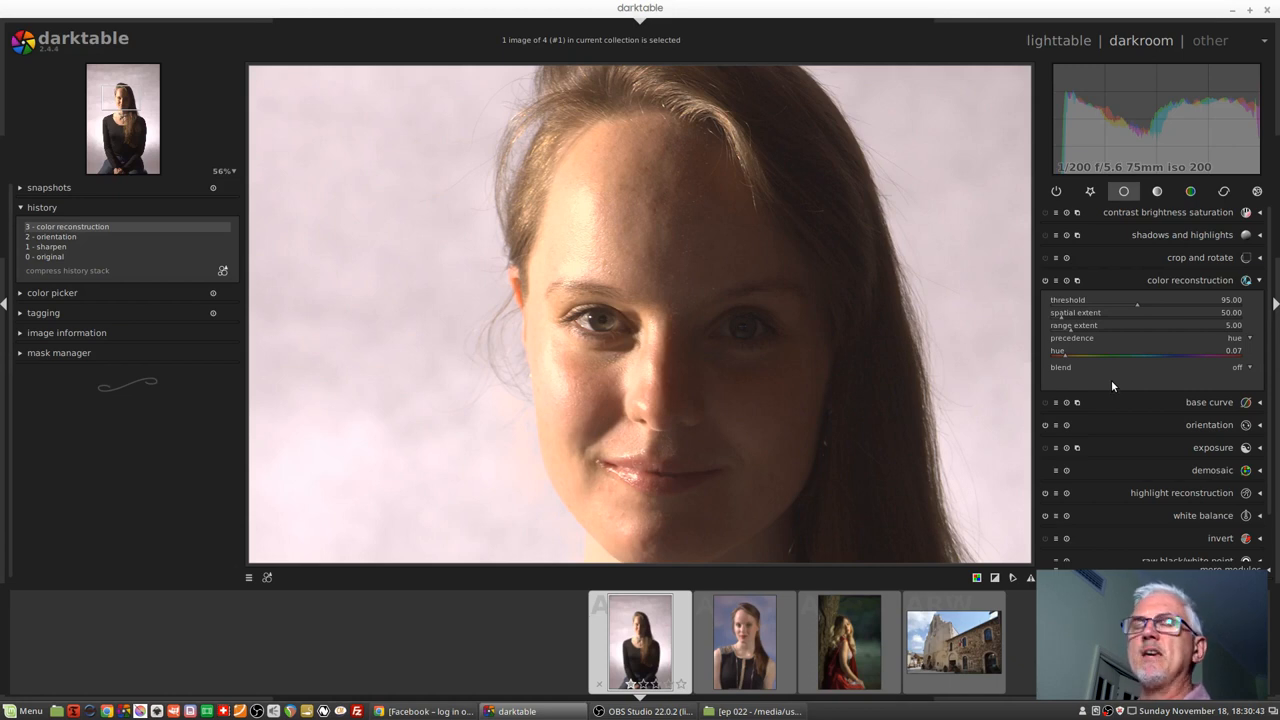
mouse_move(984, 328)
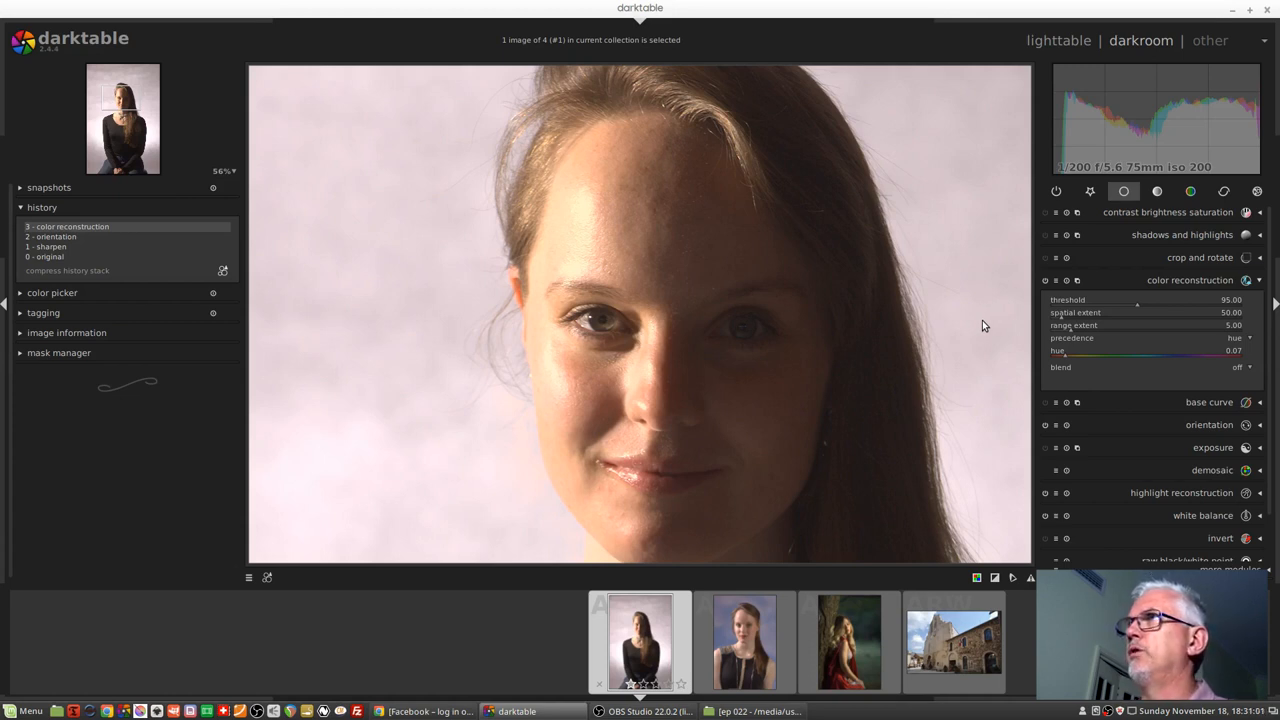
mouse_move(1208, 348)
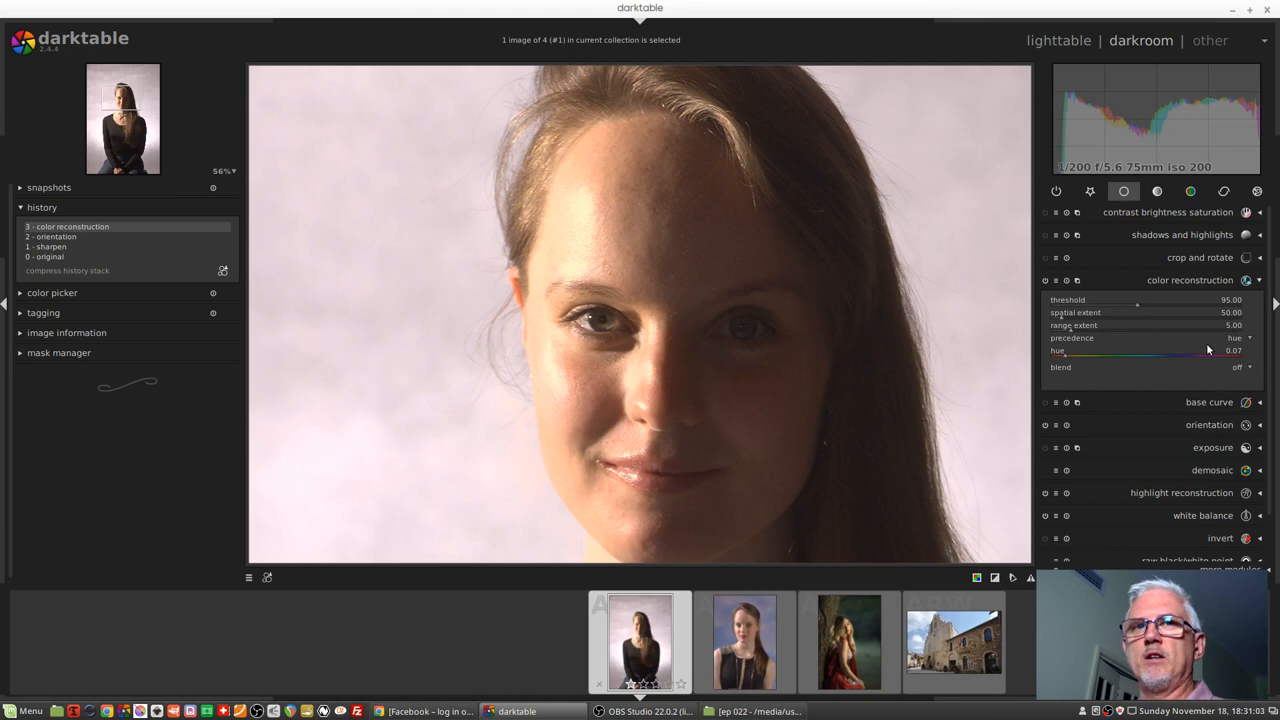
mouse_move(1188, 366)
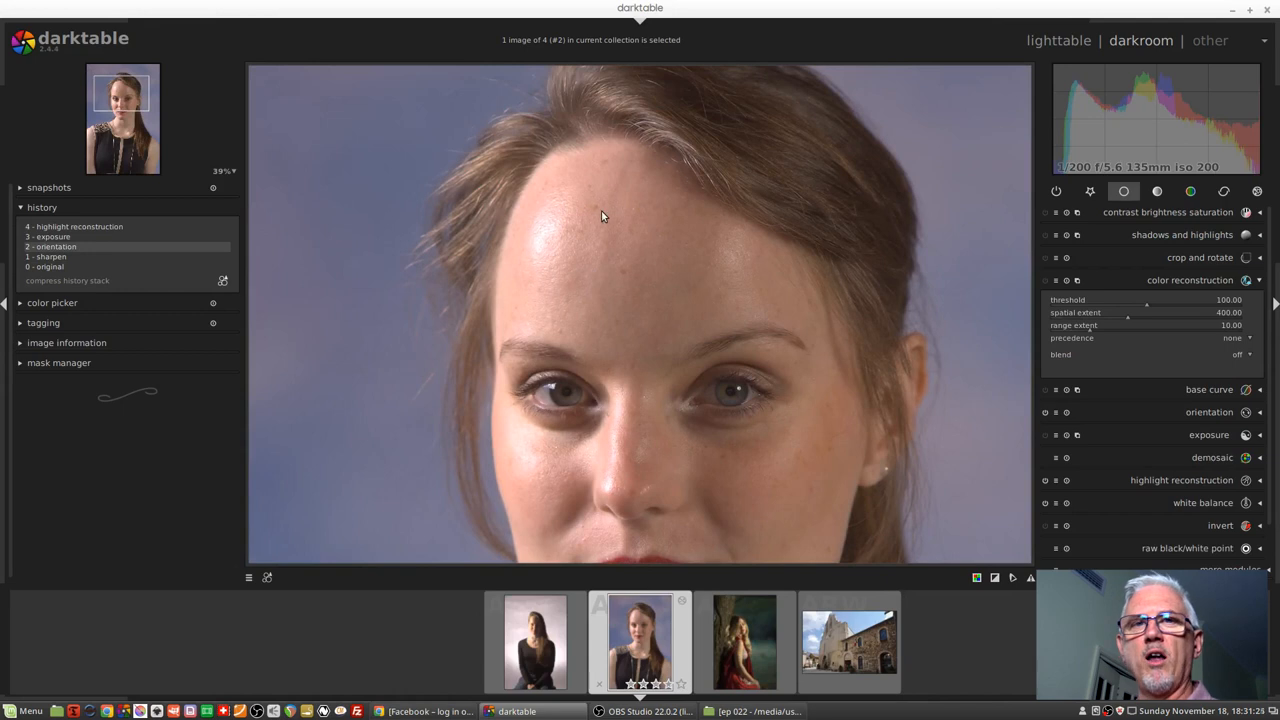
mouse_move(886, 352)
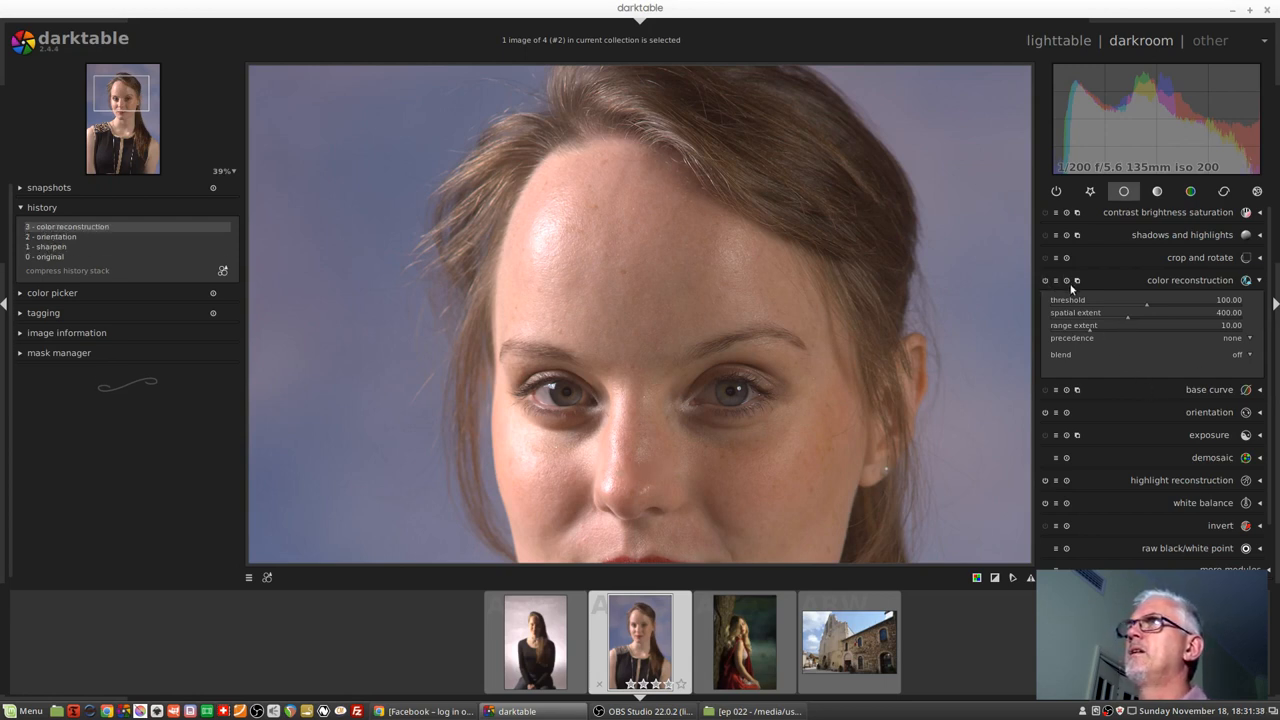
mouse_move(1124, 360)
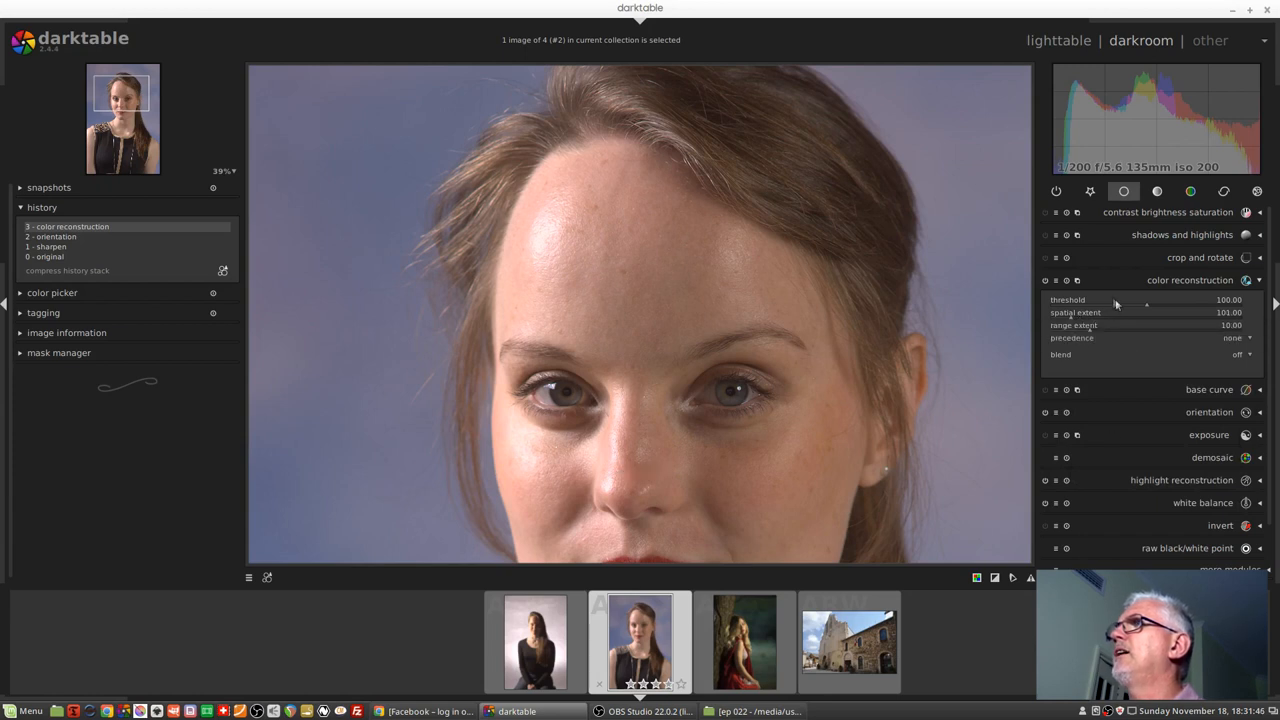
Lower the threshold to about 86 and adjust the reconstruction hue on the blue-backdrop portrait.
left_click_drag(1148, 300, 1132, 300)
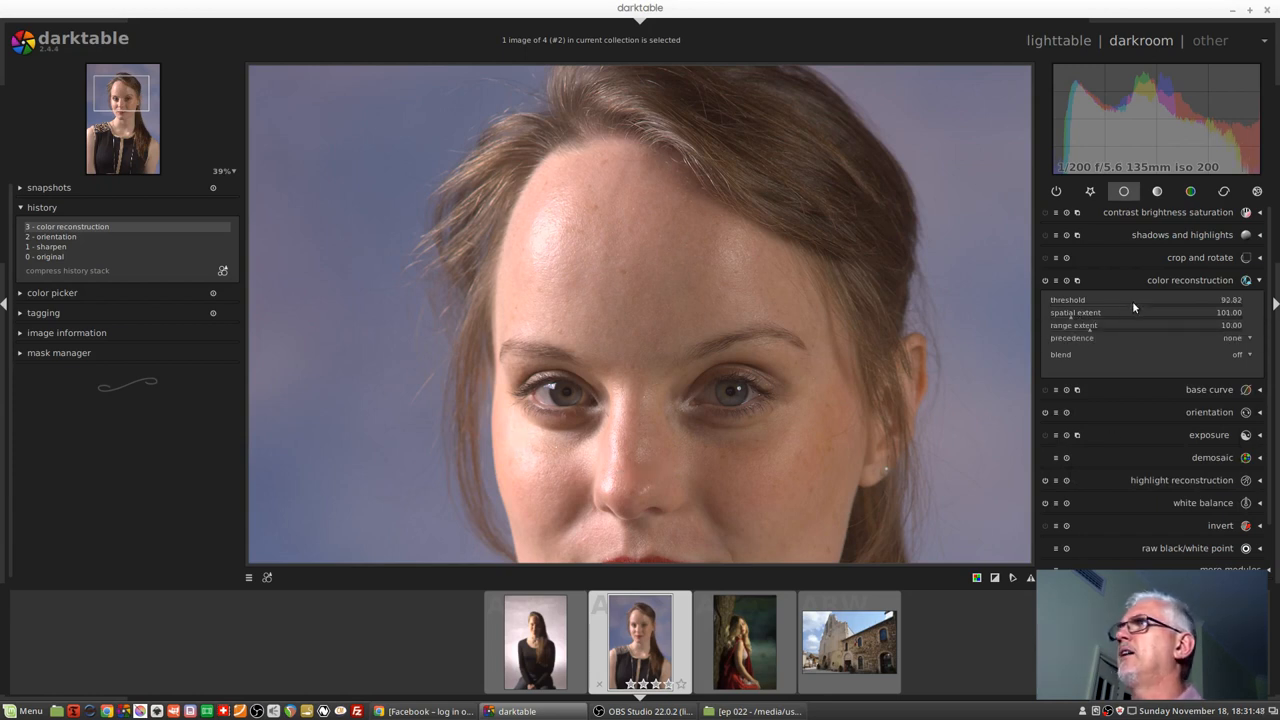
mouse_move(1122, 304)
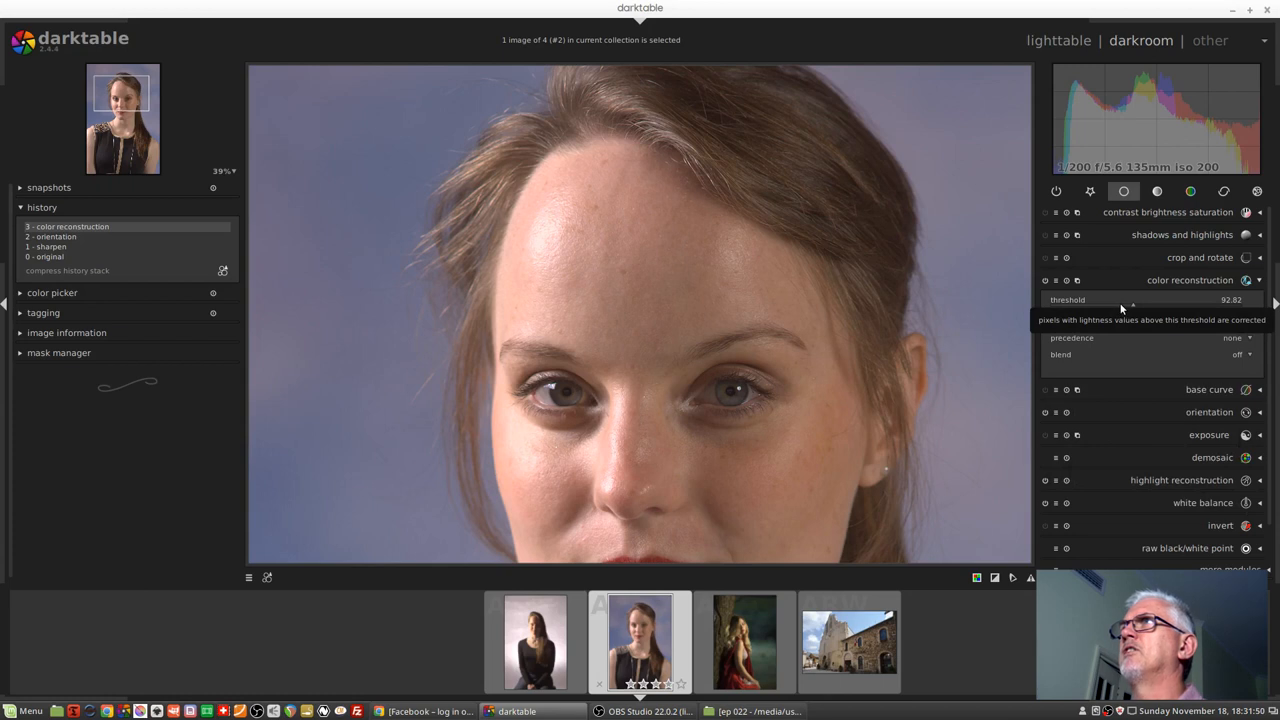
left_click_drag(1136, 300, 1120, 300)
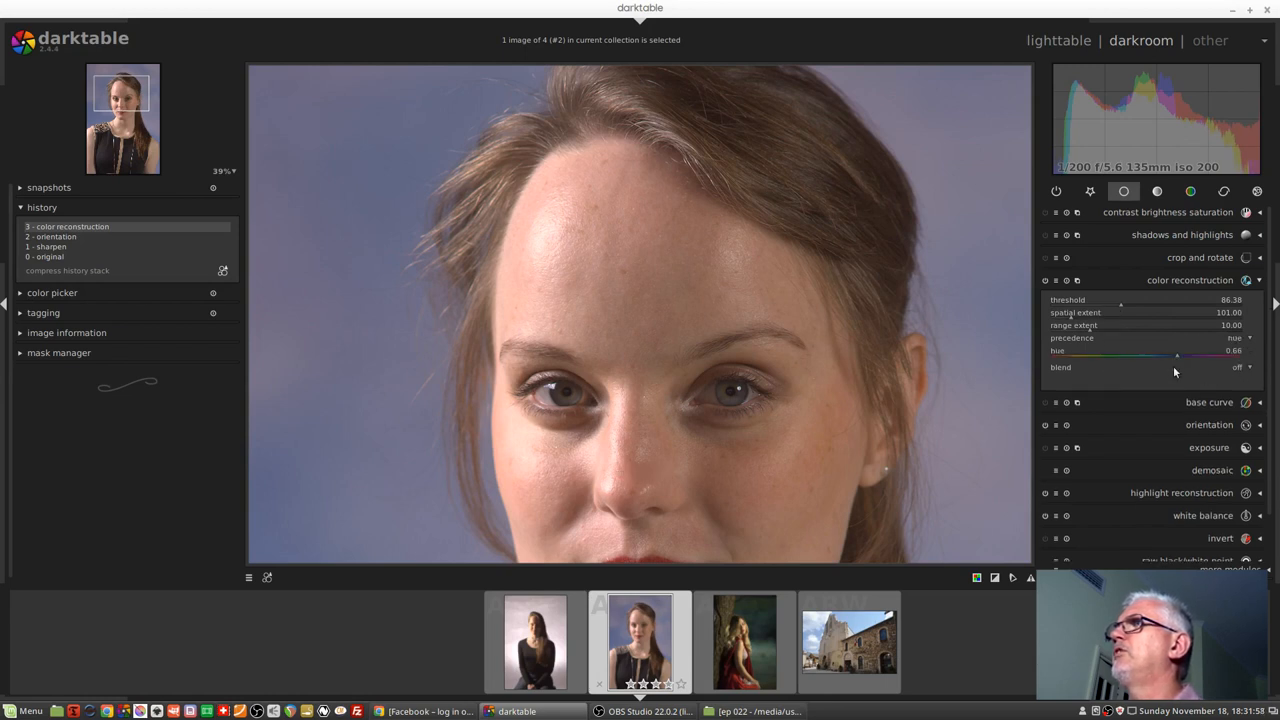
left_click_drag(1176, 356, 1068, 356)
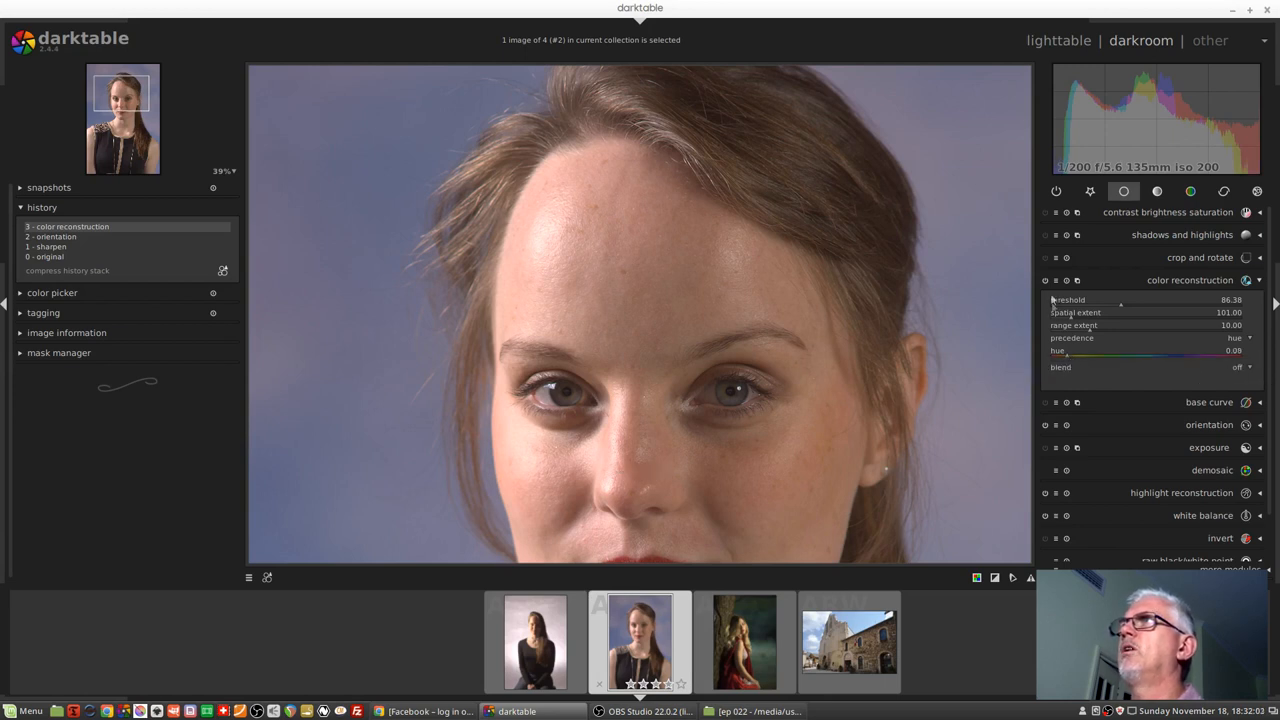
left_click(1042, 280)
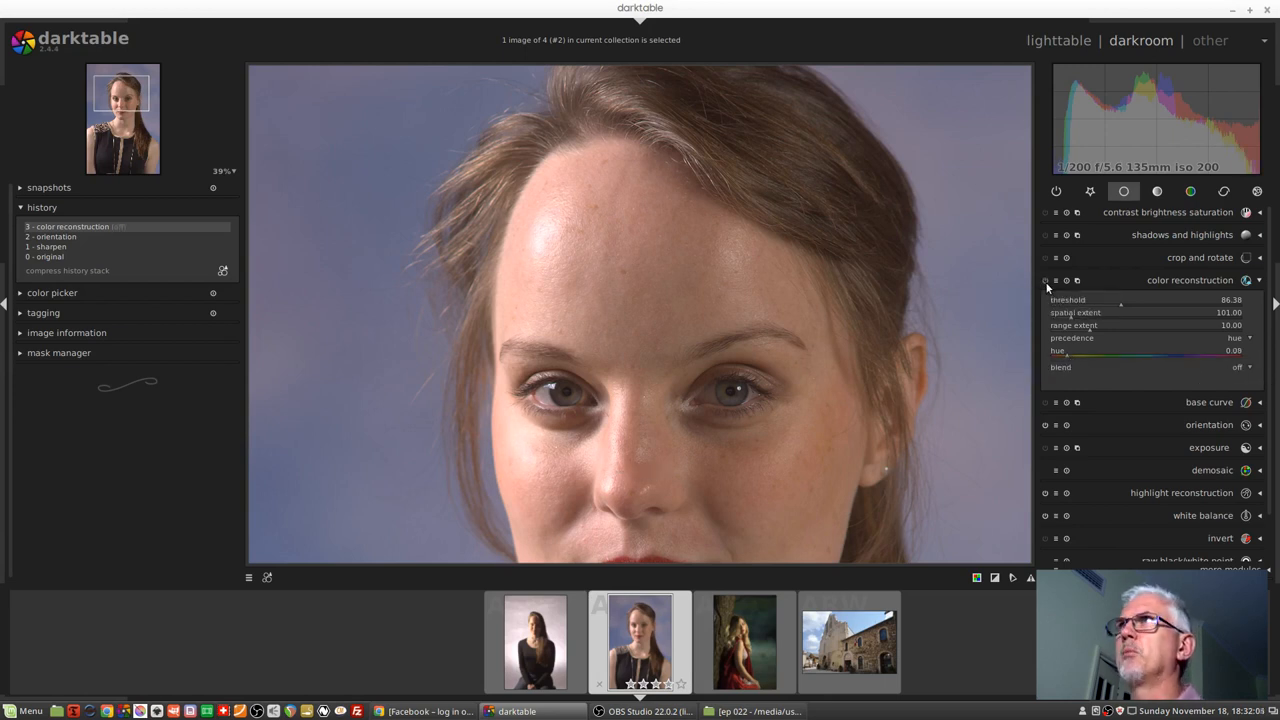
mouse_move(1120, 304)
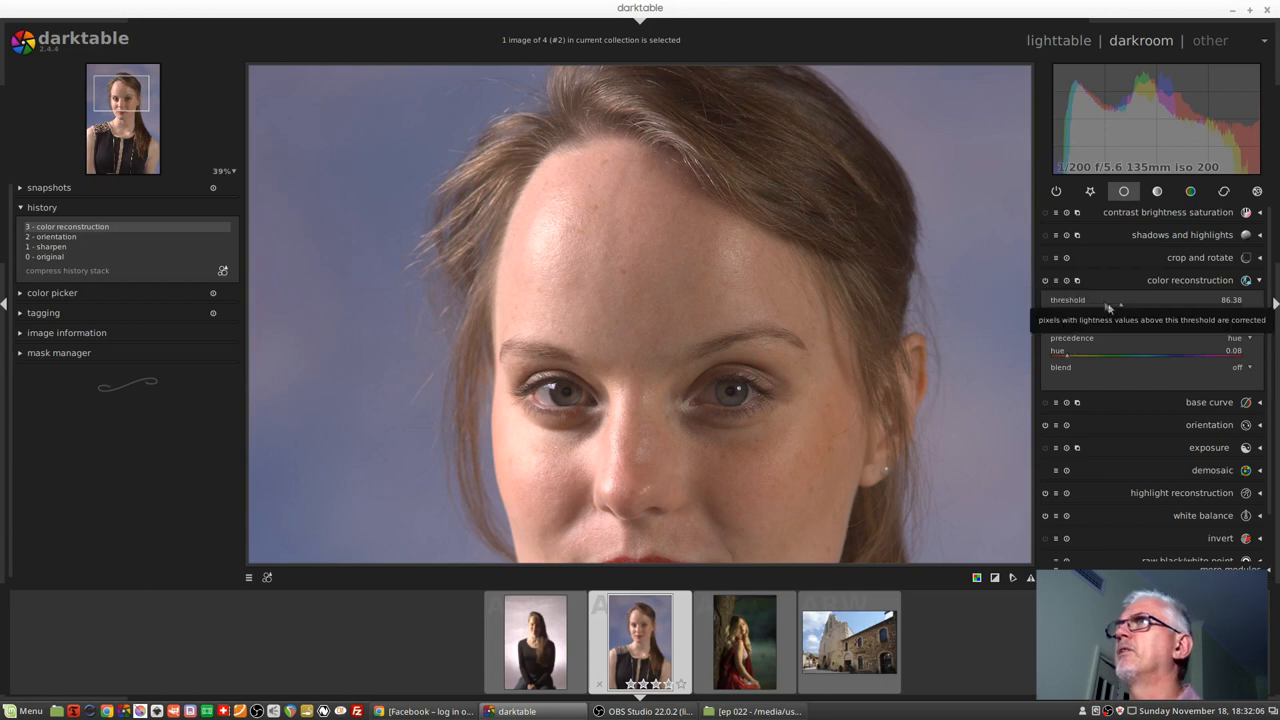
left_click_drag(1120, 300, 1110, 300)
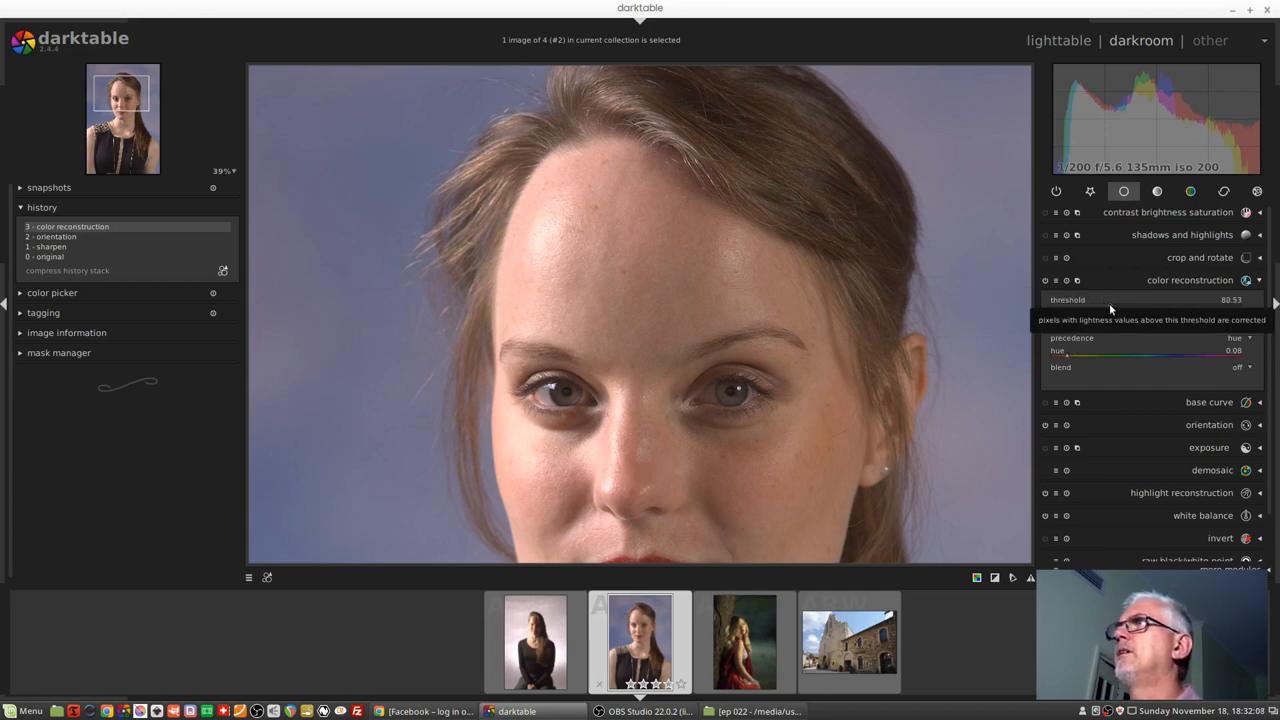
left_click(1048, 280)
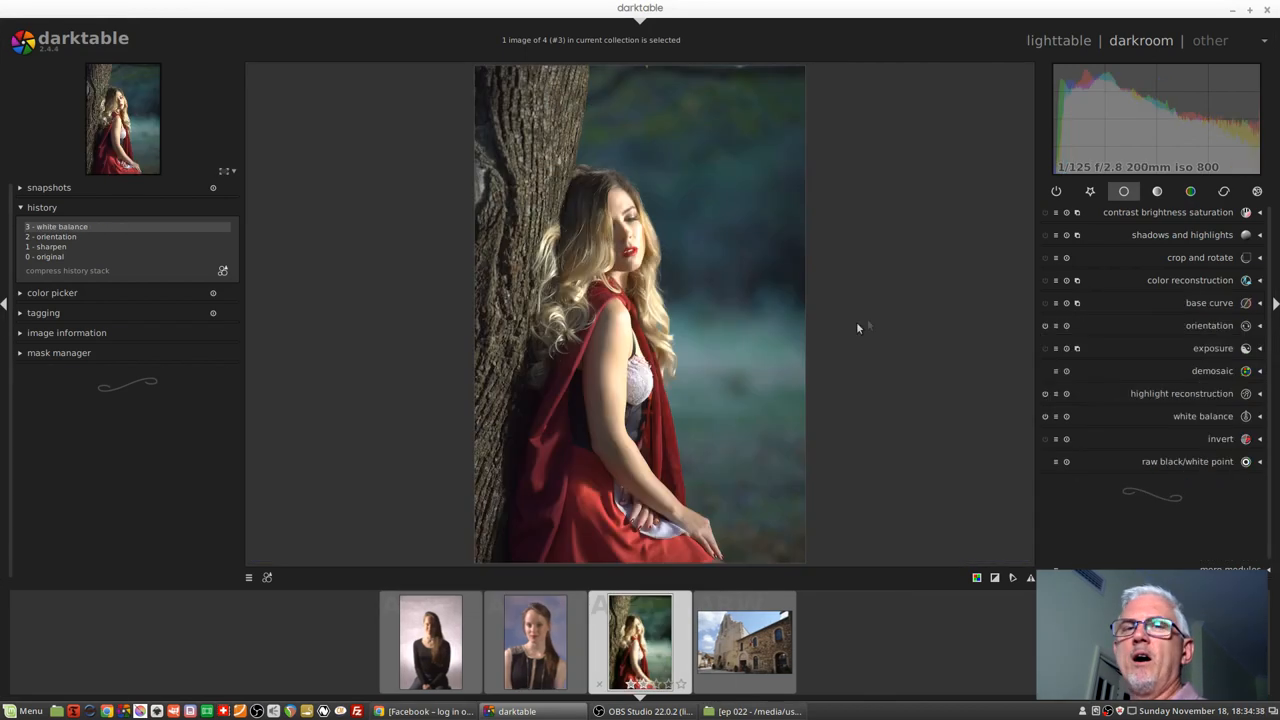
mouse_move(860, 336)
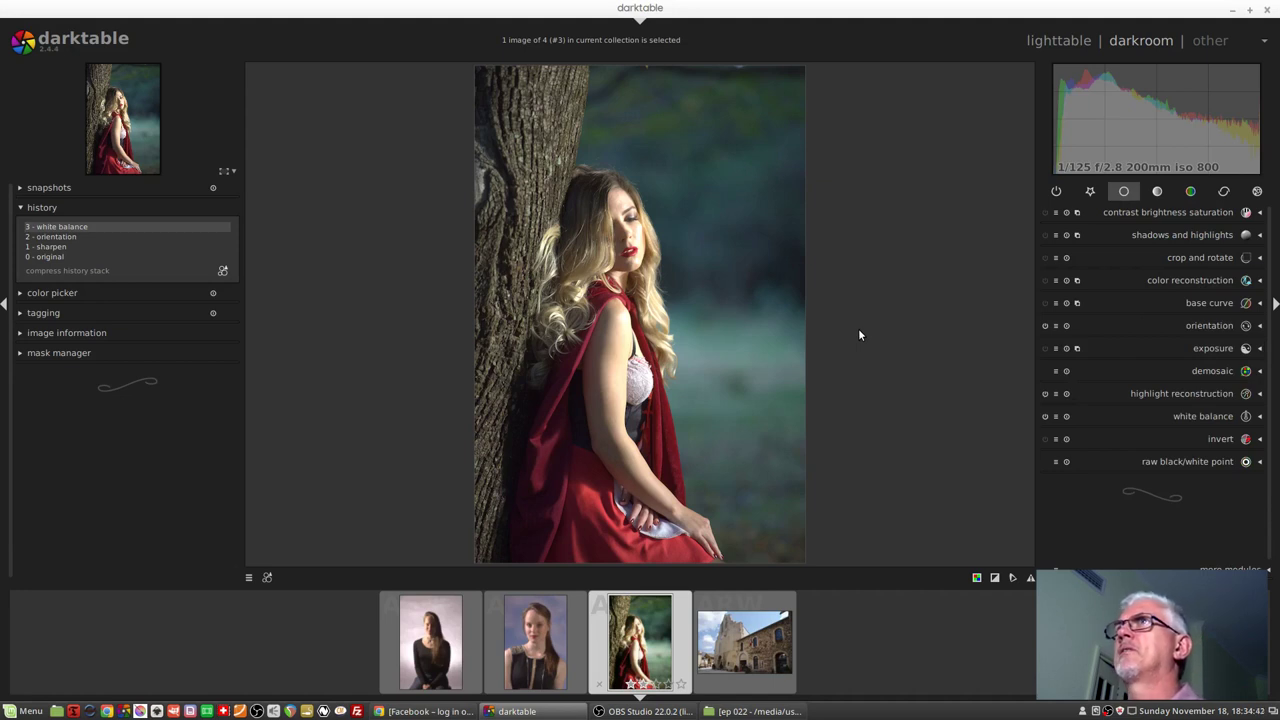
mouse_move(870, 360)
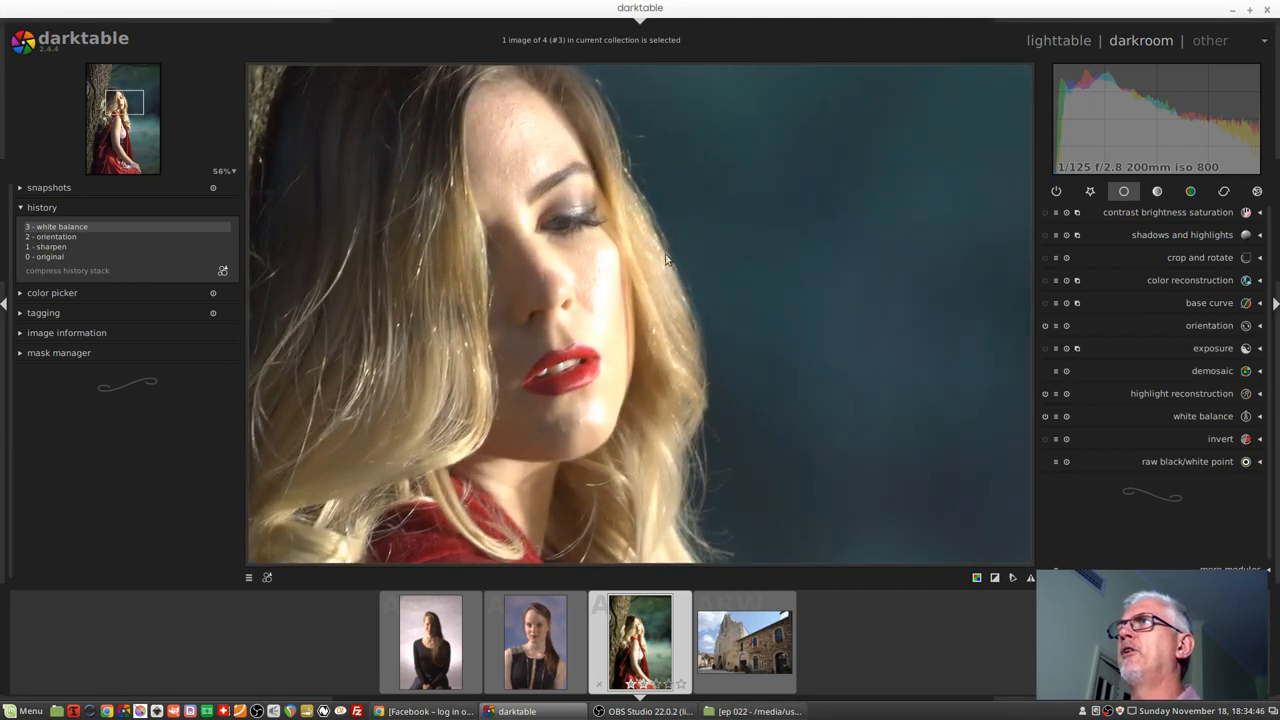
mouse_move(636, 336)
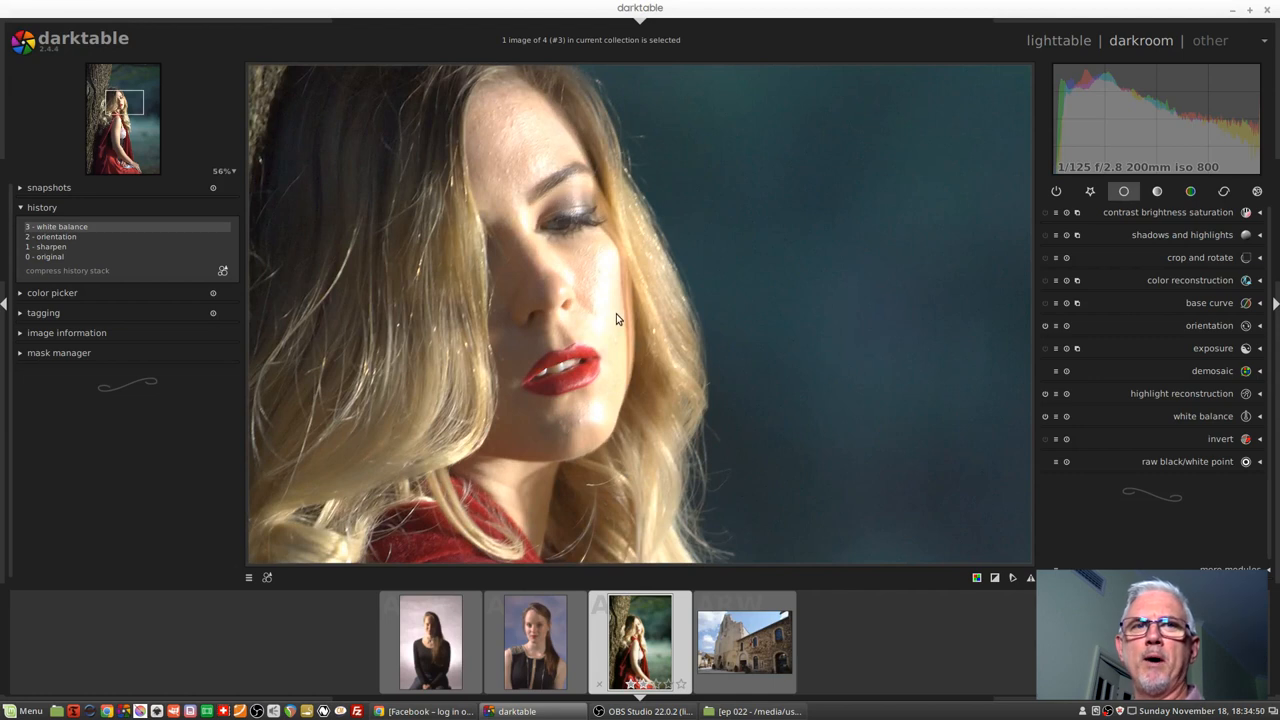
mouse_move(684, 270)
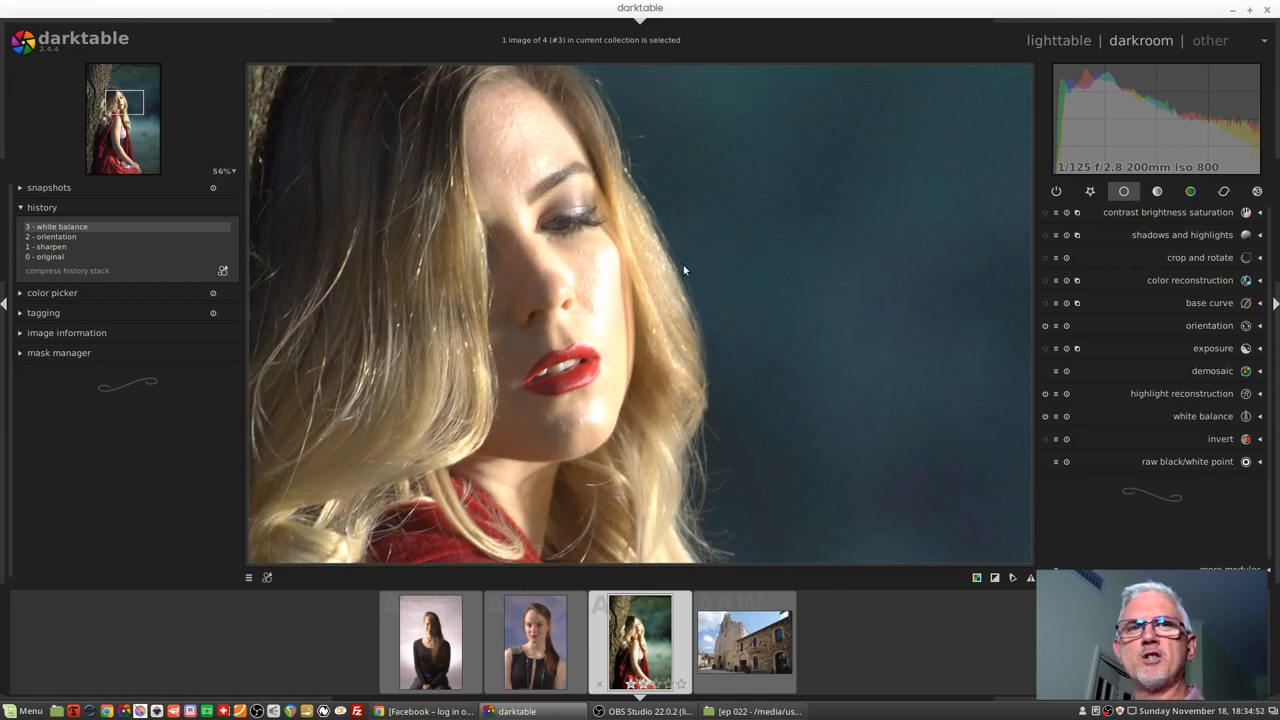
mouse_move(688, 272)
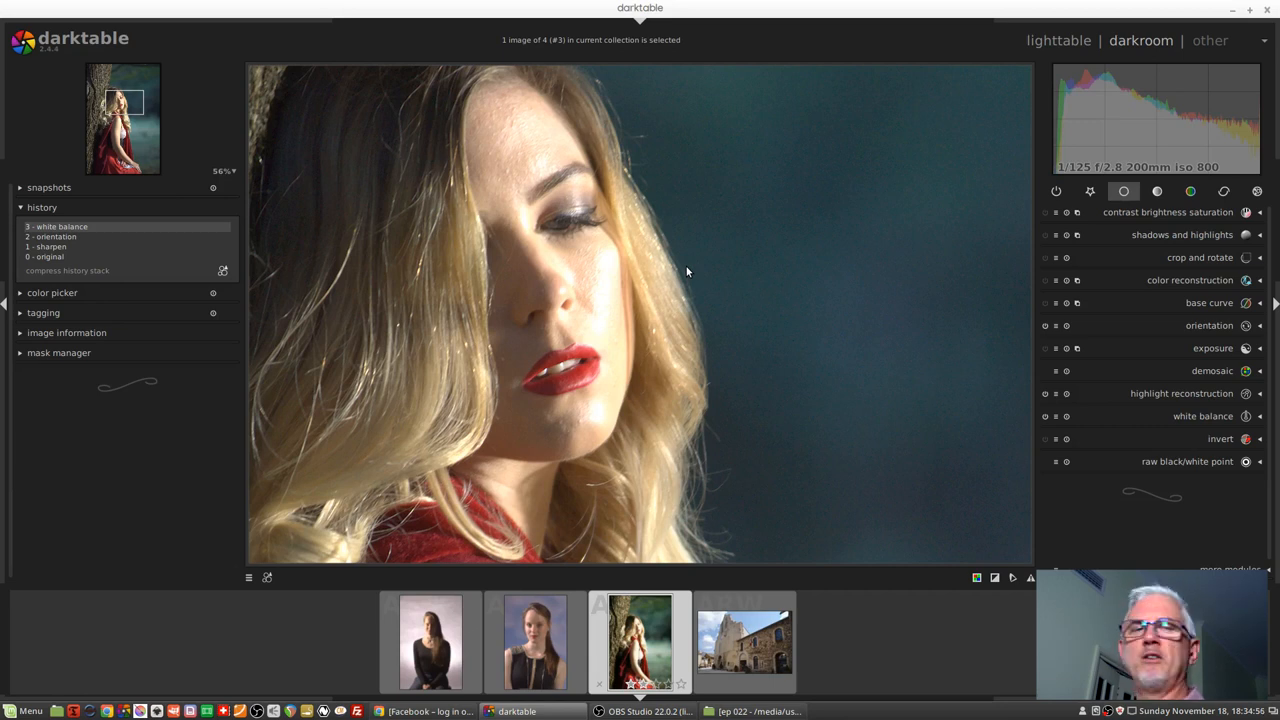
mouse_move(638, 294)
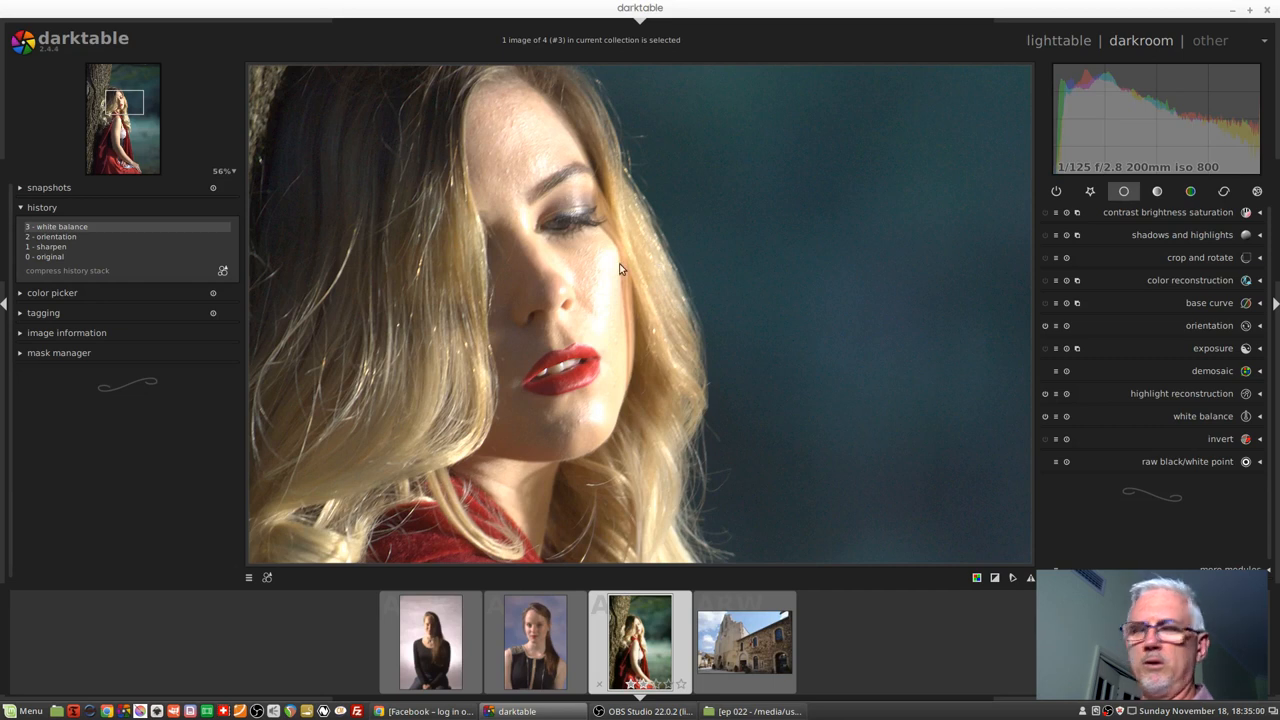
mouse_move(784, 304)
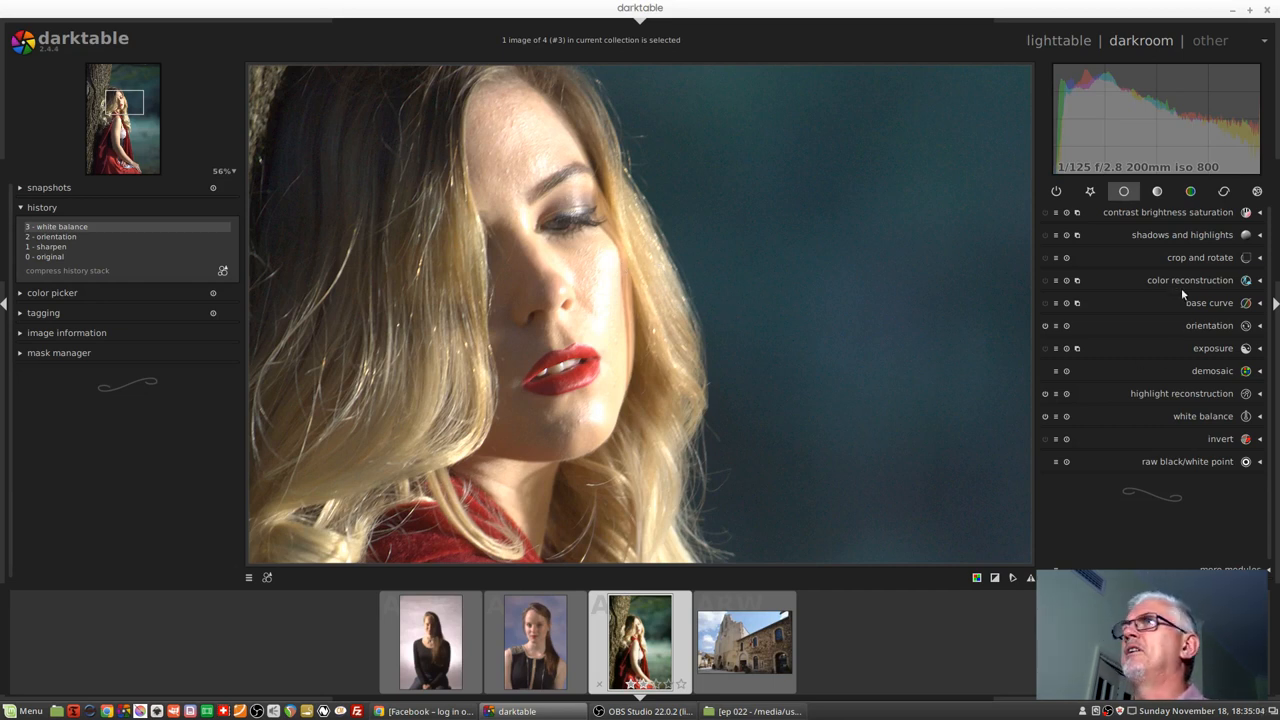
Enable color reconstruction on the red-dress portrait with threshold about 92, spatial extent about 102, range extent 5.
left_click(1178, 280)
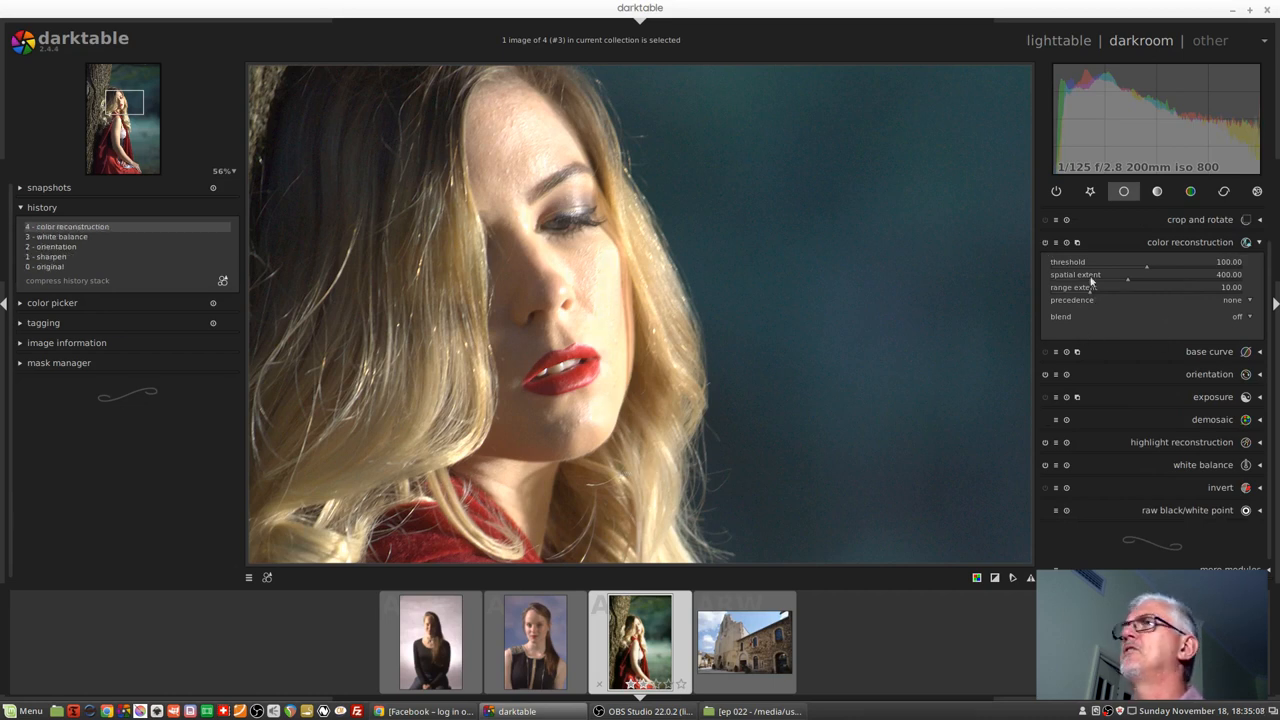
left_click_drag(1150, 274, 1100, 274)
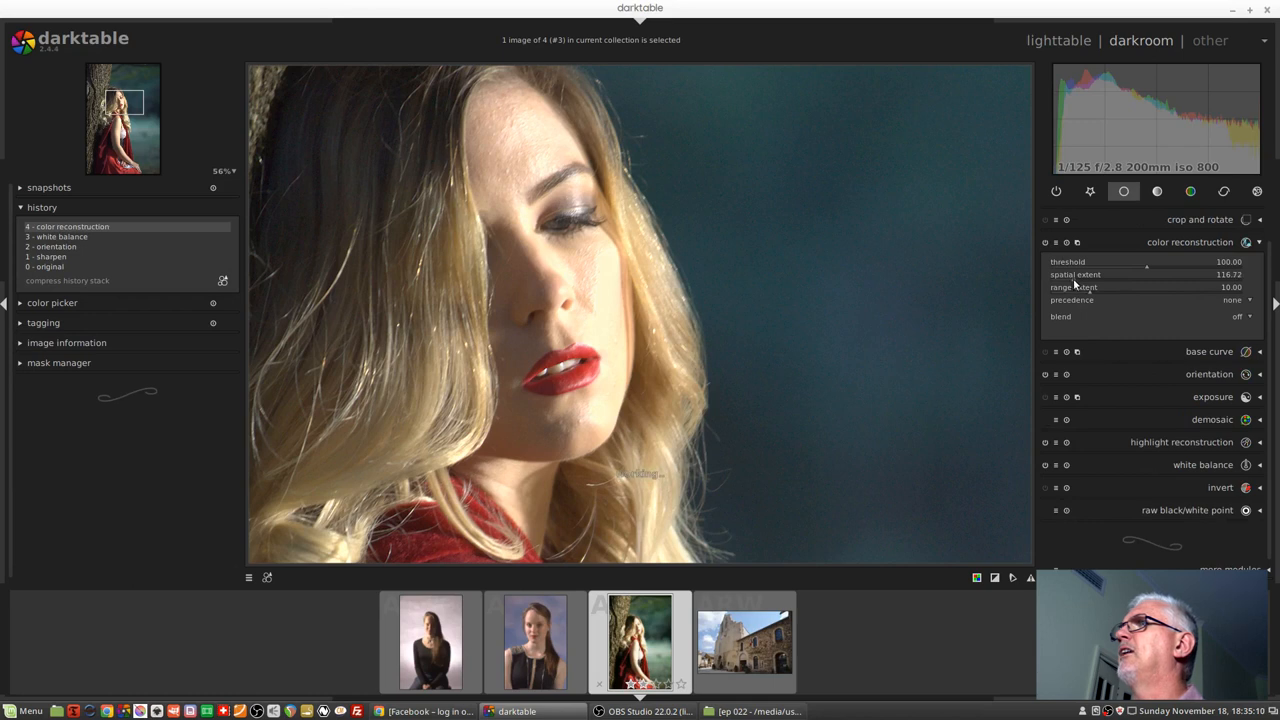
left_click_drag(1148, 274, 1120, 274)
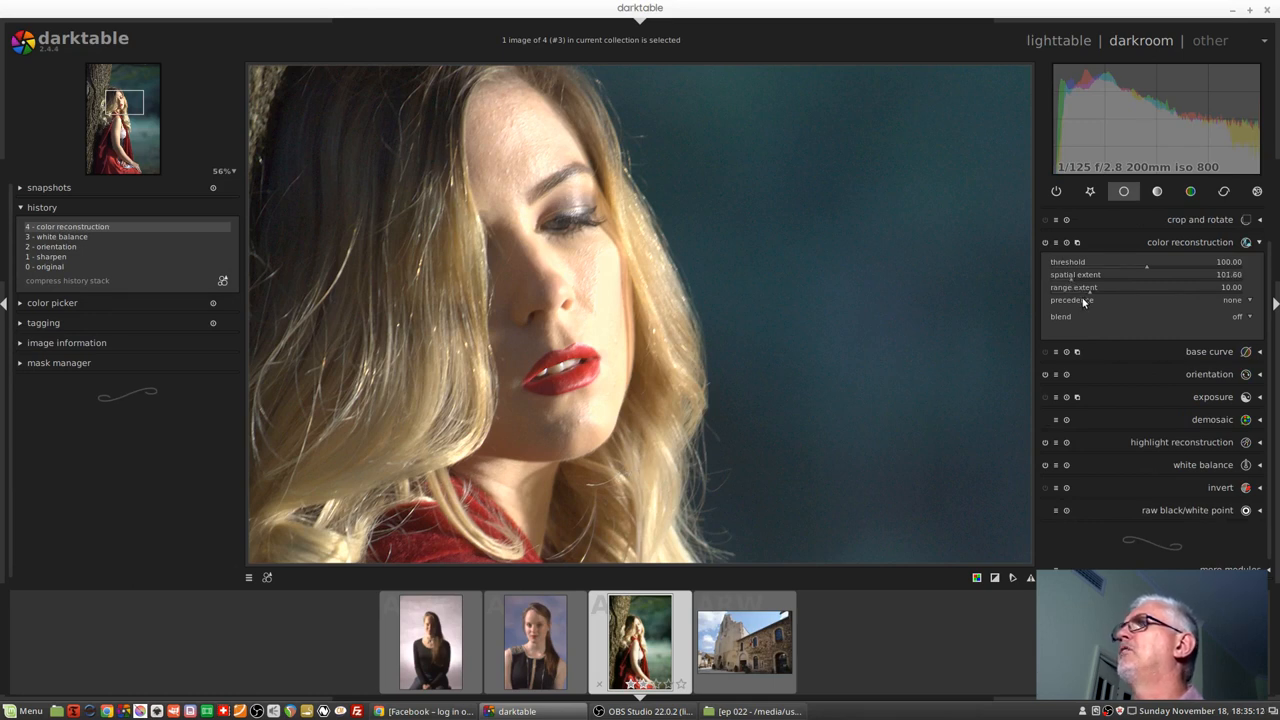
left_click_drag(1150, 288, 1100, 288)
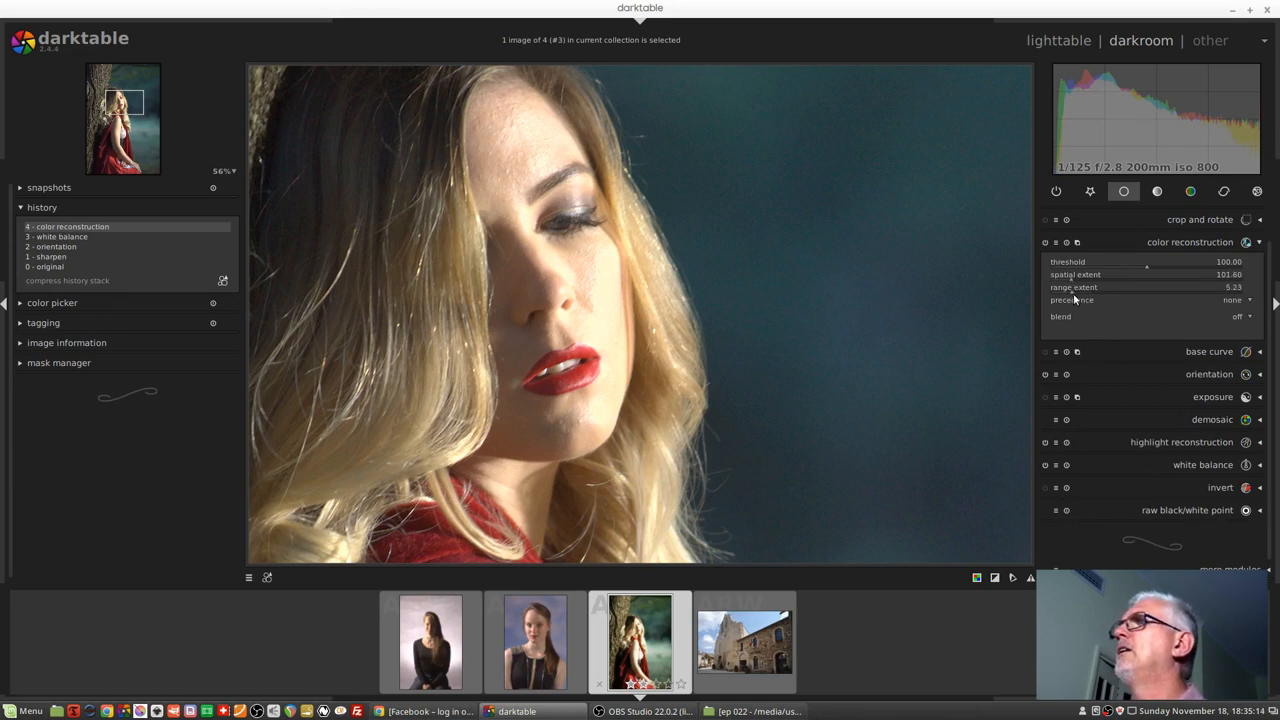
left_click_drag(1144, 260, 1132, 260)
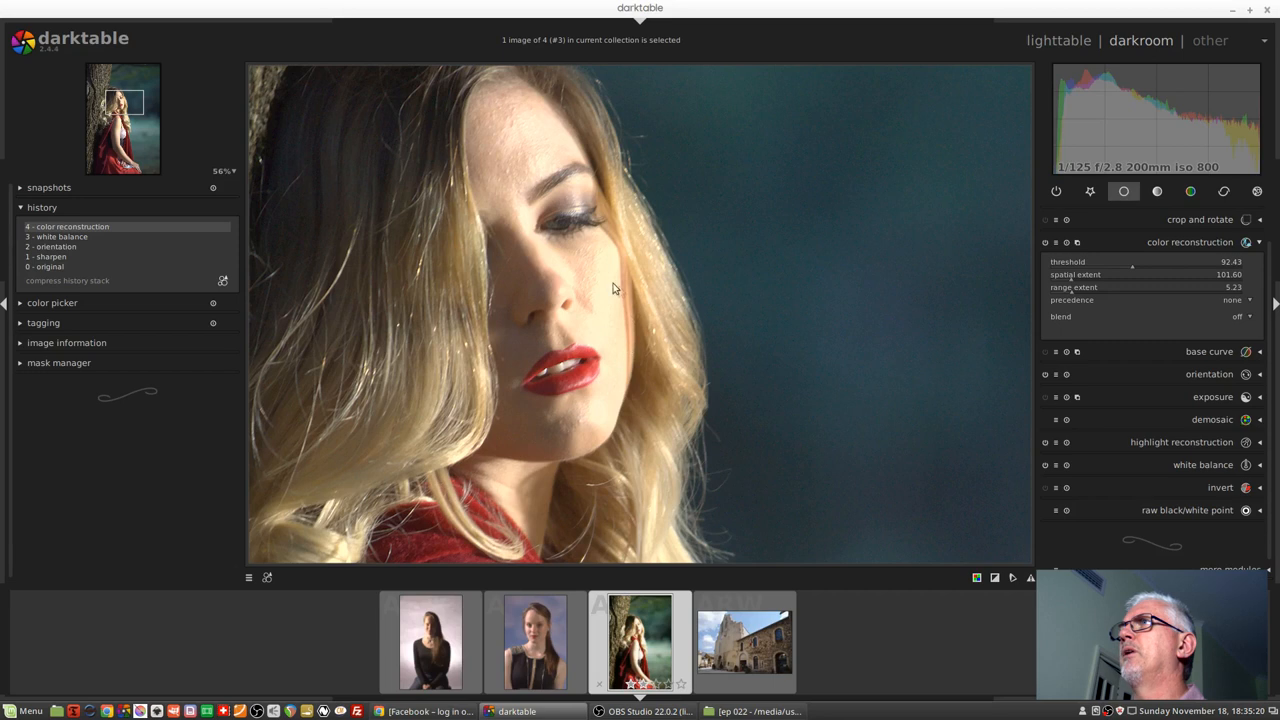
mouse_move(668, 280)
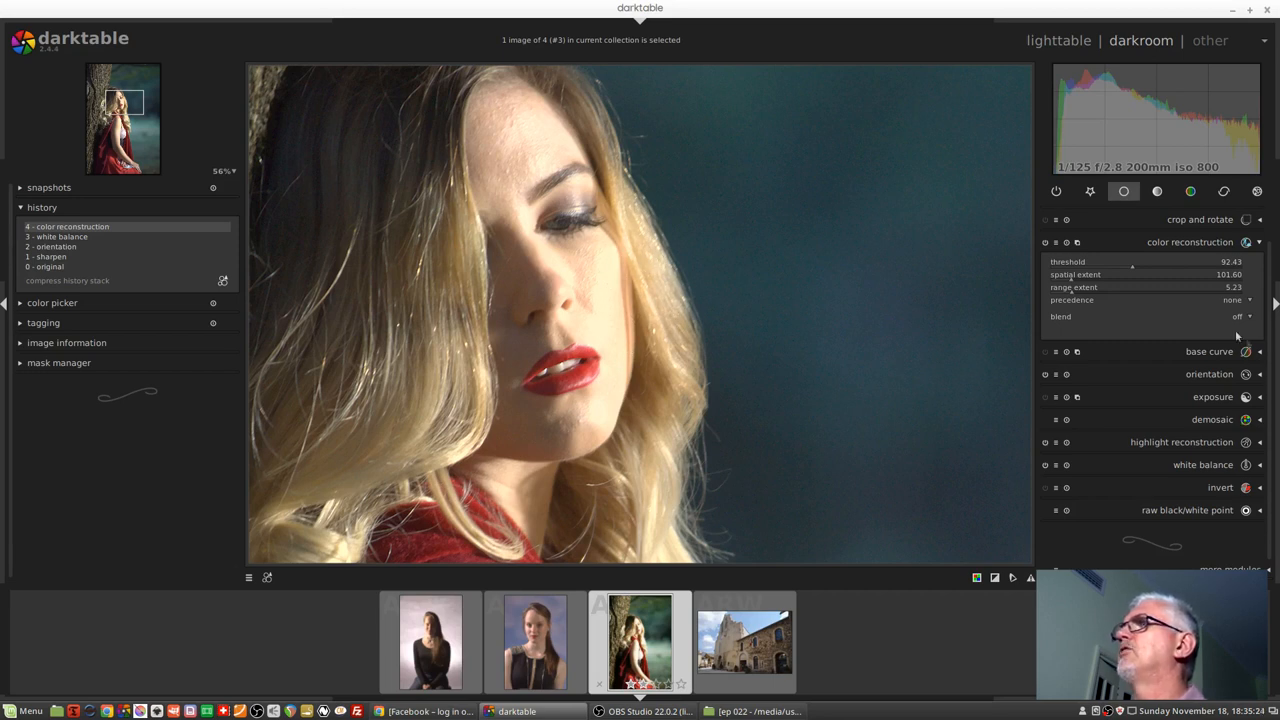
Set precedence to hue and lower the hue value slightly.
left_click(1240, 316)
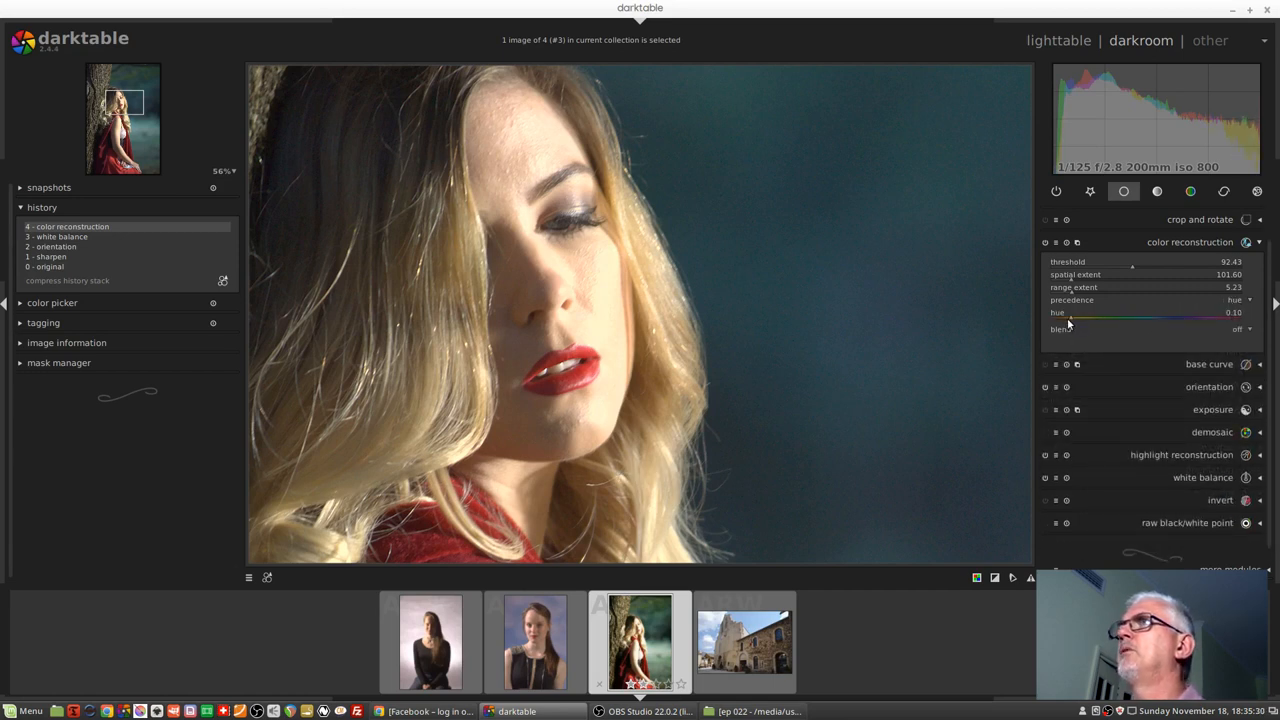
left_click_drag(1070, 312, 1066, 312)
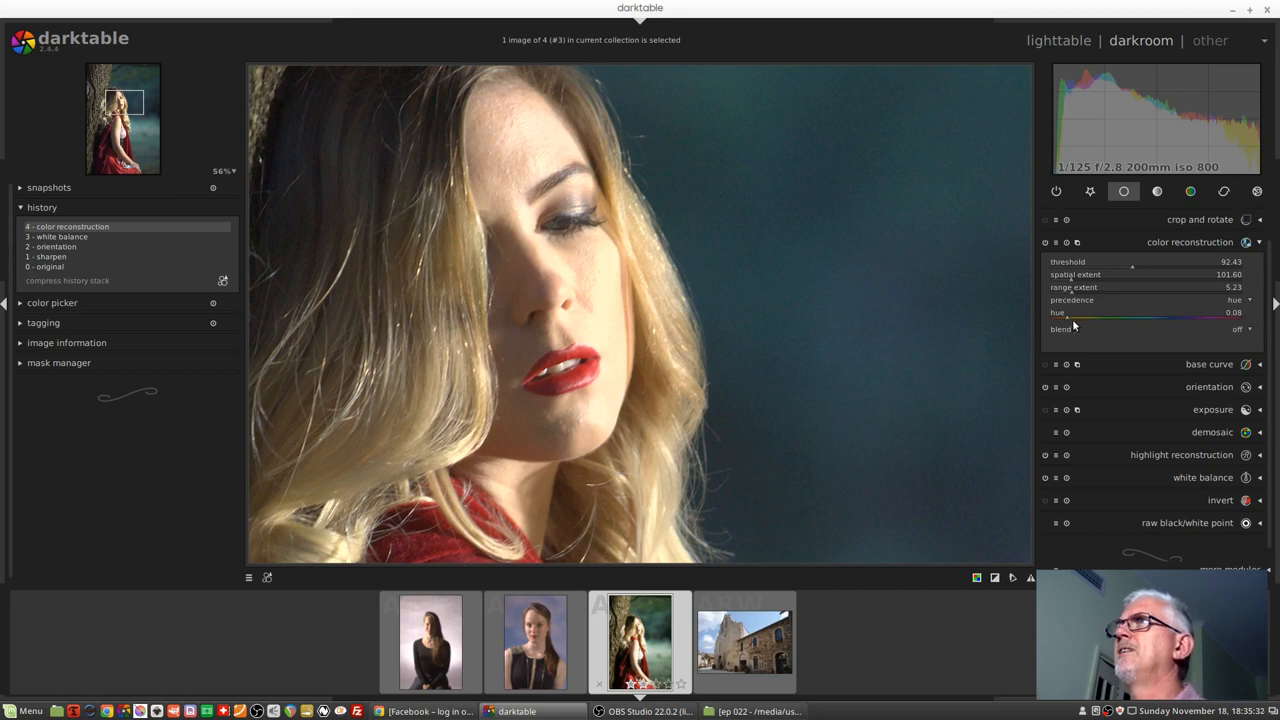
mouse_move(612, 298)
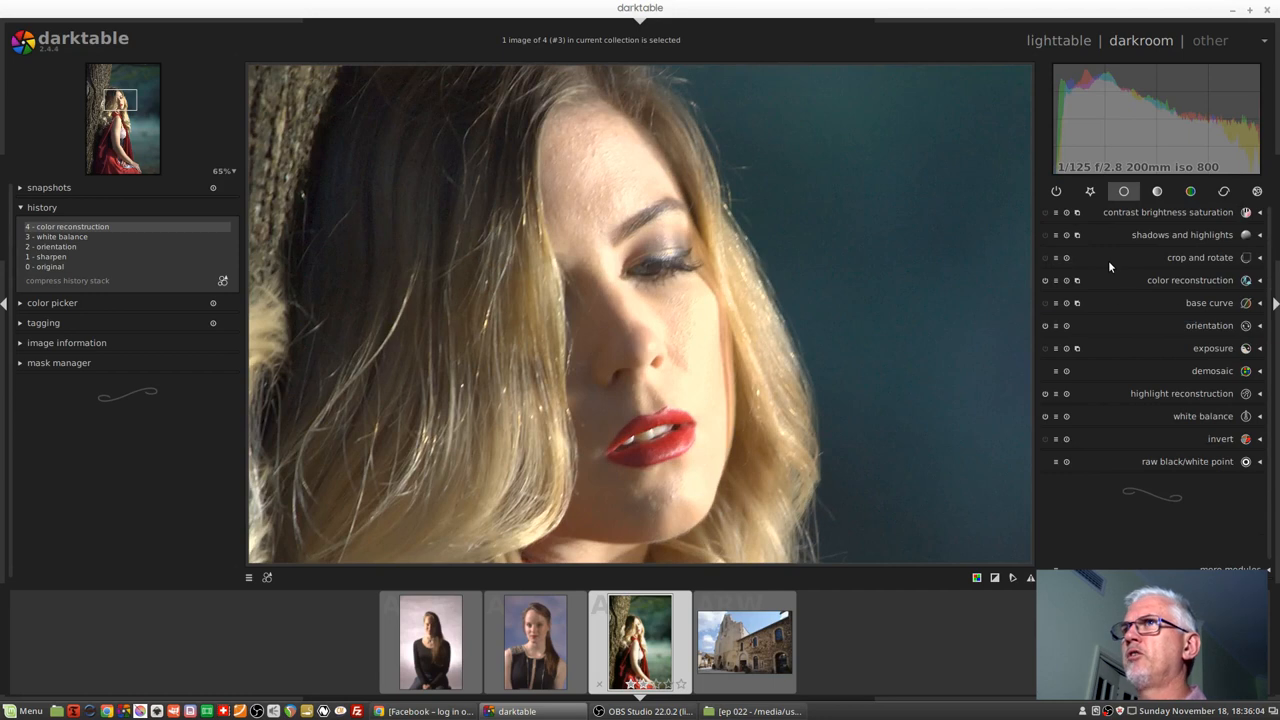
mouse_move(1000, 464)
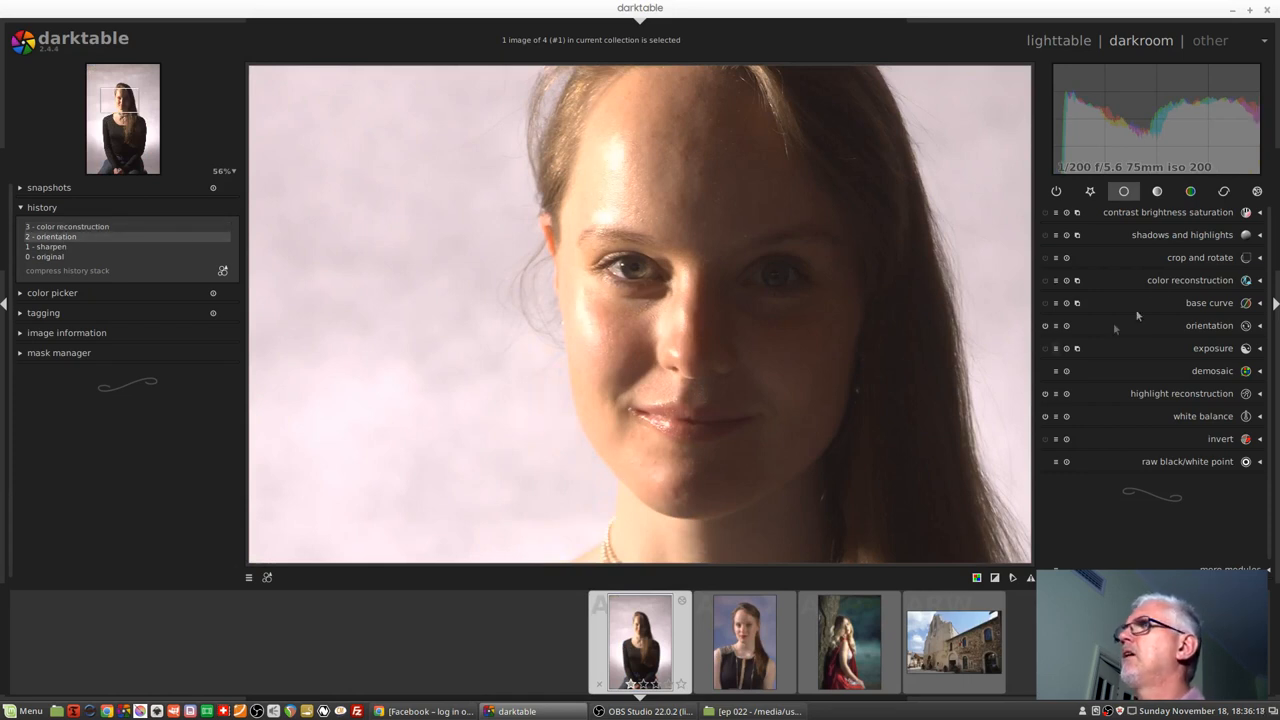
mouse_move(1164, 400)
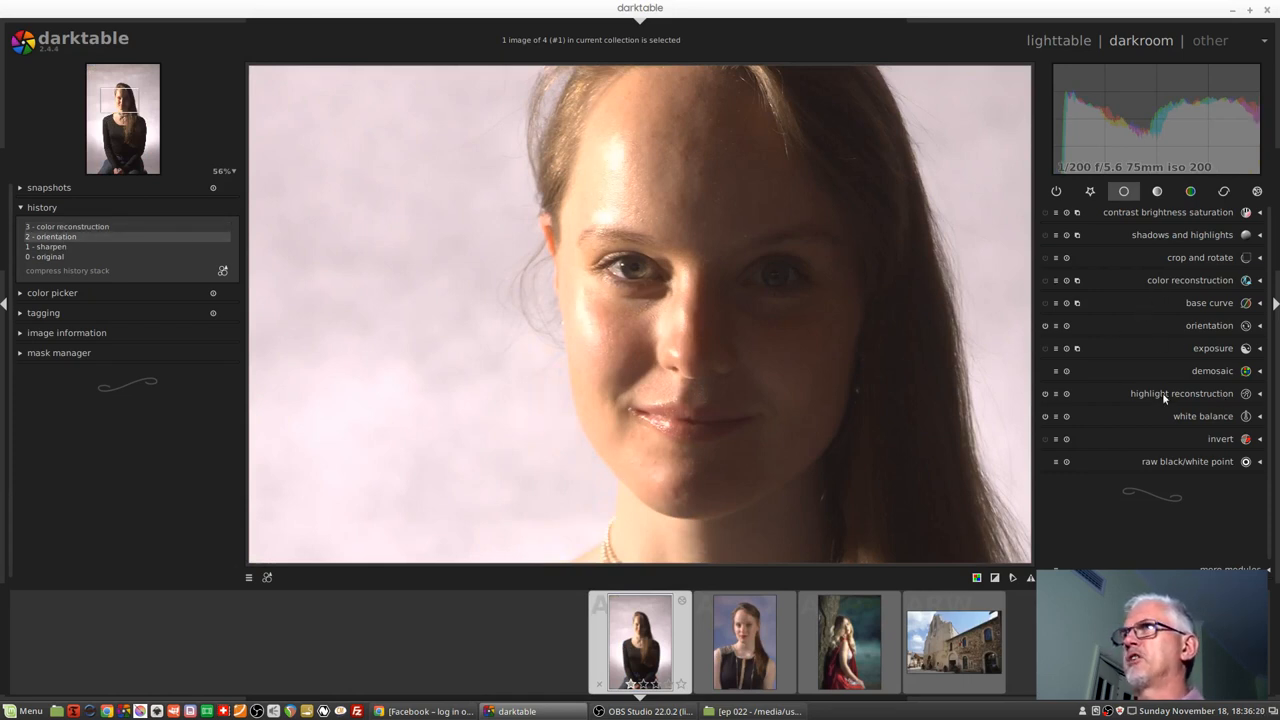
Show the highlight reconstruction settings for the pale-backdrop portrait.
left_click(1184, 392)
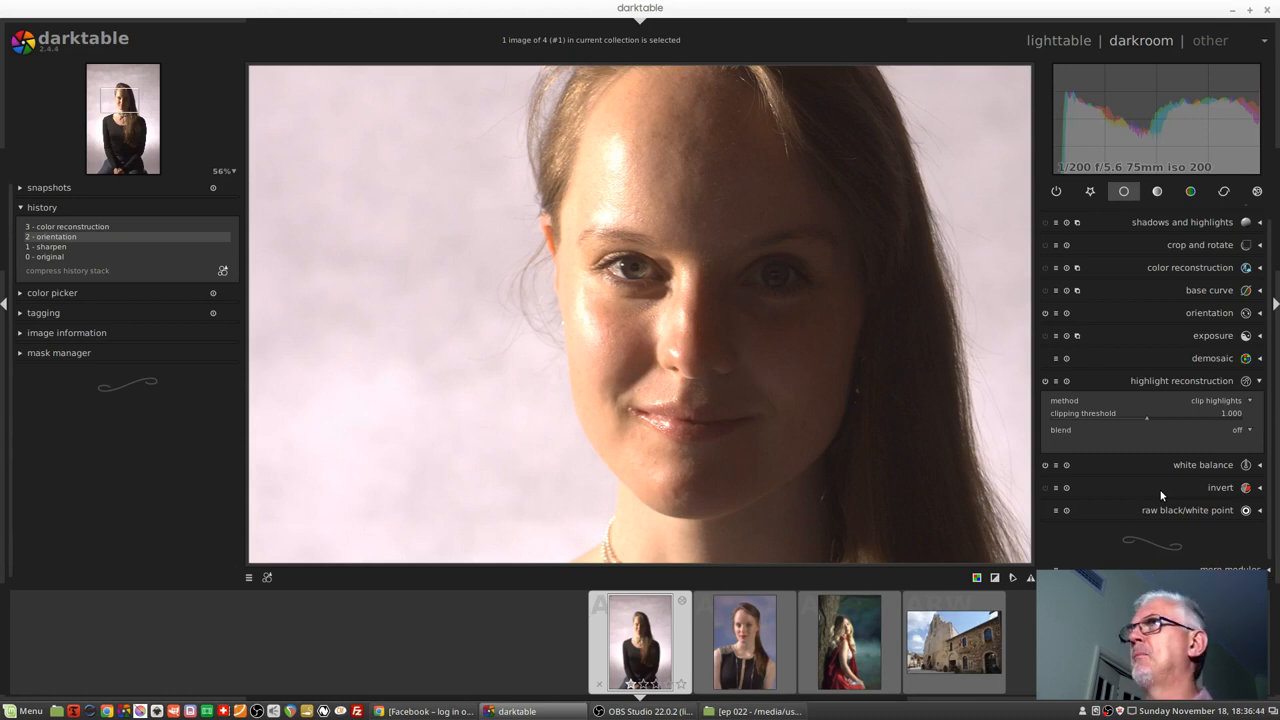
Reduce exposure so the bright forehead and pale backdrop become noticeably darker.
left_click(1092, 192)
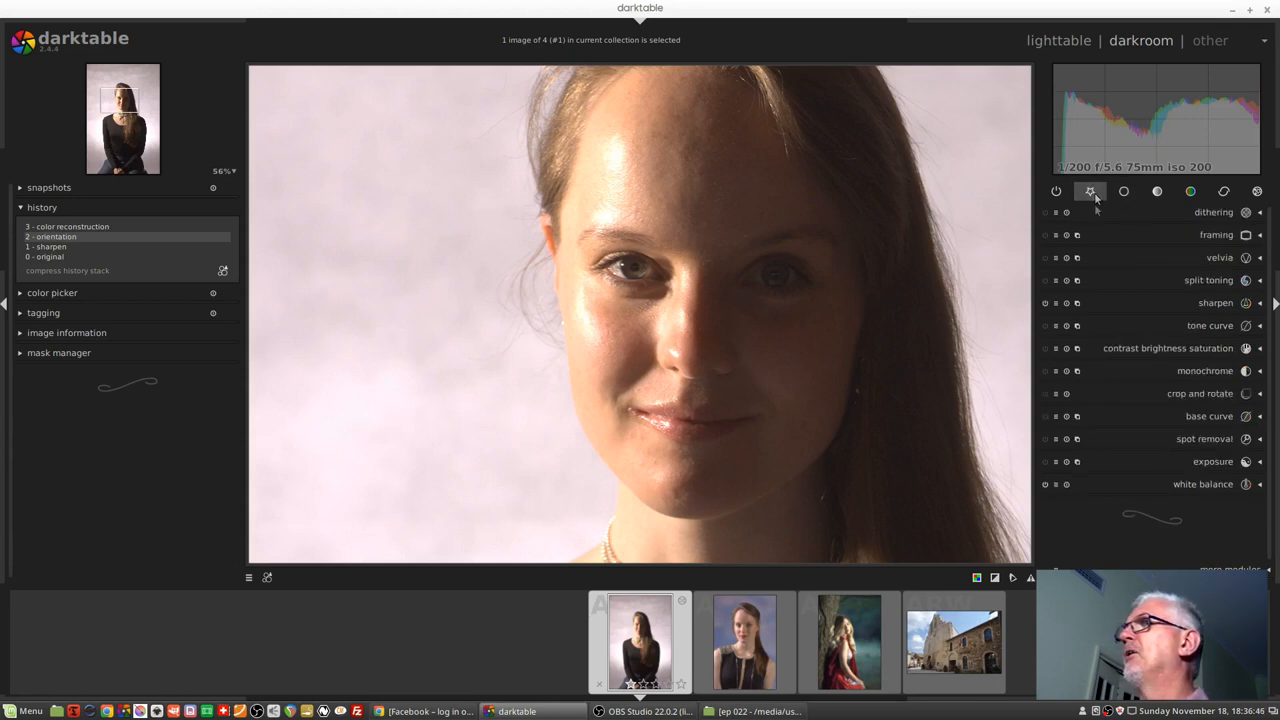
left_click(1212, 460)
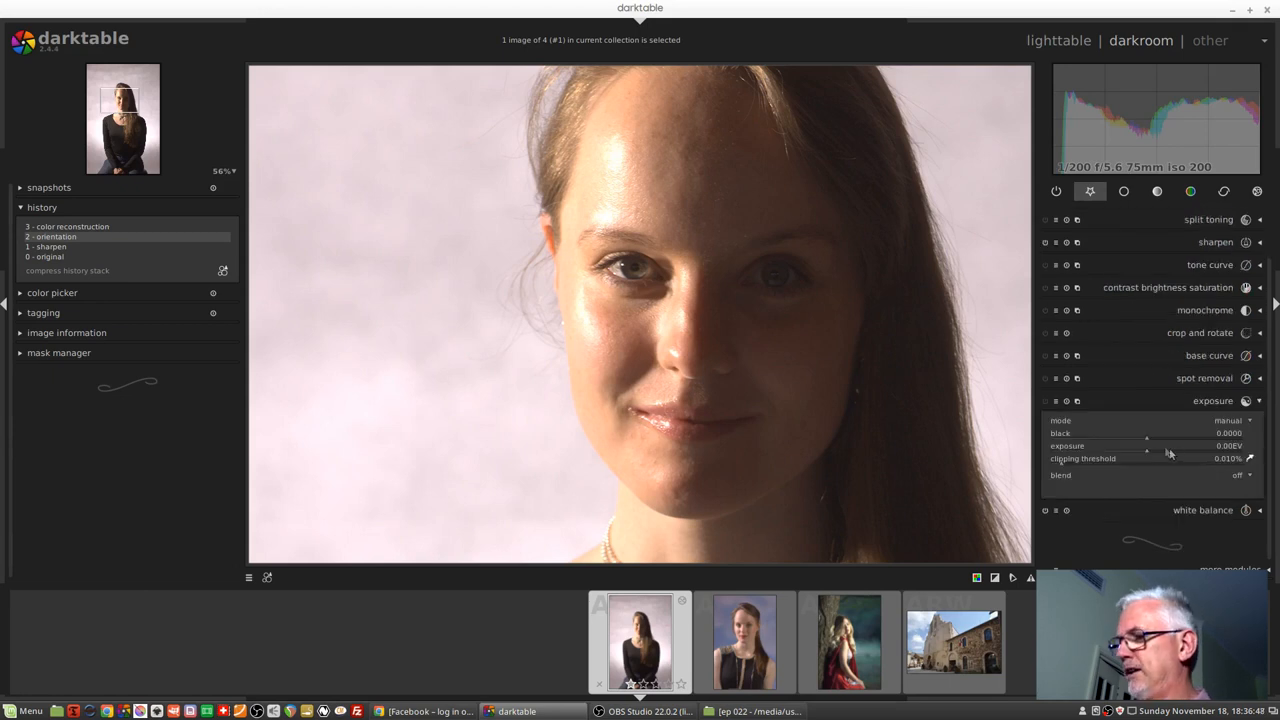
left_click_drag(1148, 444, 1148, 444)
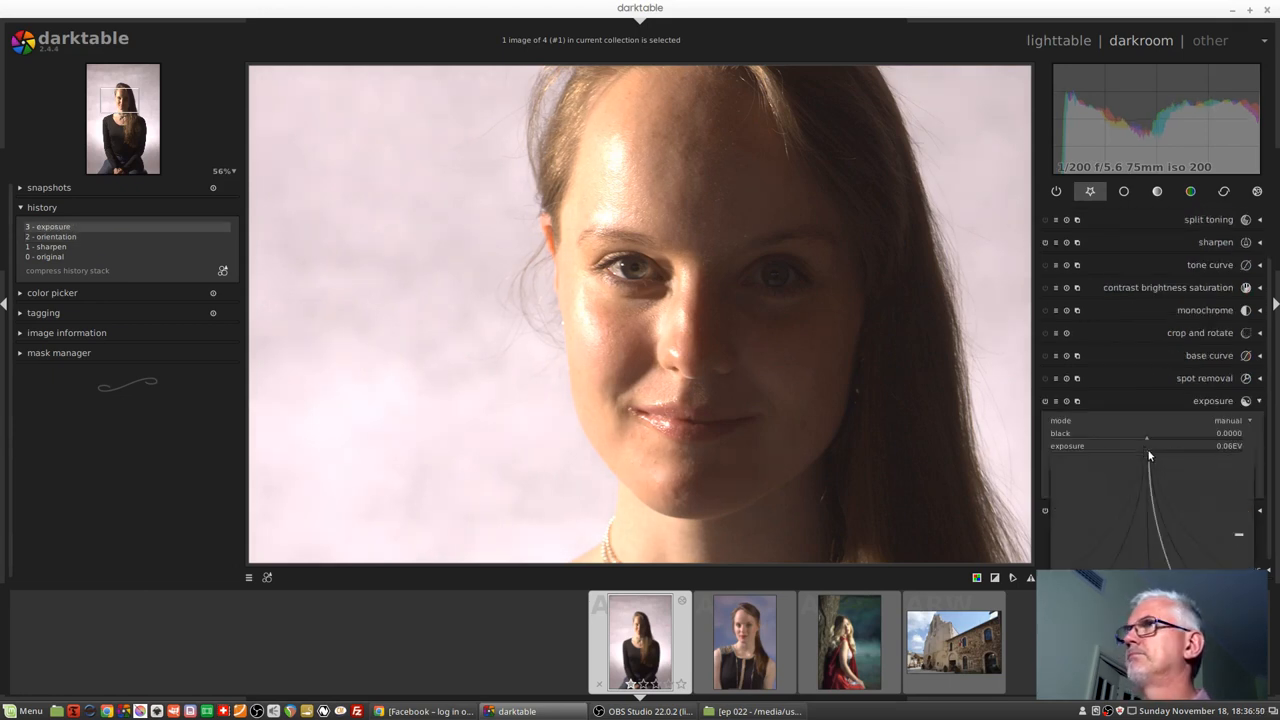
left_click_drag(1148, 446, 1122, 446)
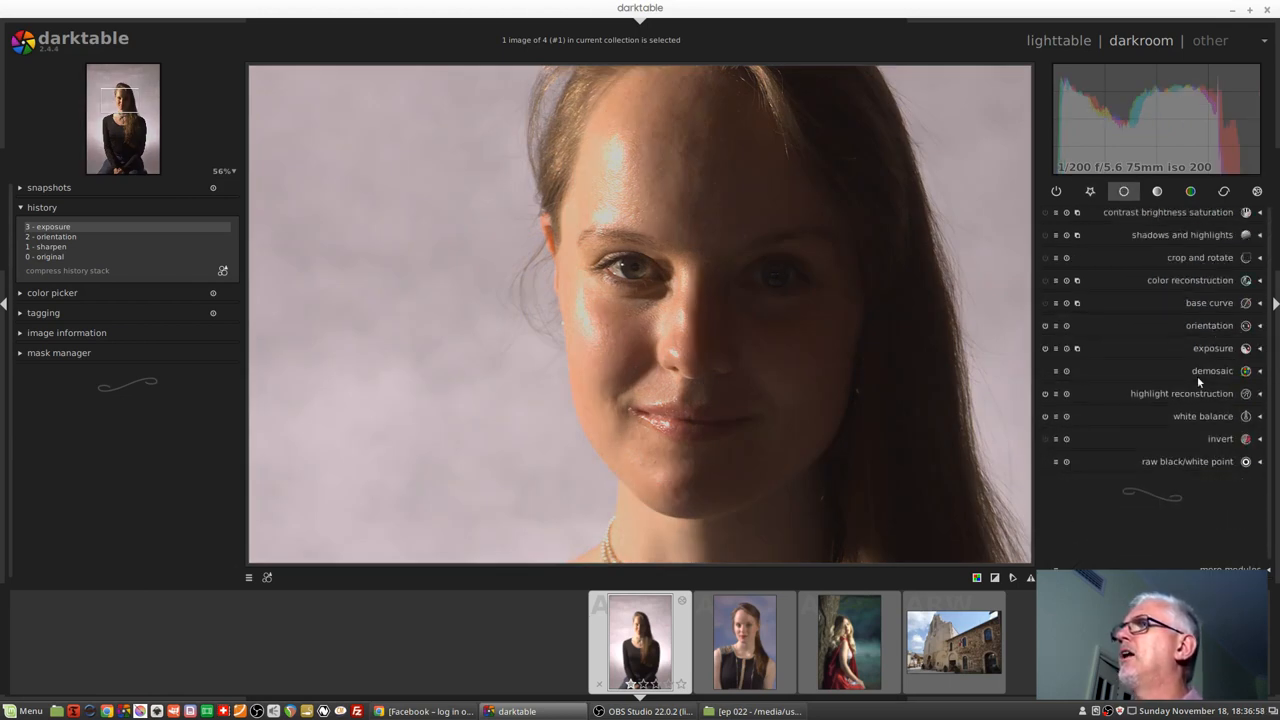
Apply the clip highlights reconstruction method and lower its clipping threshold to about 0.92.
left_click(1184, 392)
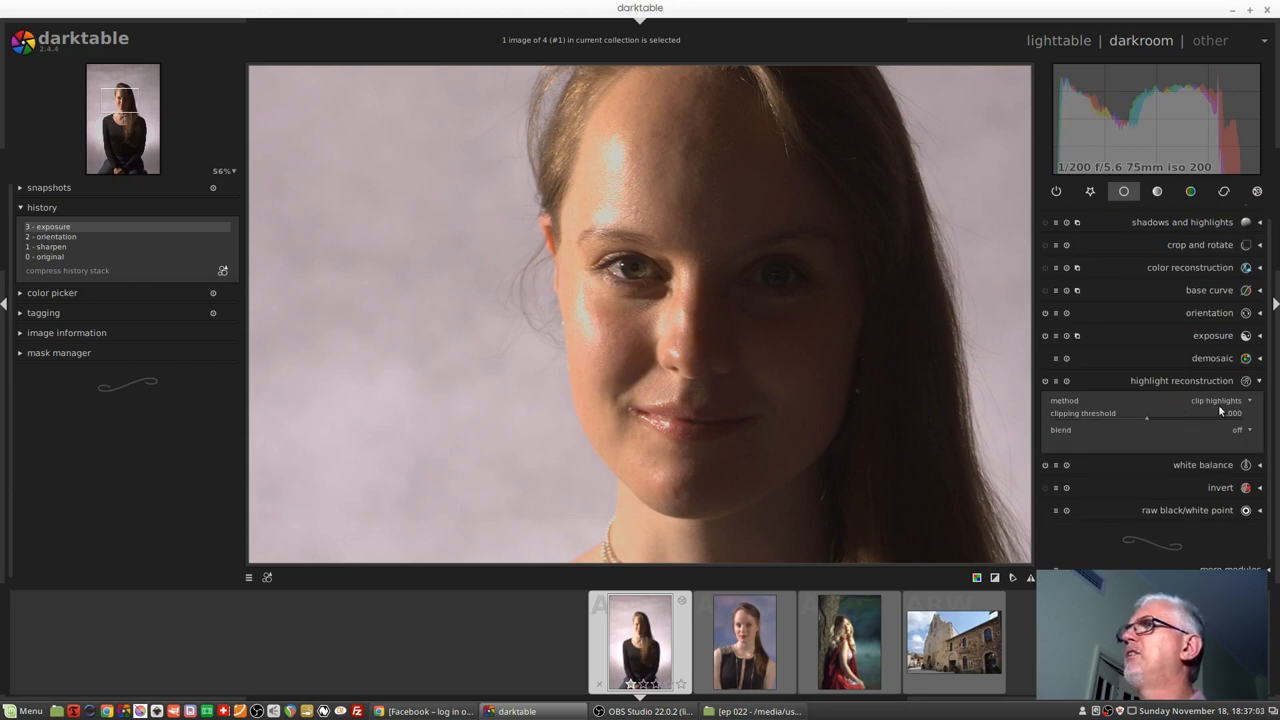
left_click(1216, 400)
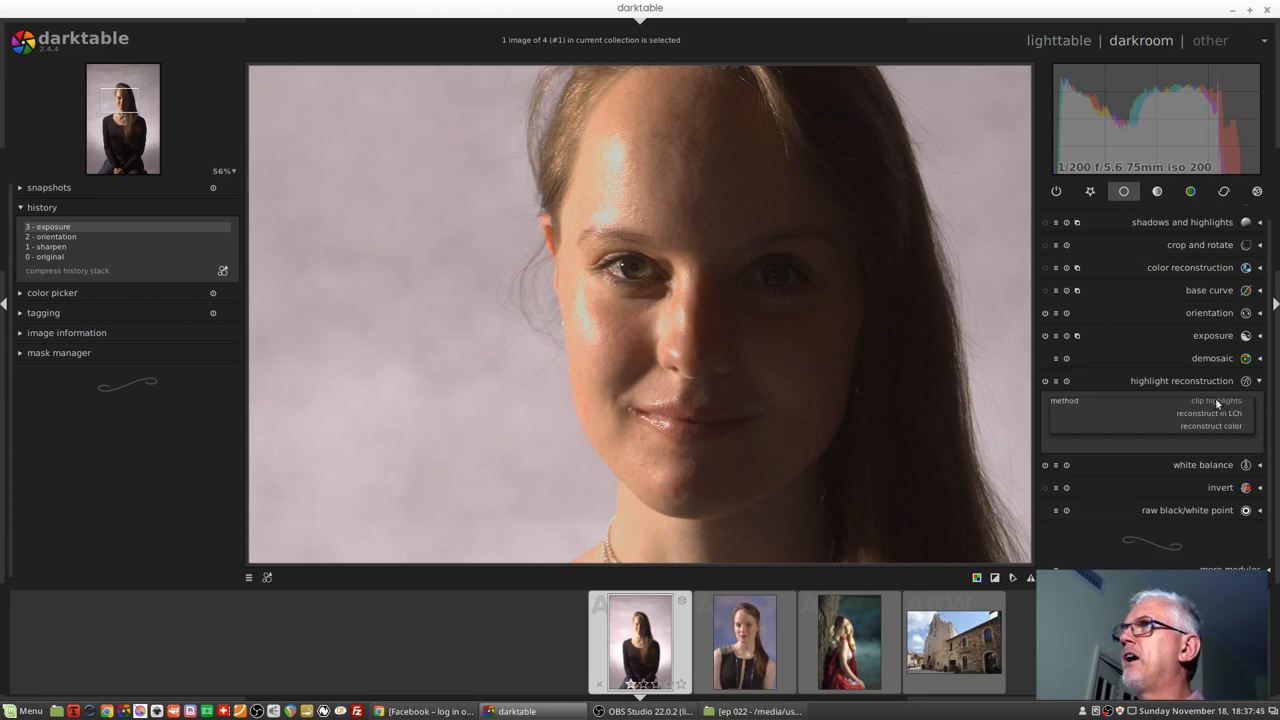
left_click(1210, 400)
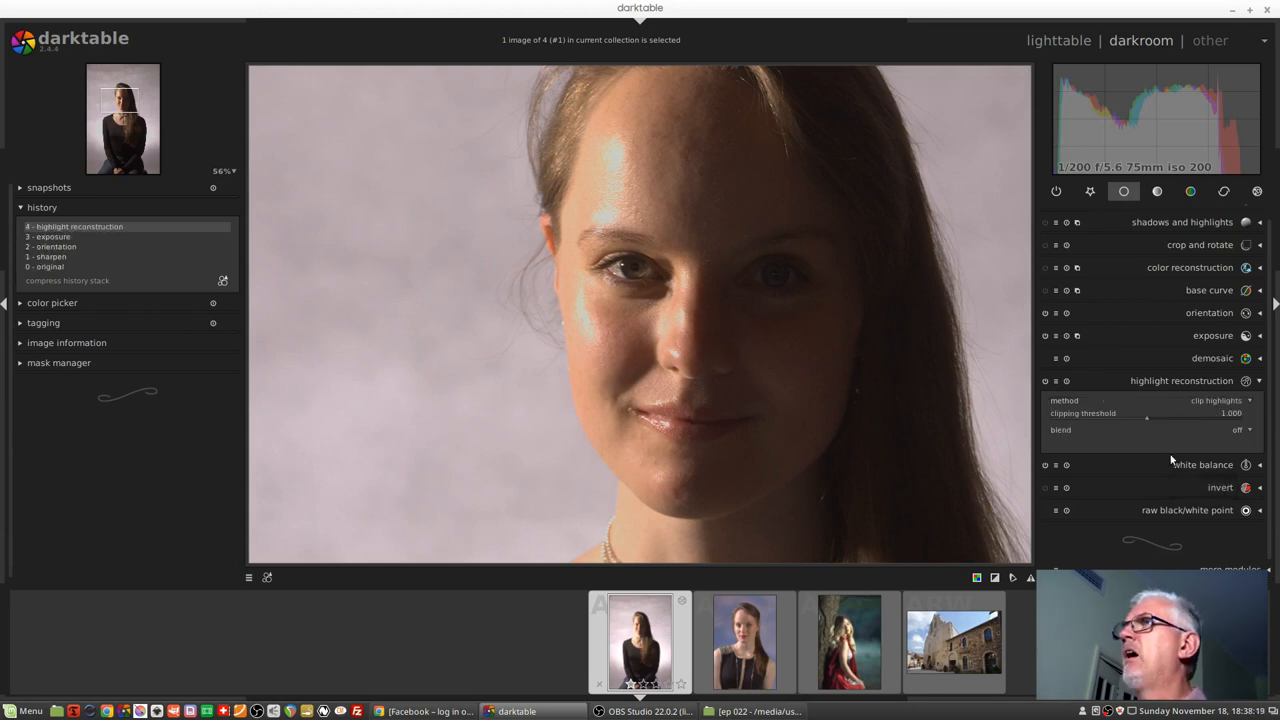
mouse_move(1164, 442)
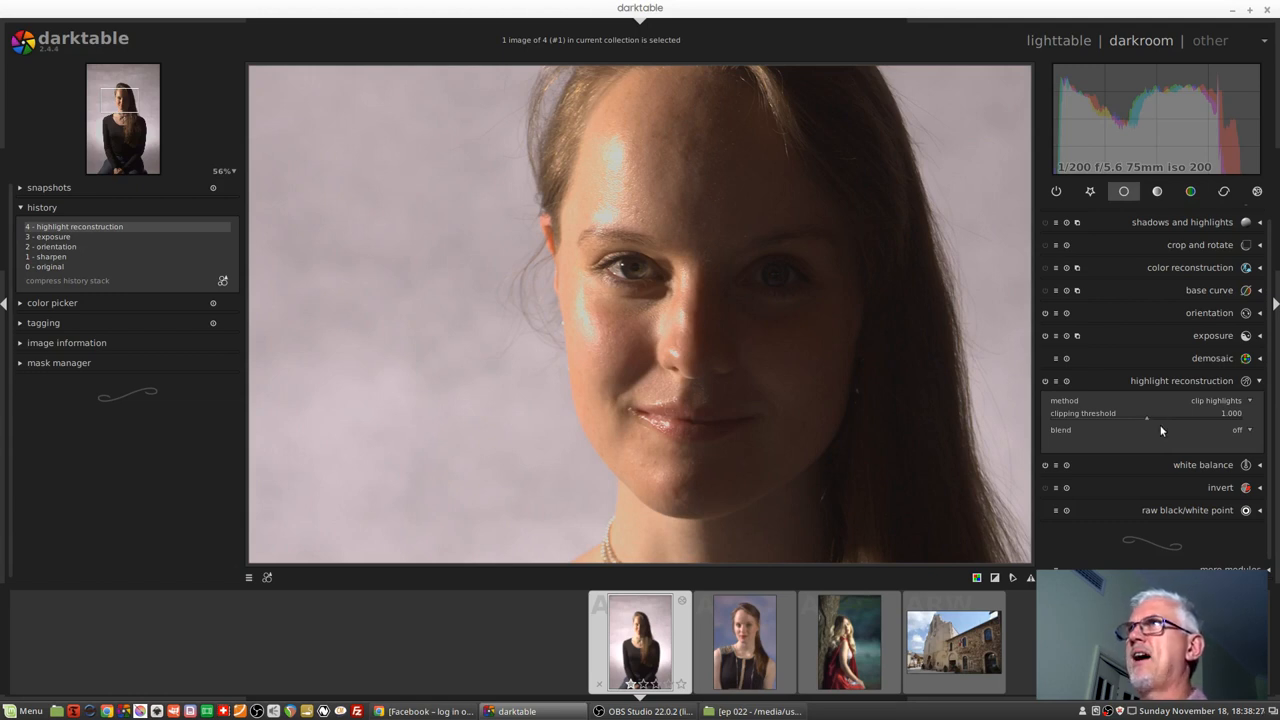
mouse_move(616, 200)
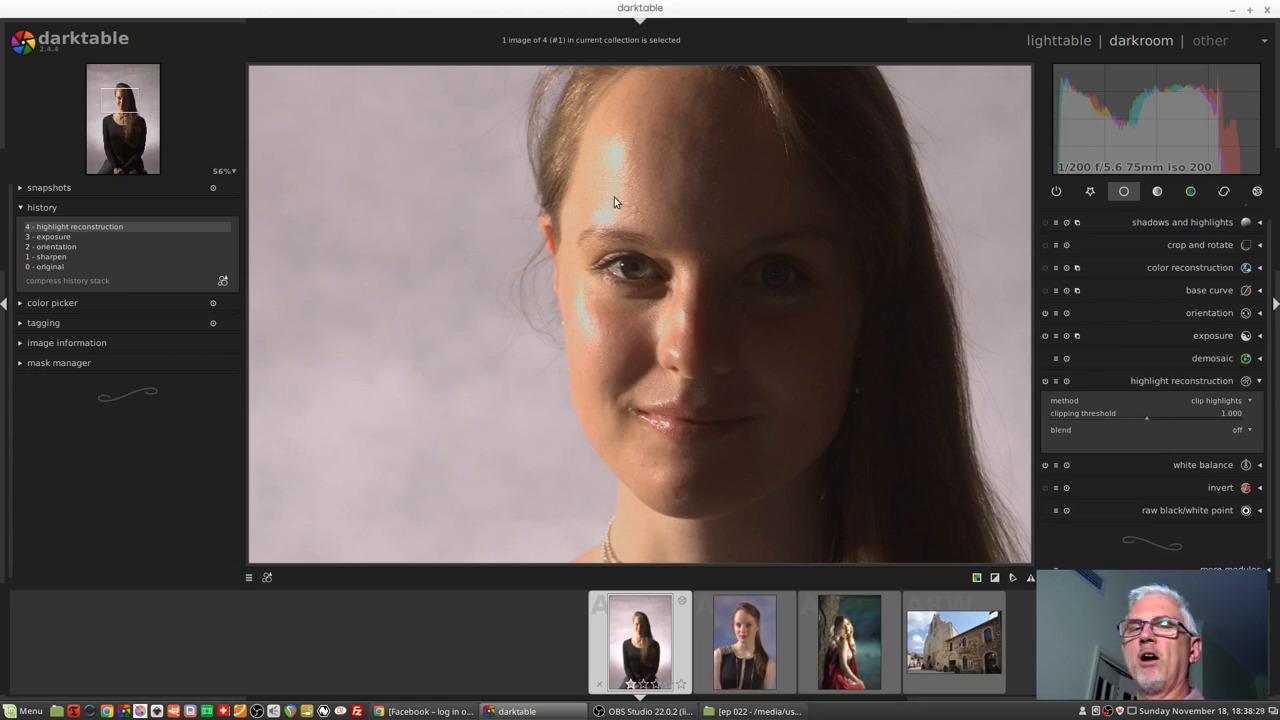
mouse_move(738, 268)
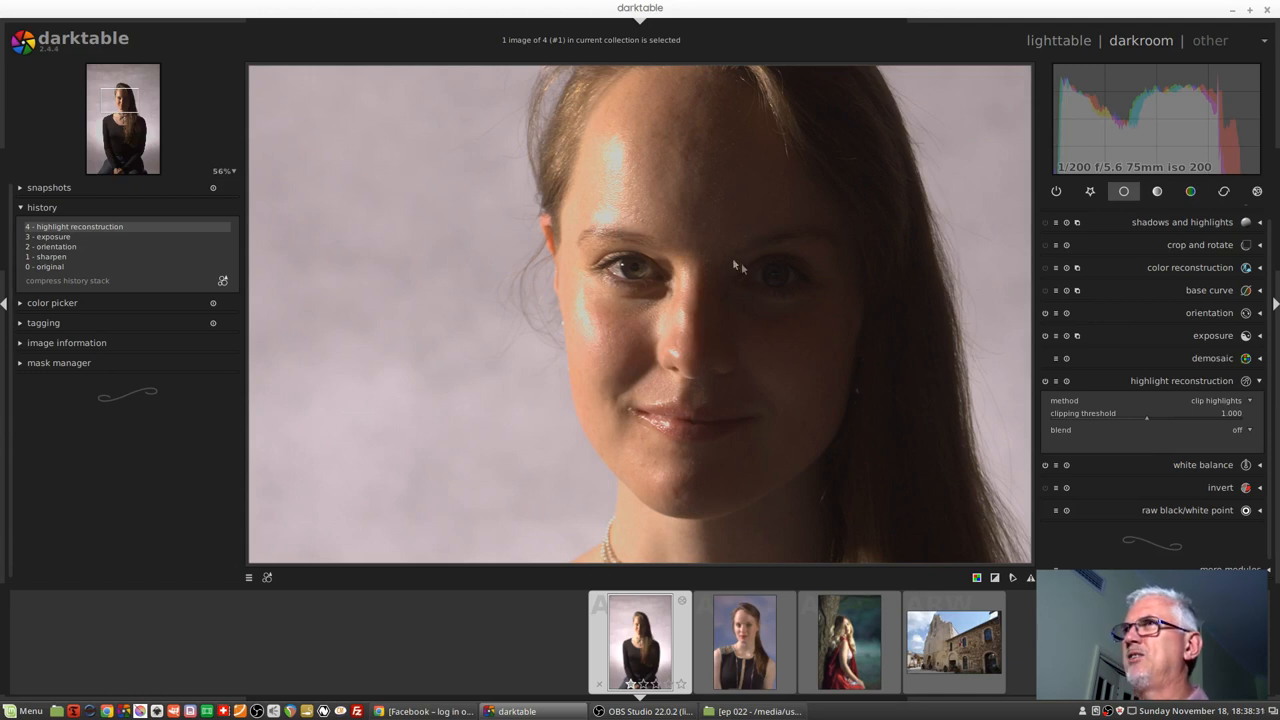
mouse_move(1160, 444)
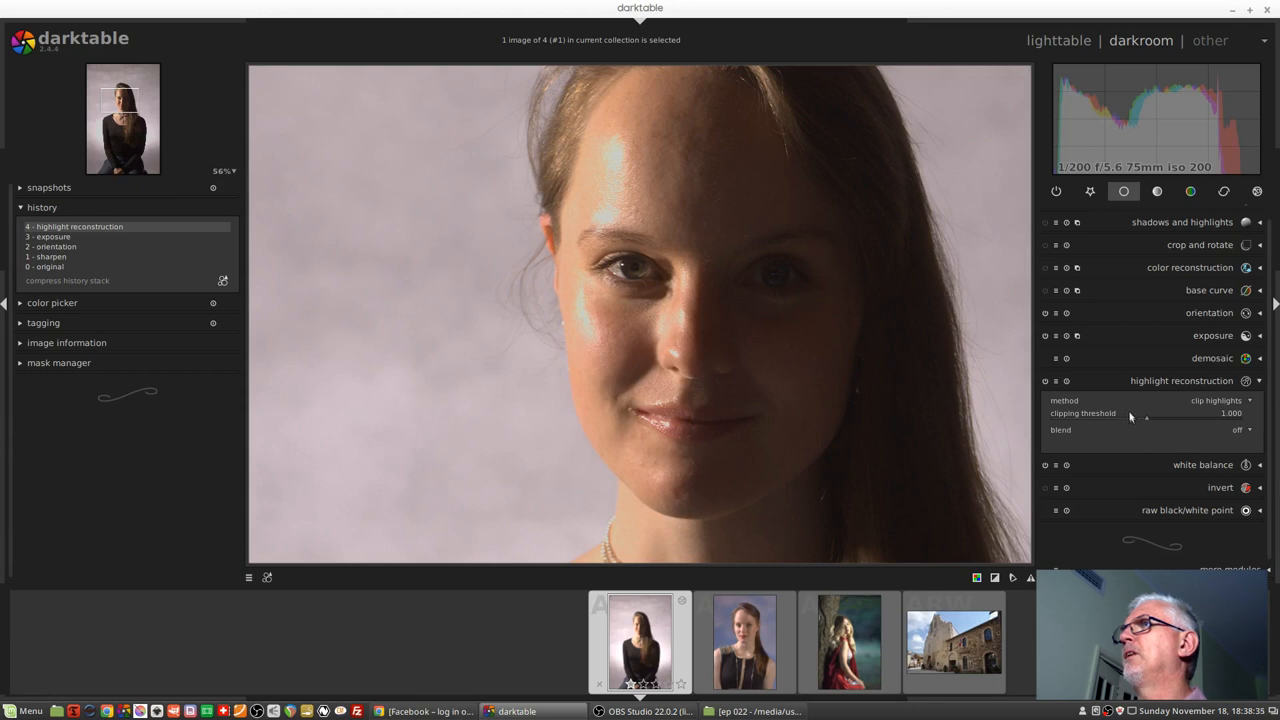
mouse_move(1132, 418)
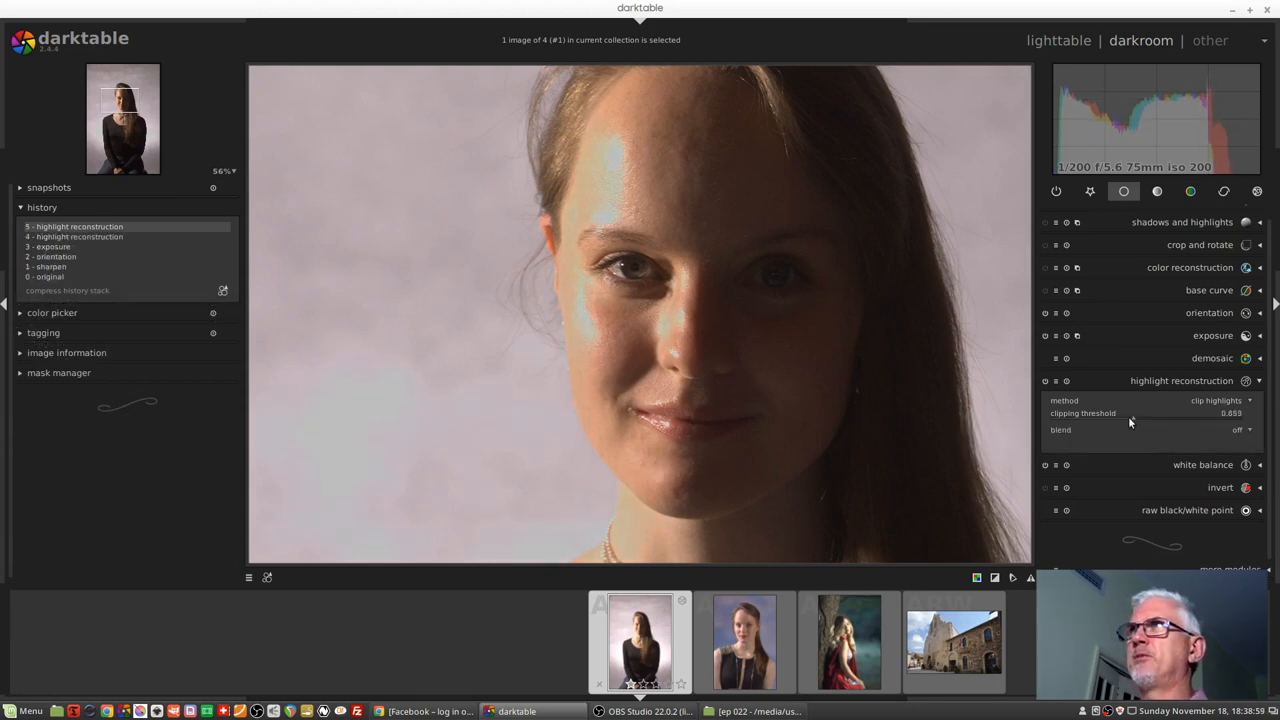
left_click_drag(1132, 412, 1130, 412)
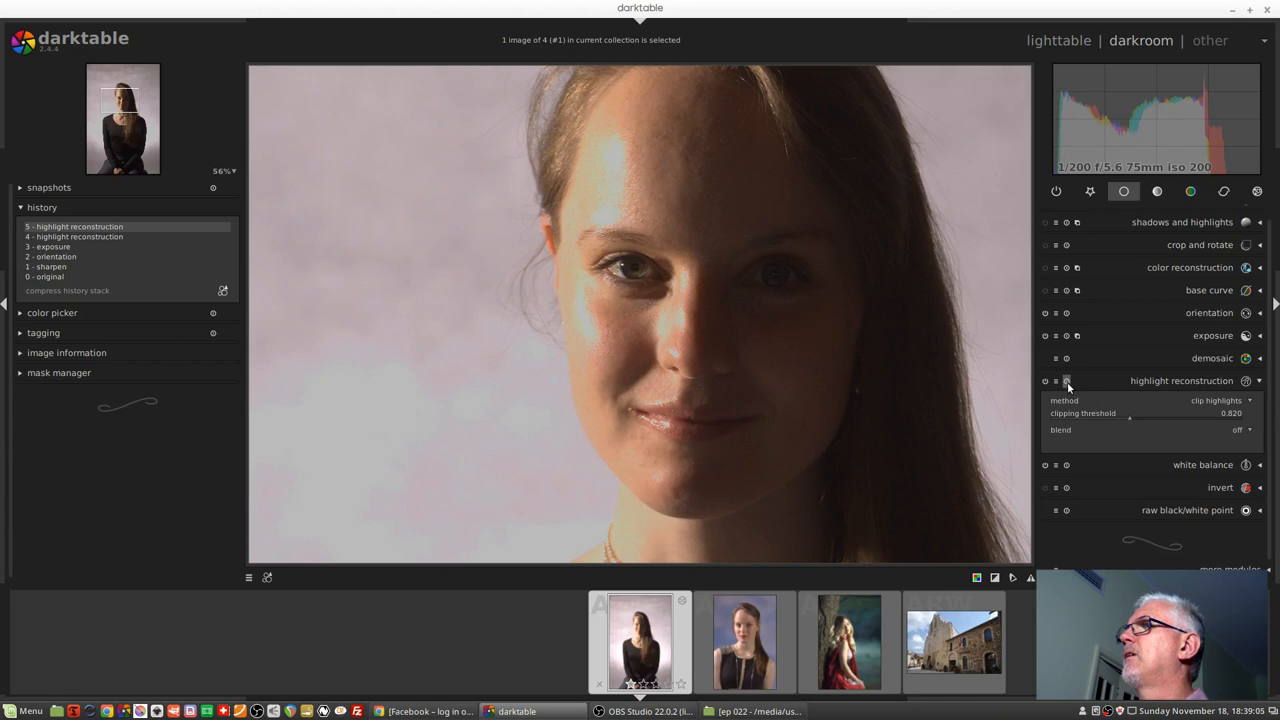
Use reconstruct in LCh for highlights with the clipping threshold lowered to about 0.79.
left_click(1218, 400)
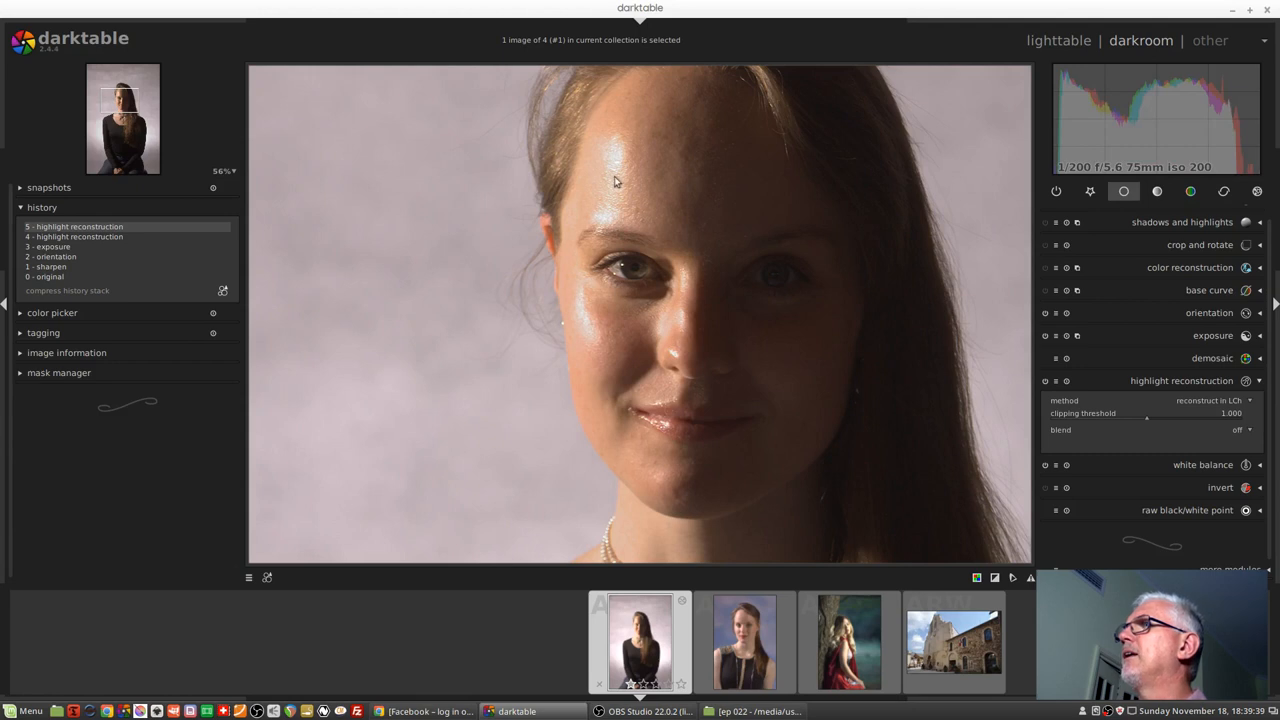
mouse_move(1132, 424)
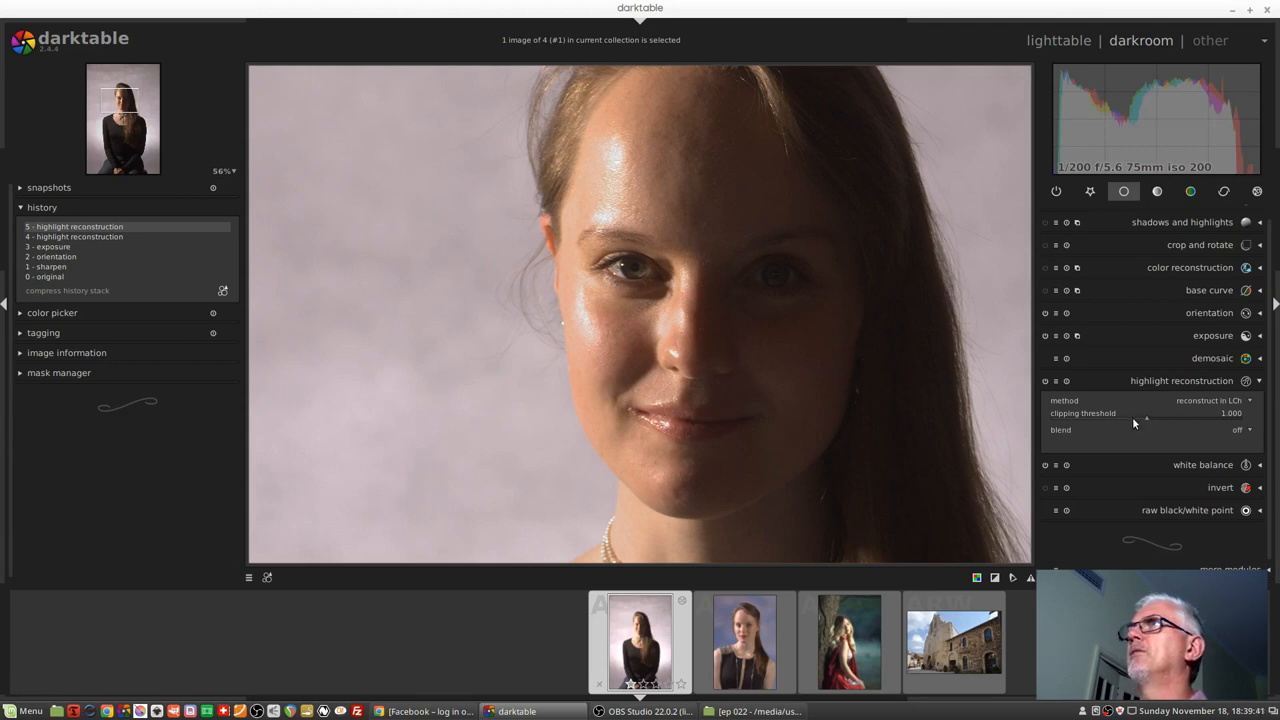
left_click_drag(1146, 412, 1128, 412)
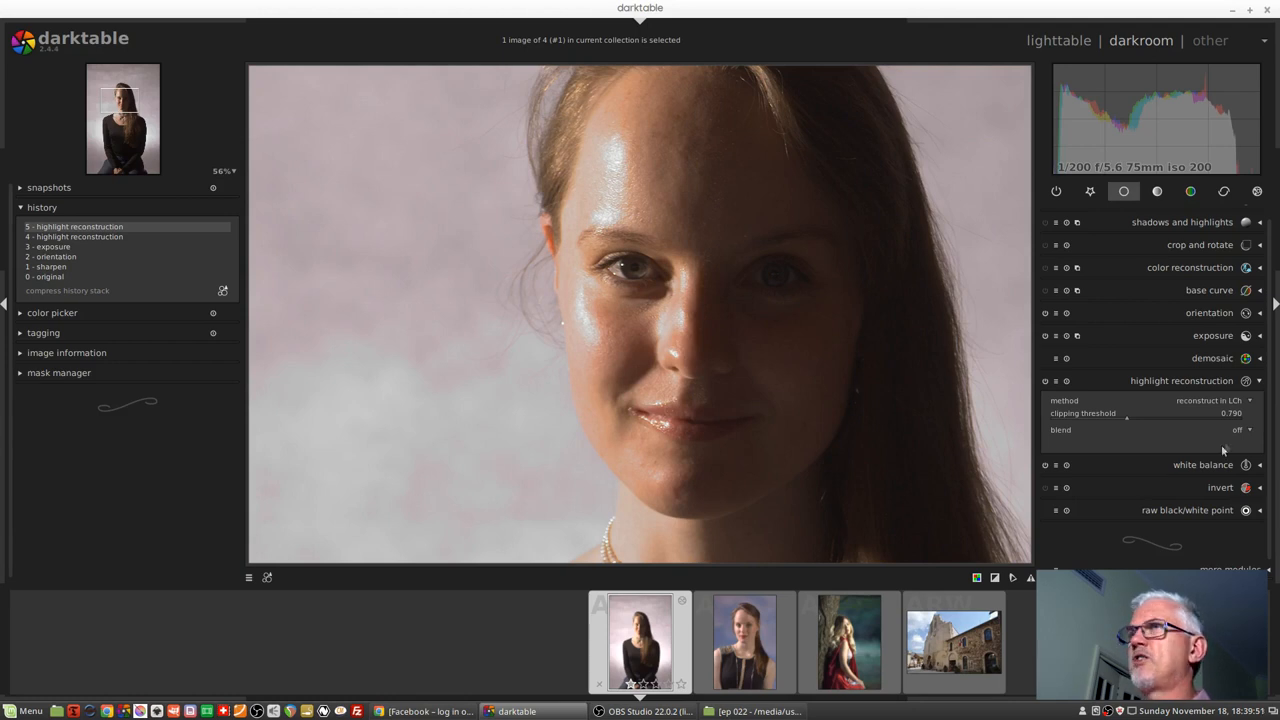
mouse_move(1210, 400)
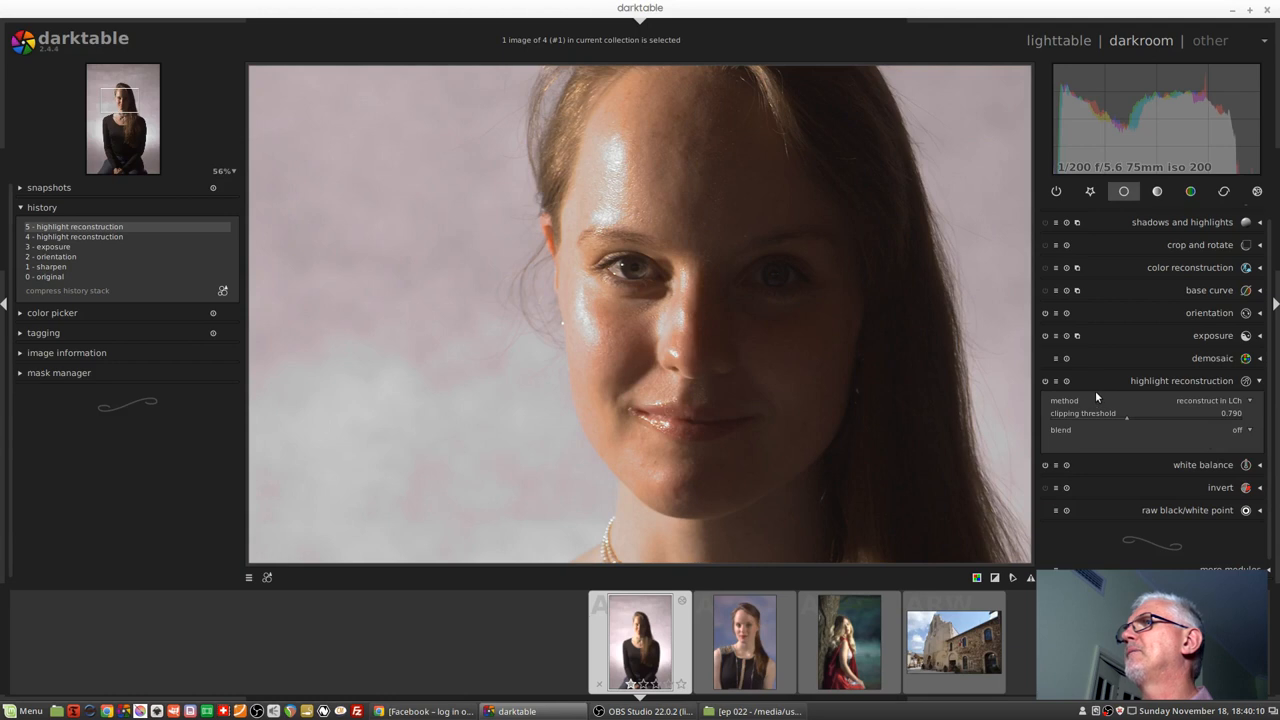
Use reconstruct color for highlights with the clipping threshold lowered to about 0.80.
left_click(1210, 400)
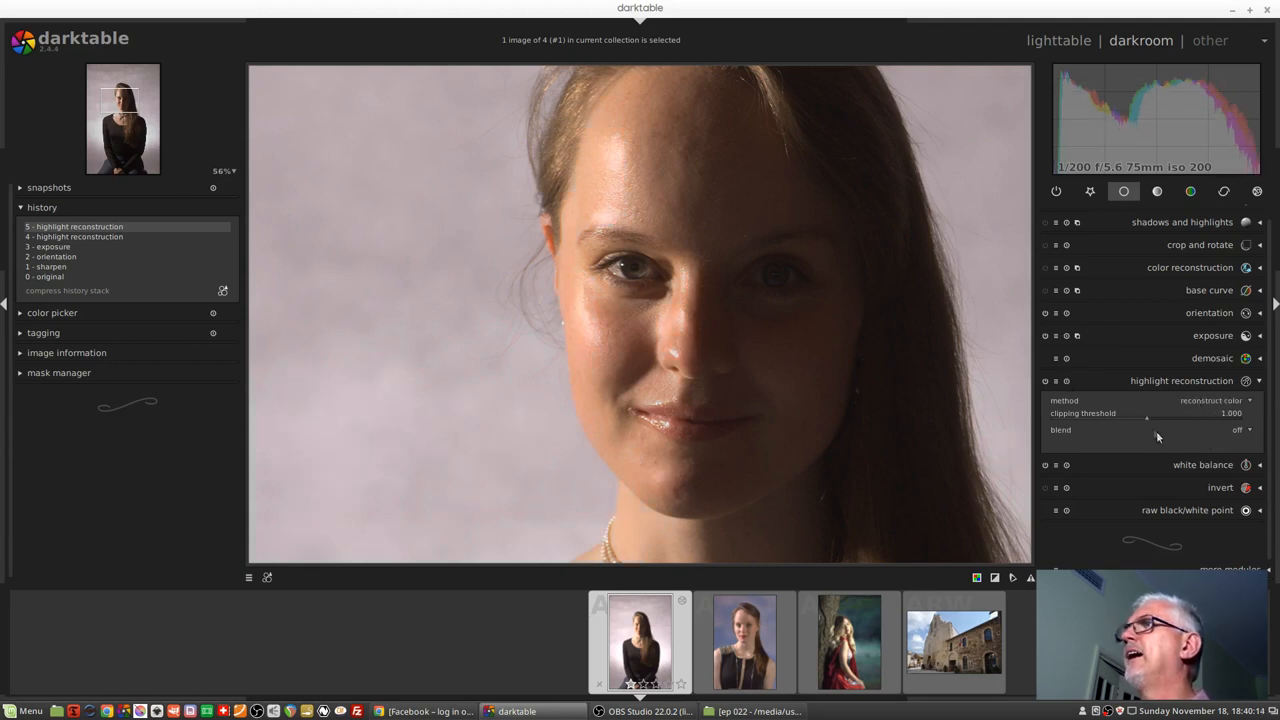
left_click_drag(1148, 412, 1128, 412)
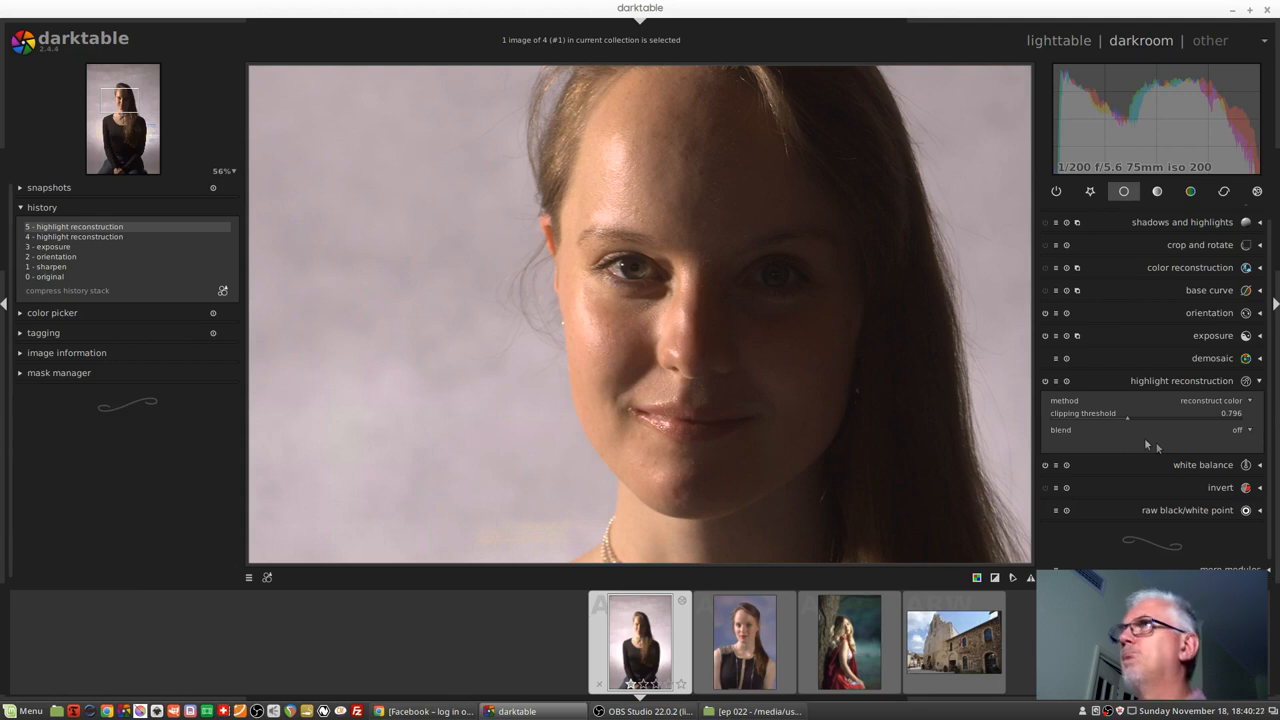
mouse_move(1148, 432)
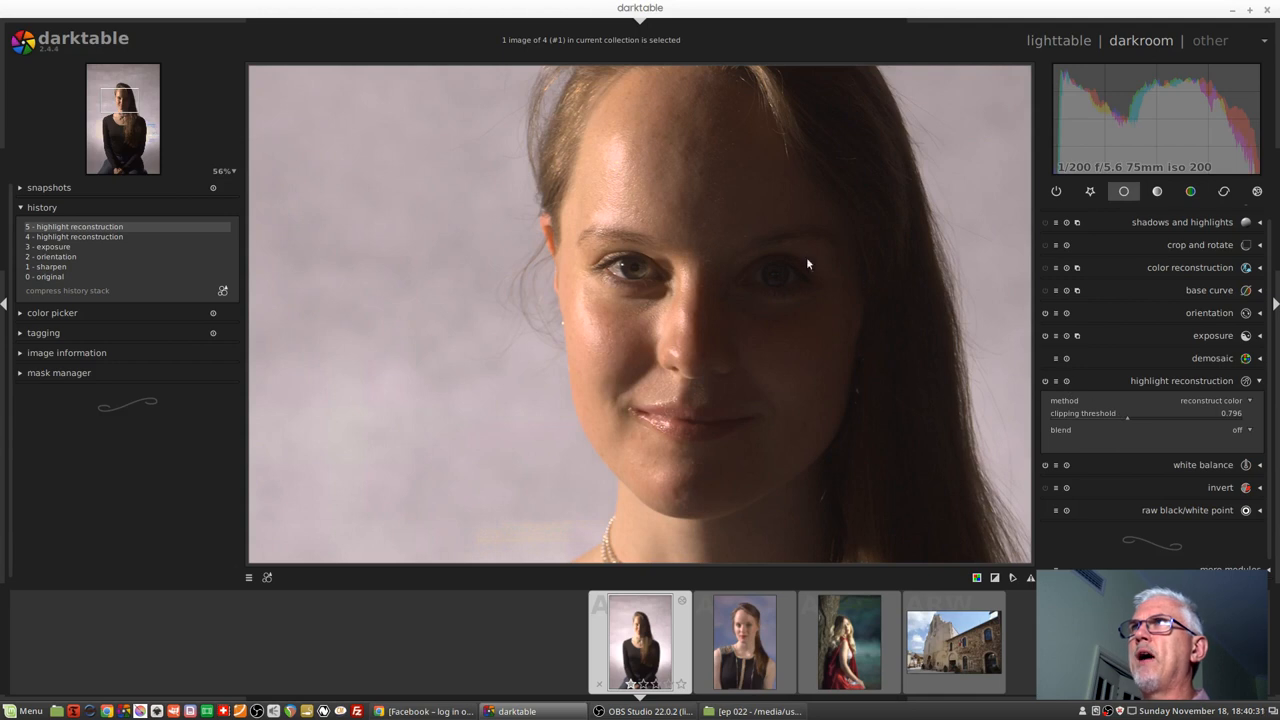
mouse_move(638, 218)
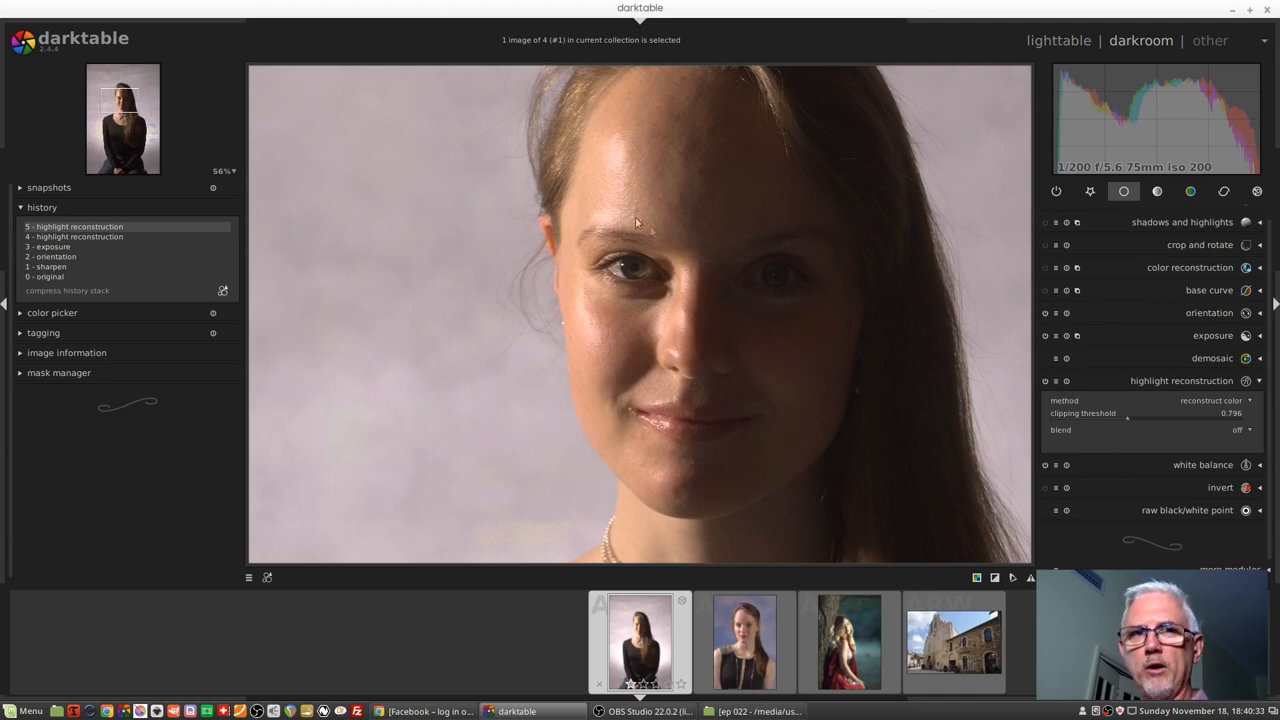
mouse_move(712, 232)
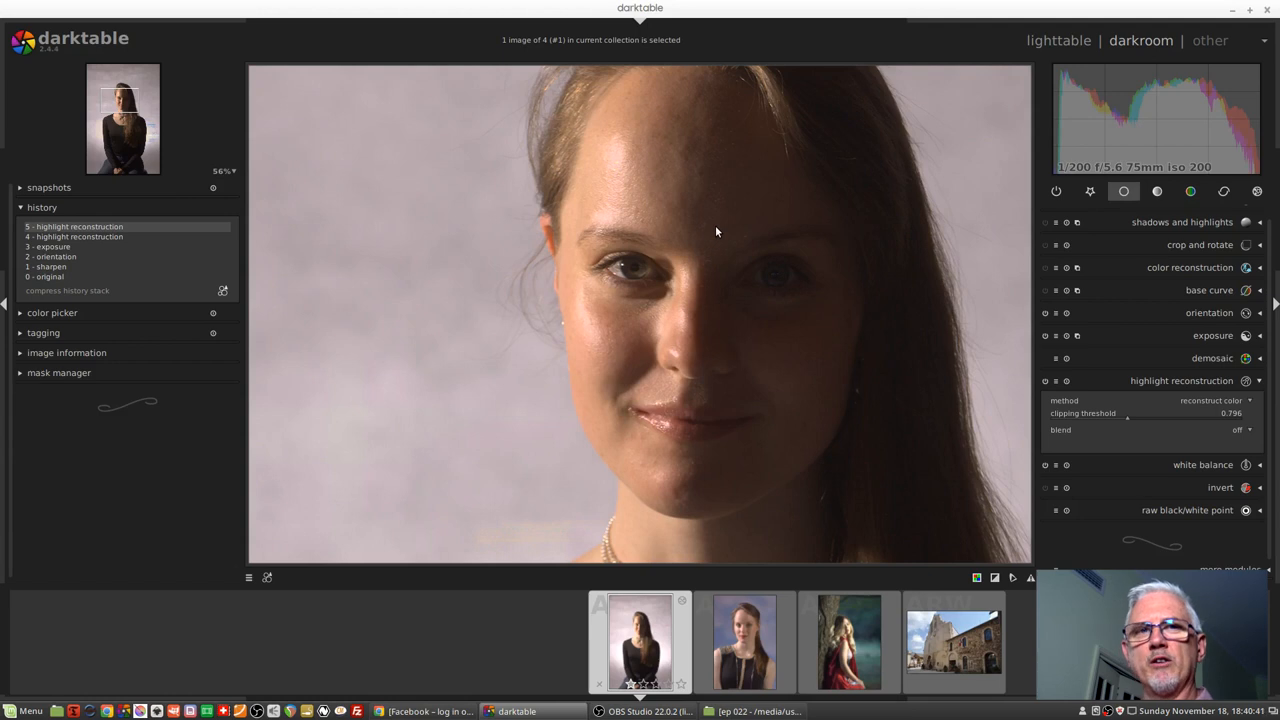
mouse_move(1164, 454)
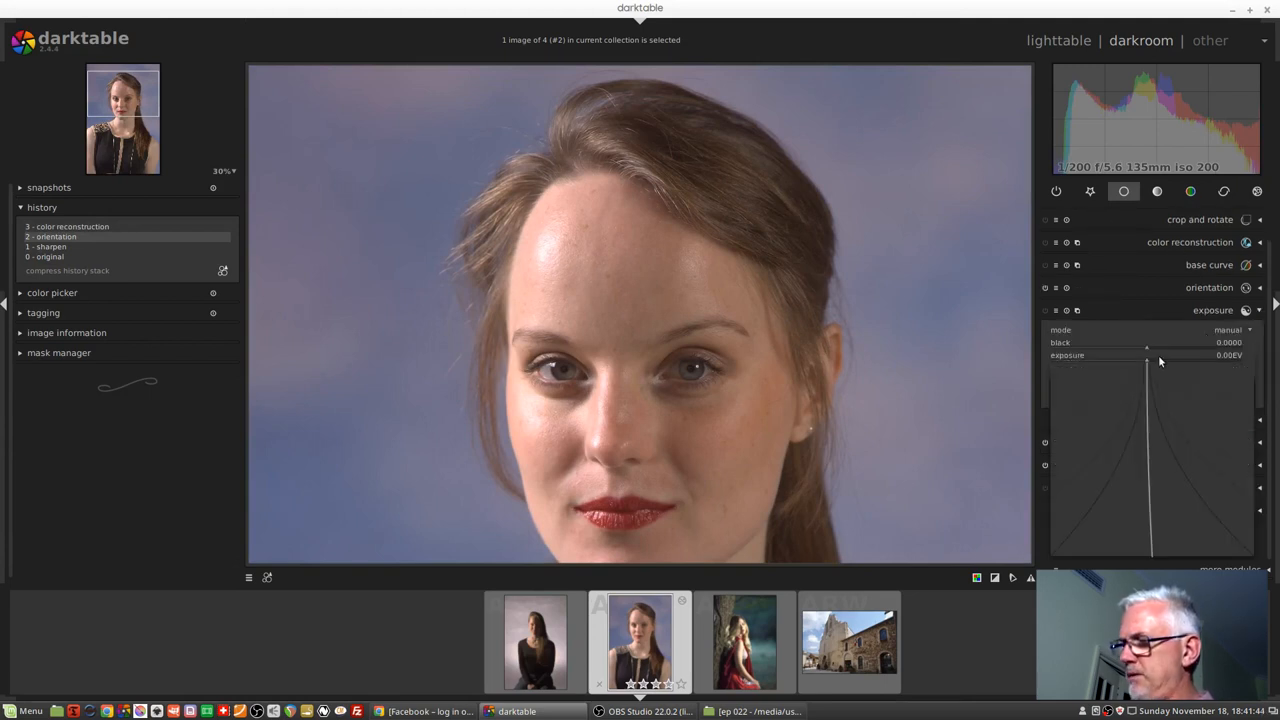
Nudge the blue-backdrop portrait's exposure, then set highlight reconstruction to reconstruct color with a slightly lower threshold.
left_click_drag(1148, 356, 1122, 356)
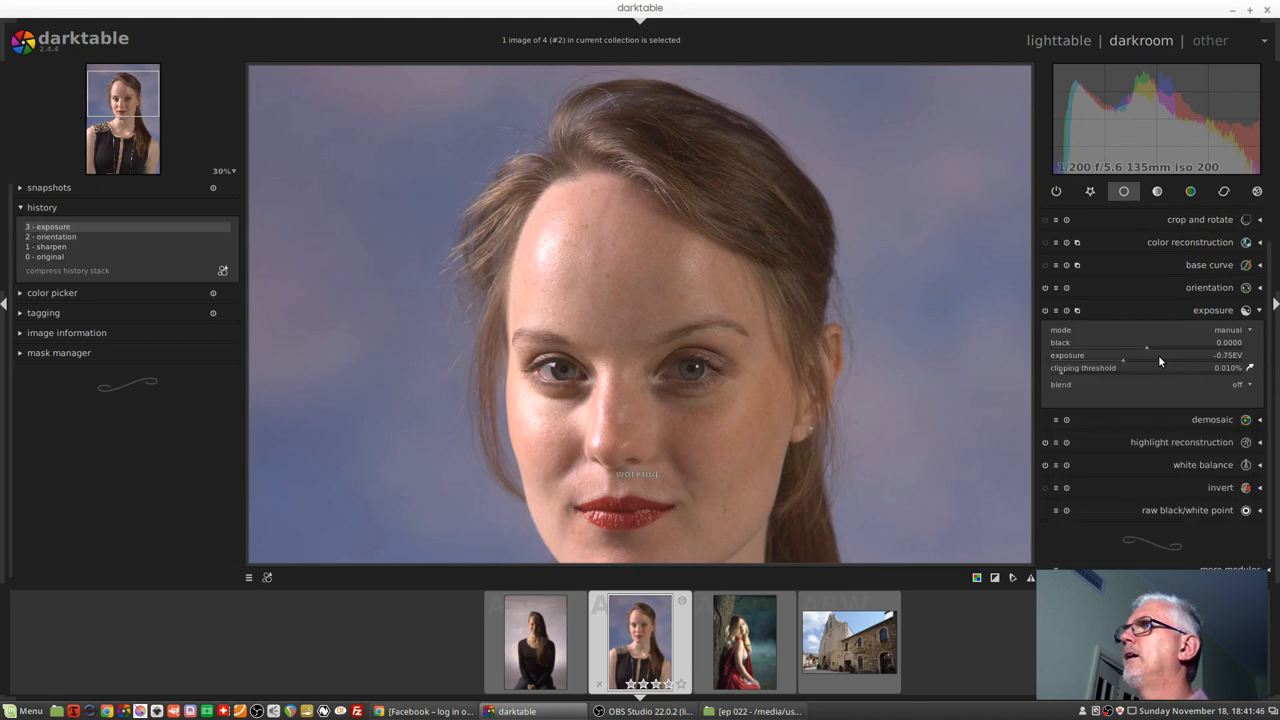
left_click(1184, 380)
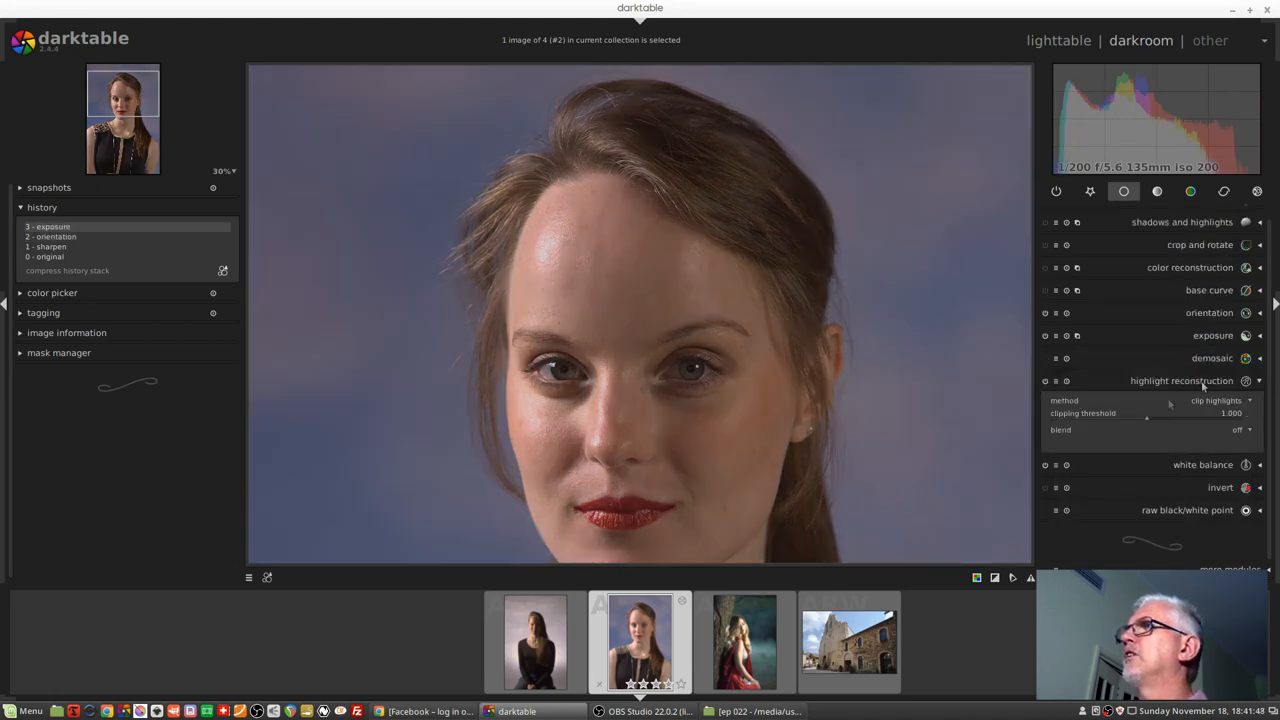
left_click(1216, 400)
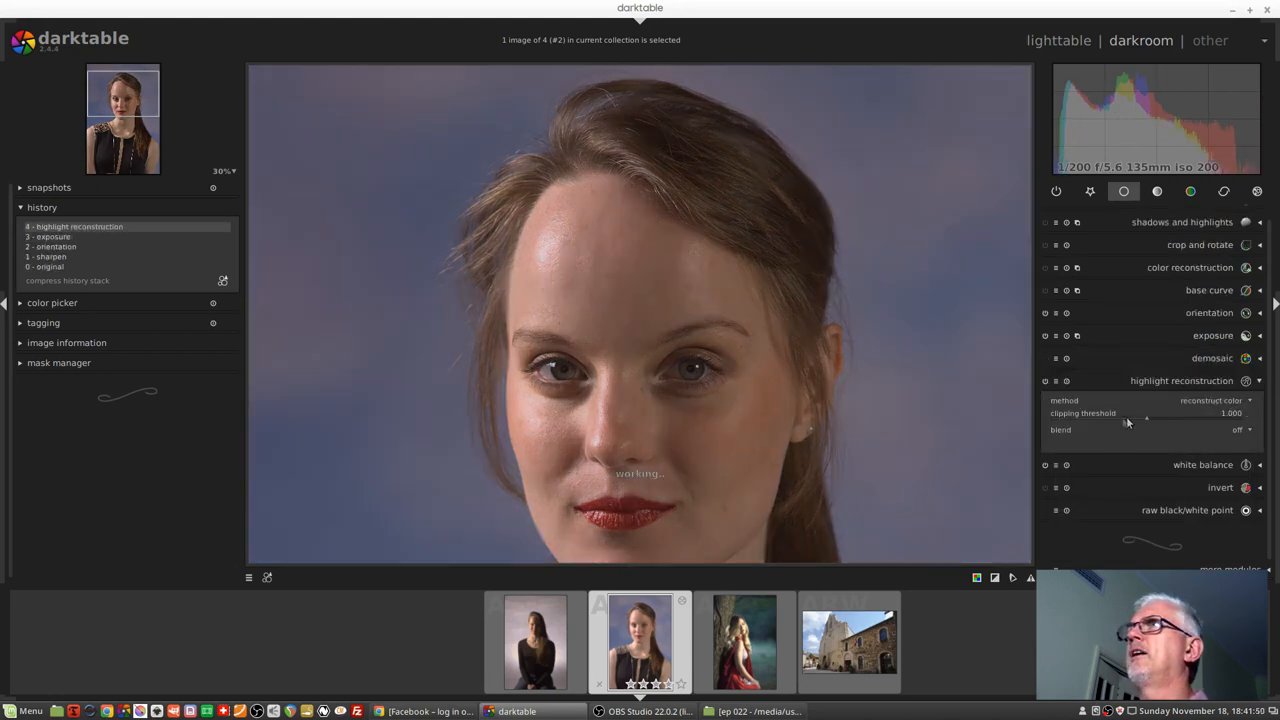
left_click_drag(1146, 412, 1134, 412)
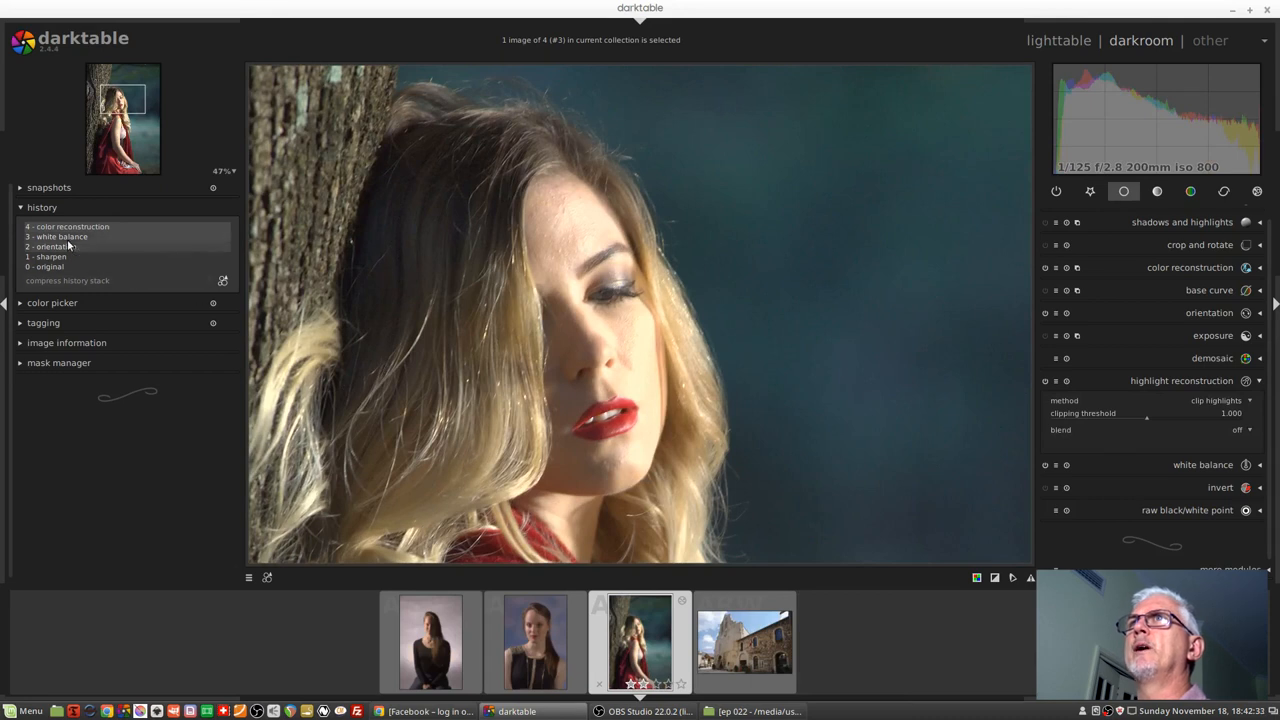
Roll history back to white balance, try reconstruct color, and leave highlight reconstruction on clip highlights at 1.0.
left_click(56, 236)
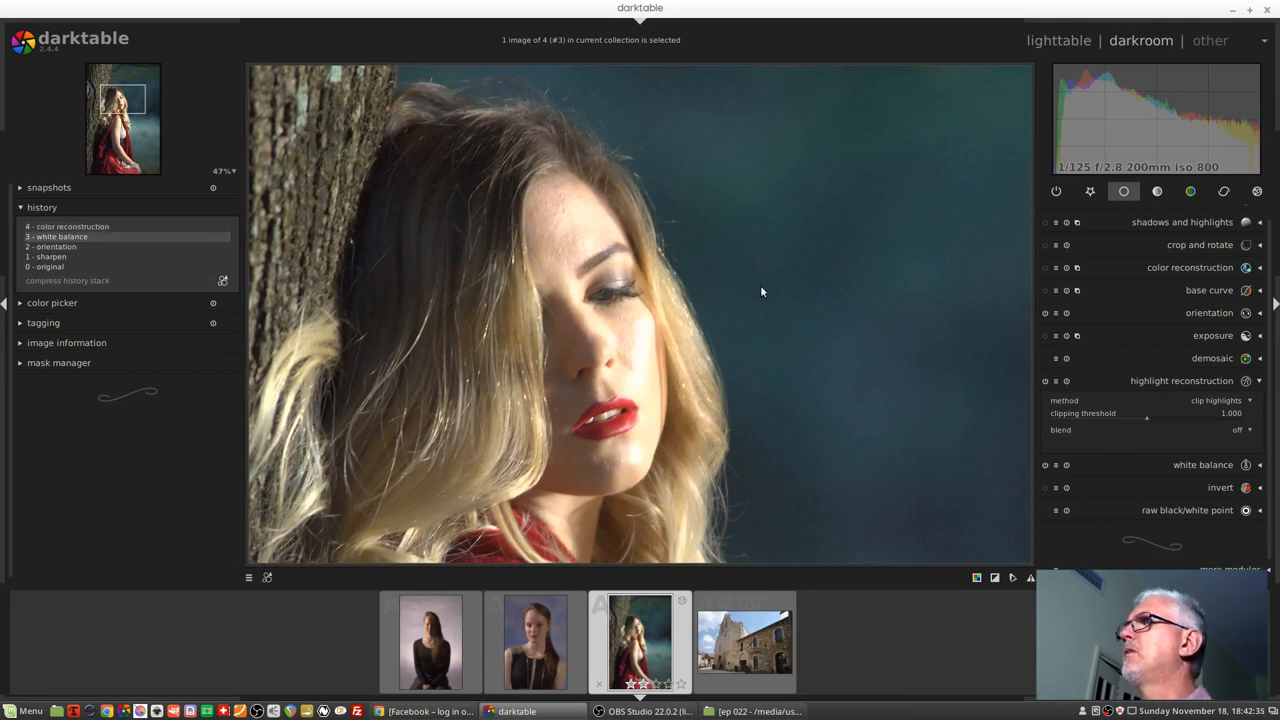
mouse_move(1212, 400)
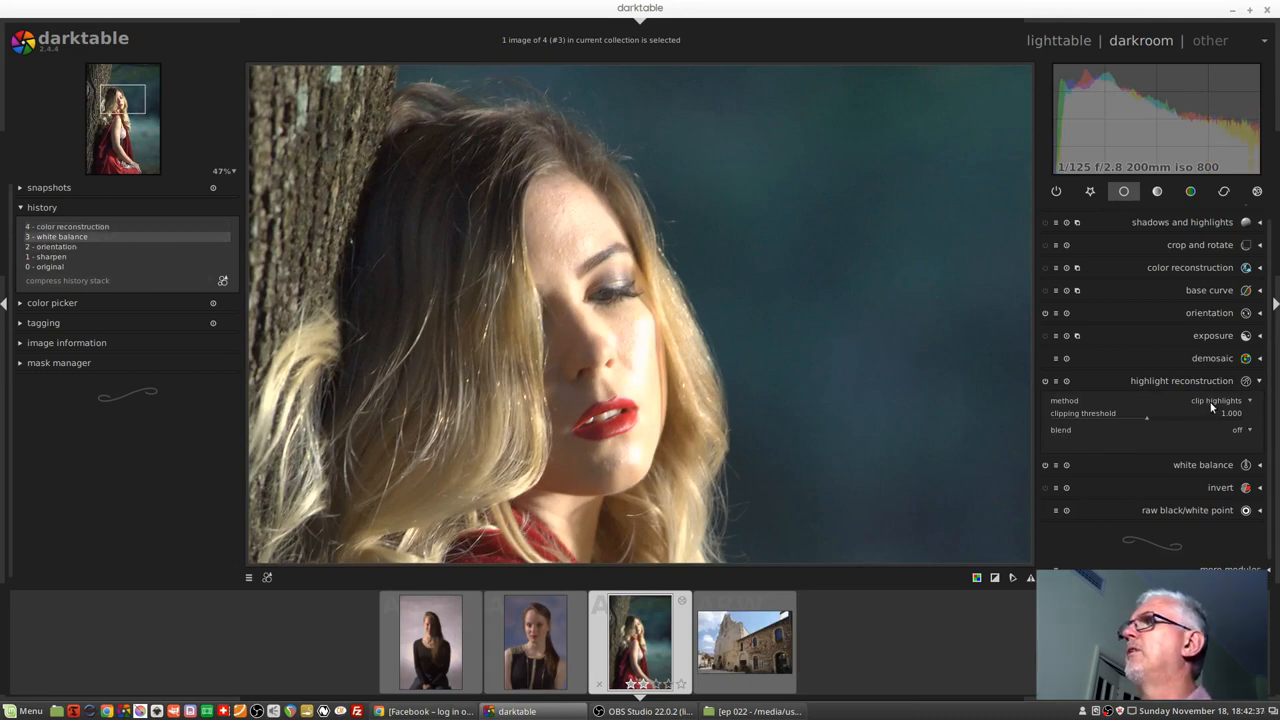
left_click(1220, 400)
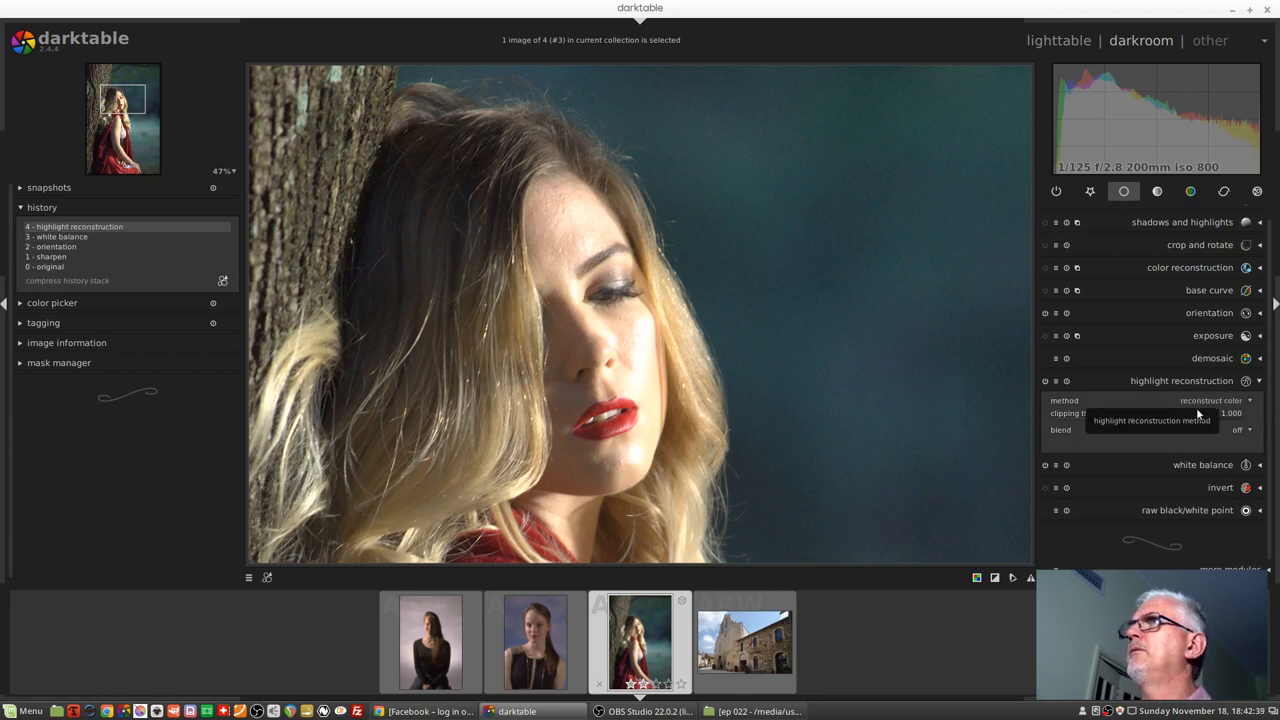
left_click(1212, 400)
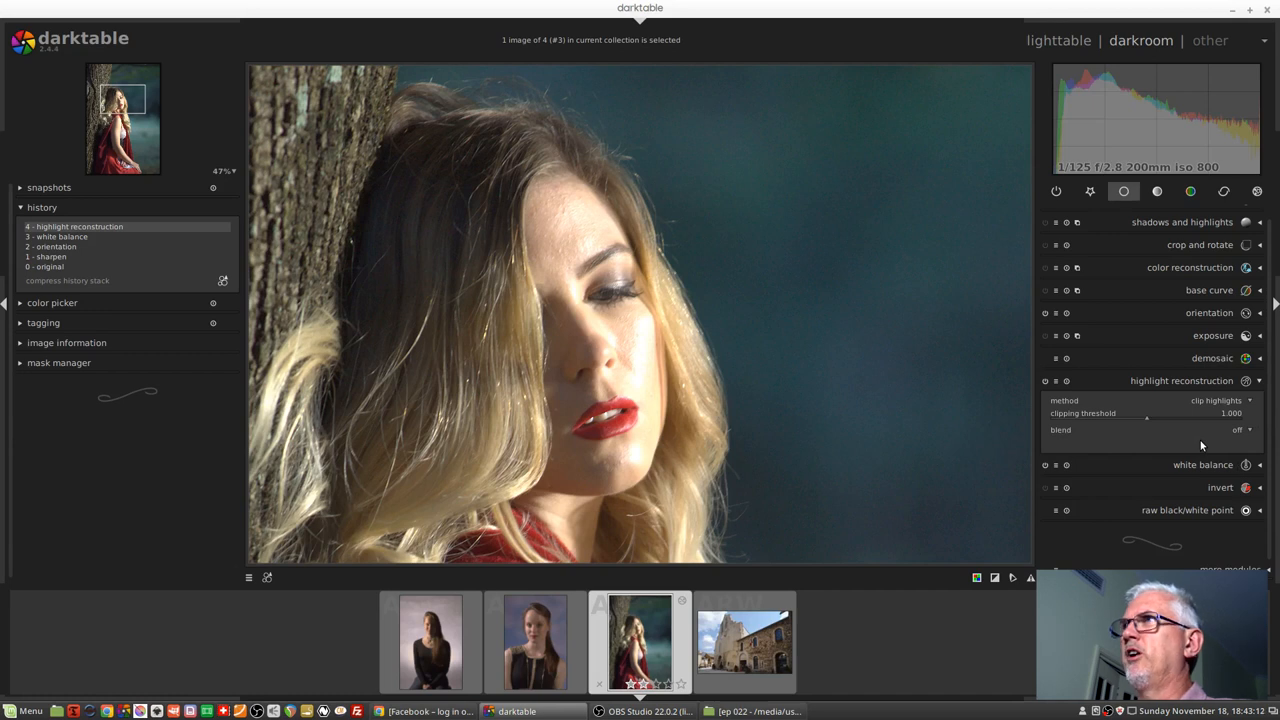
mouse_move(1180, 446)
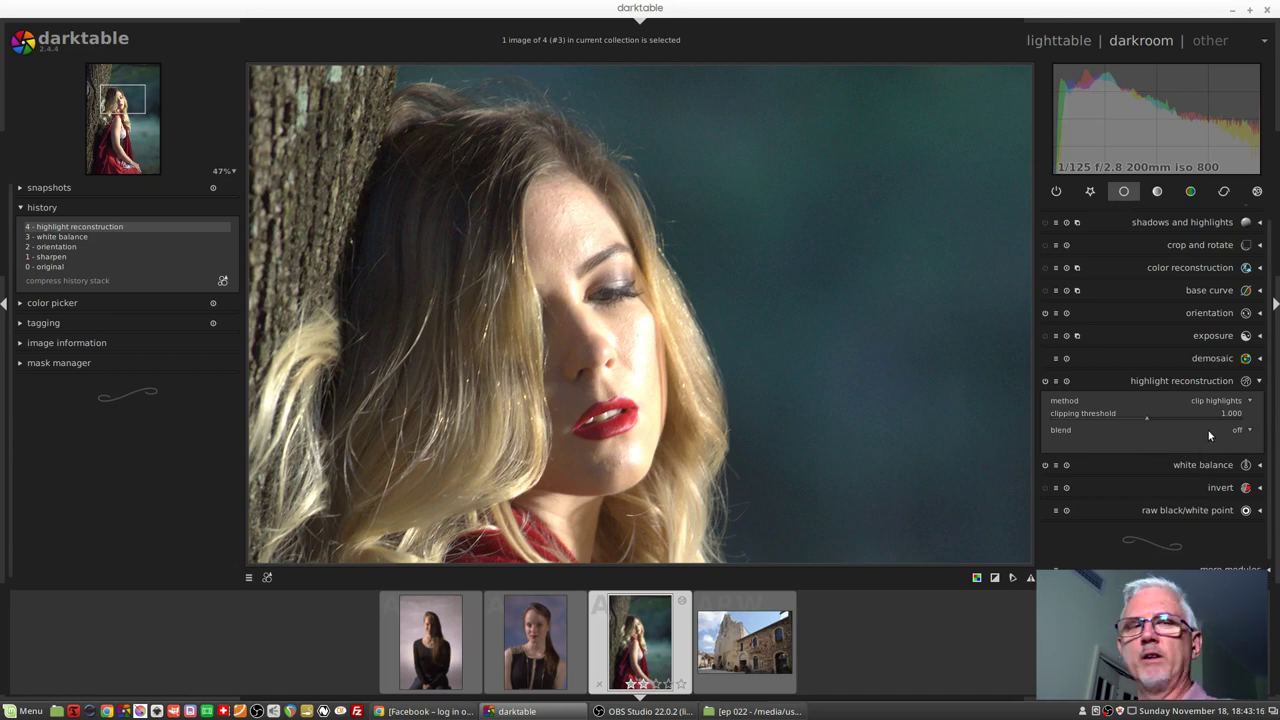
mouse_move(1208, 432)
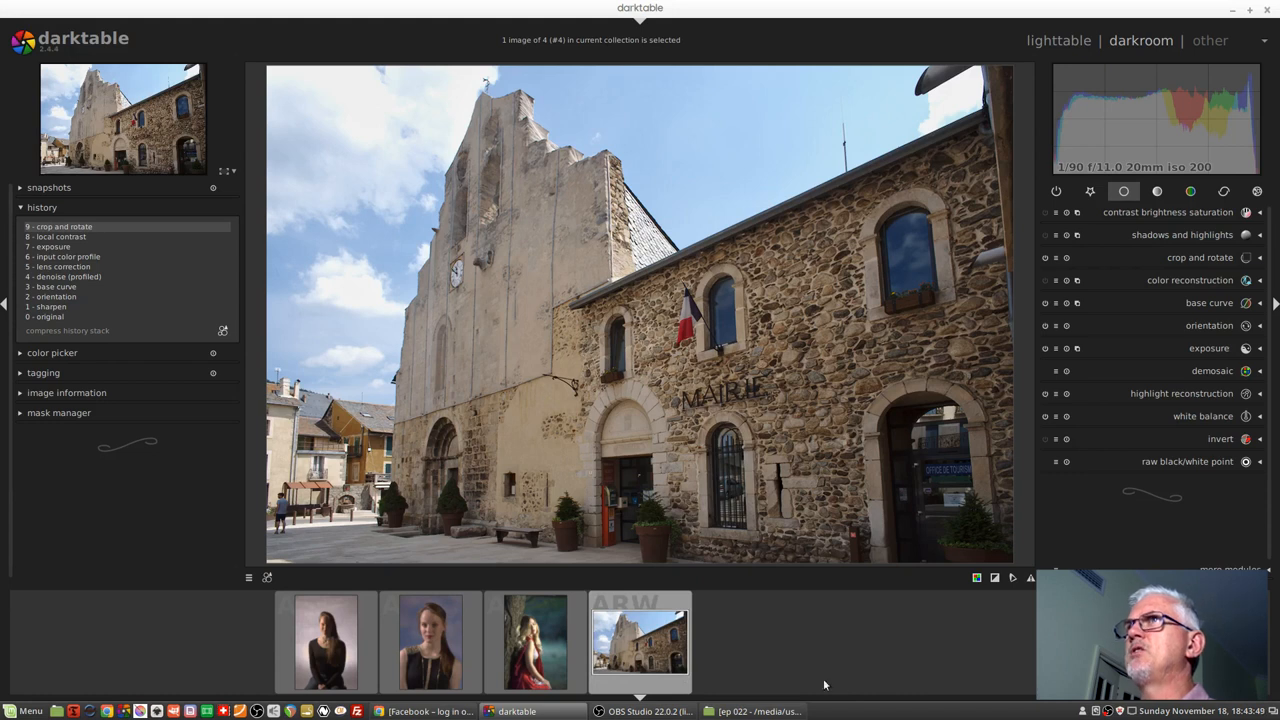
mouse_move(900, 654)
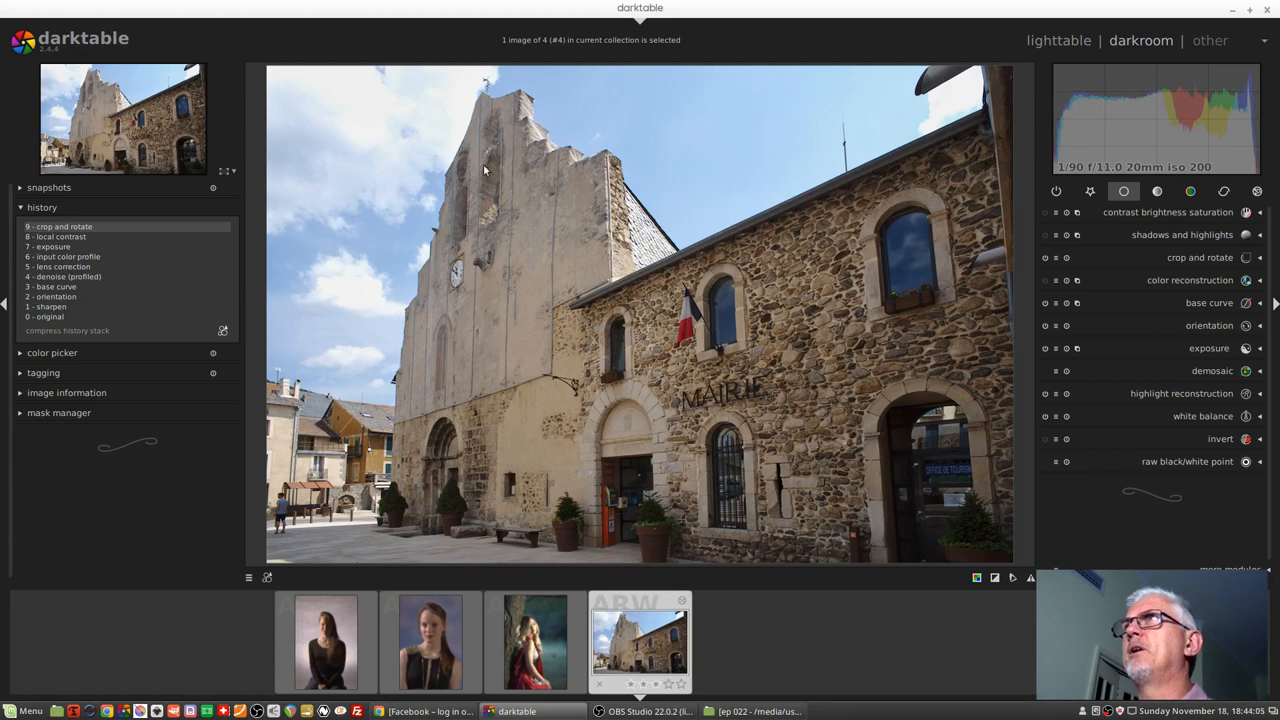
mouse_move(348, 112)
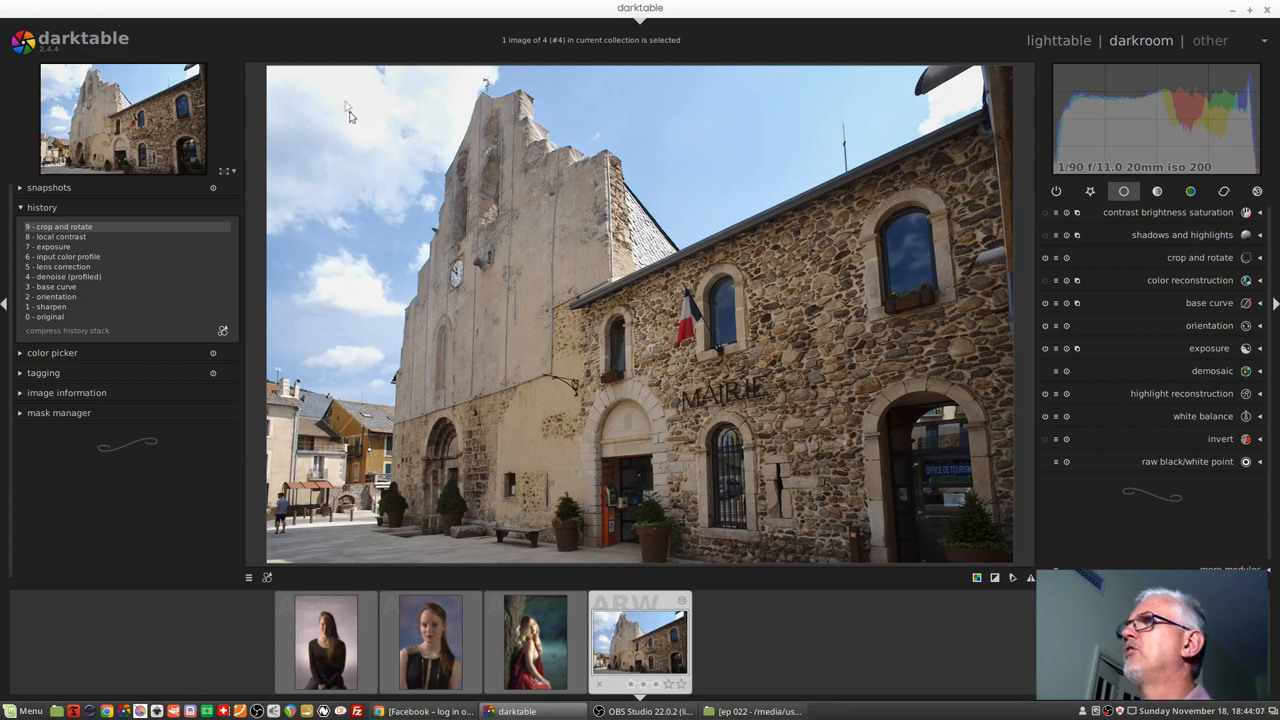
Expand the highlight reconstruction module on the town hall photo, left on clip highlights at threshold 1.0.
left_click(1184, 392)
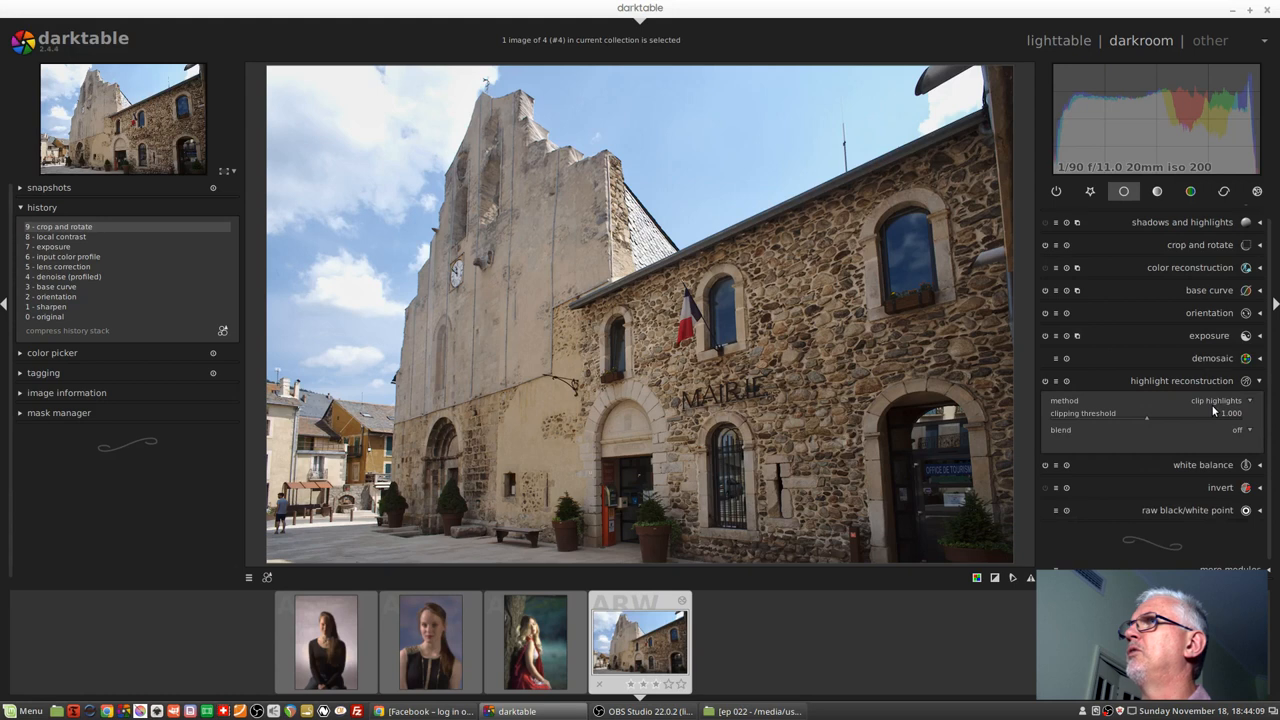
mouse_move(1178, 428)
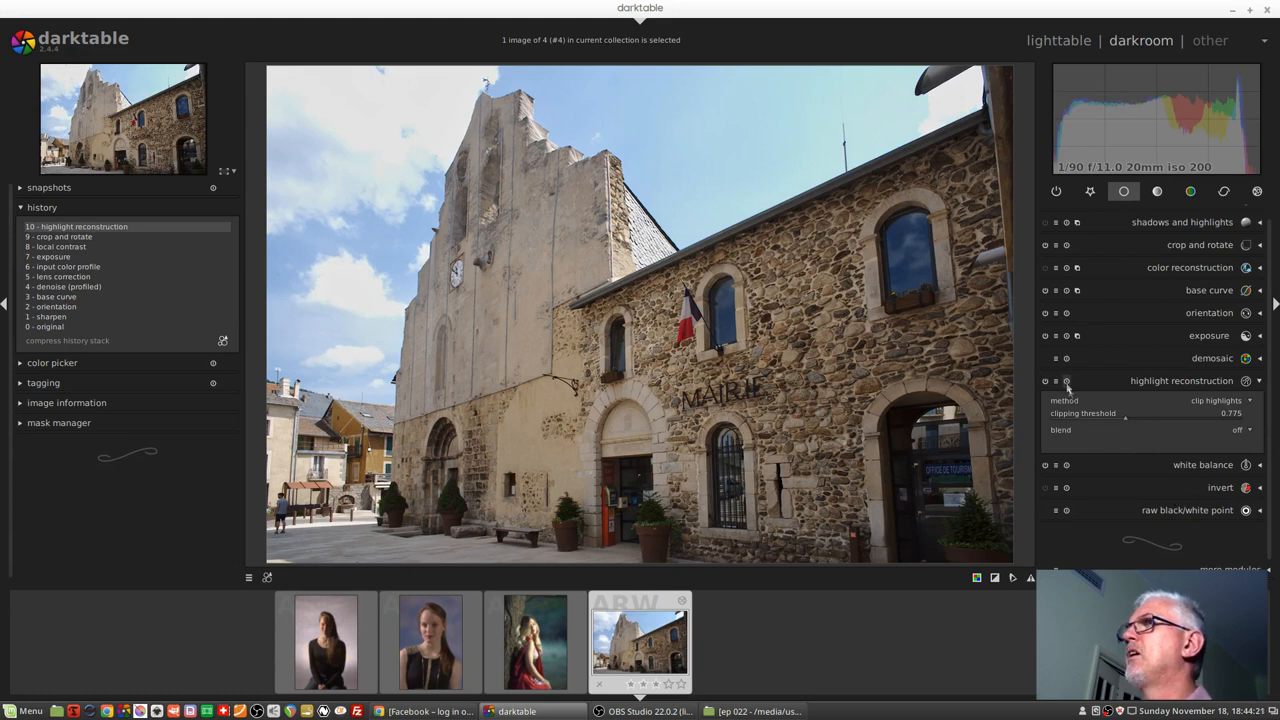
Try reconstruct in LCh and clip highlights, then keep reconstruct color with the threshold lowered to about 0.95.
left_click(1220, 400)
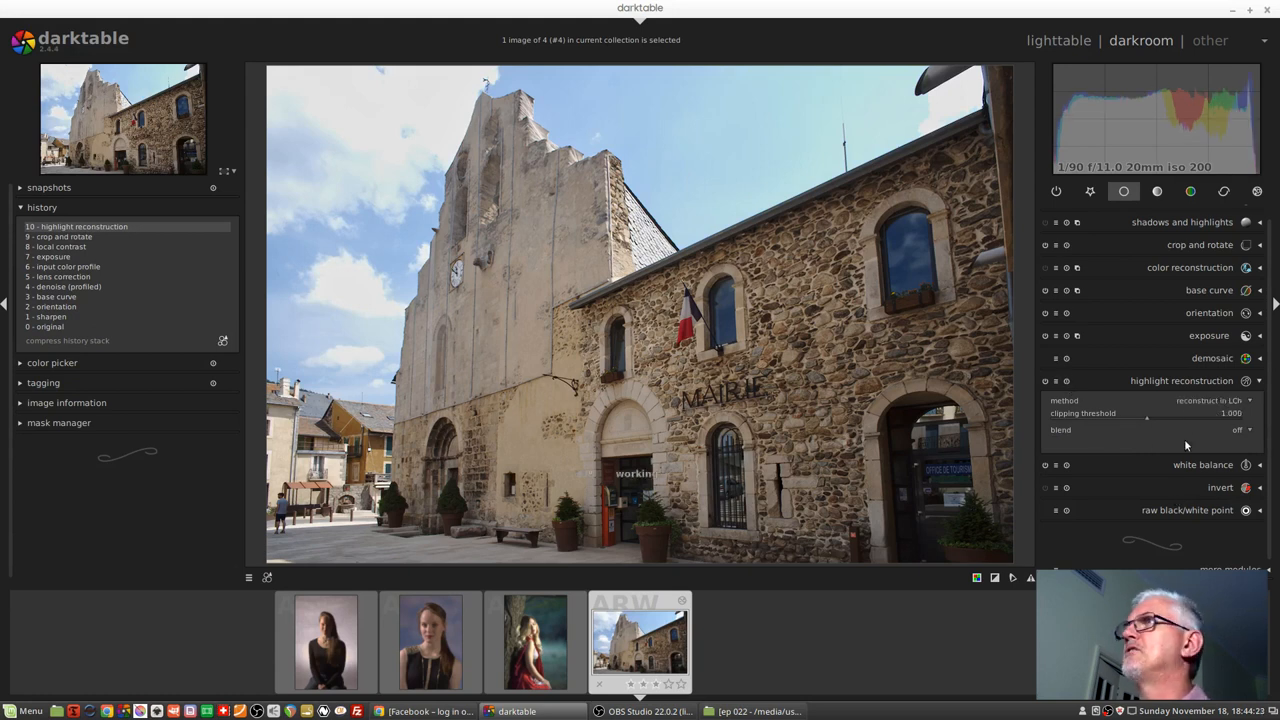
left_click_drag(1146, 412, 1120, 412)
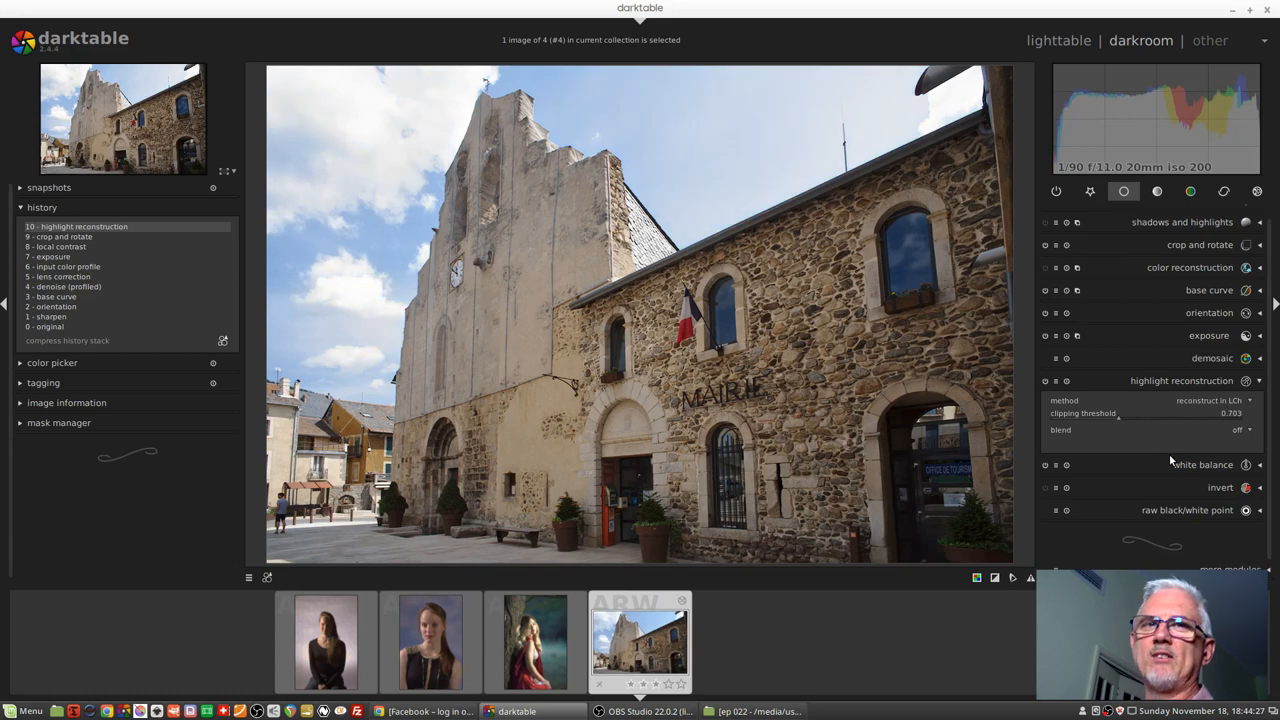
mouse_move(1104, 436)
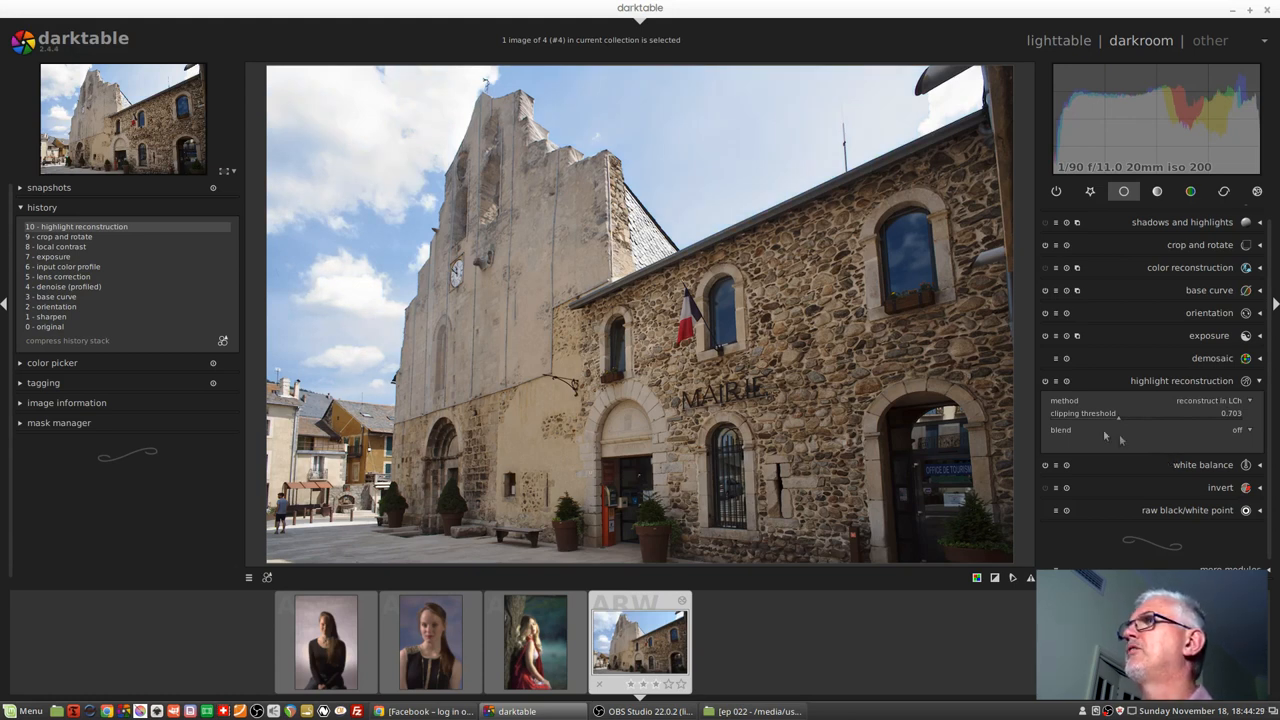
left_click(1204, 400)
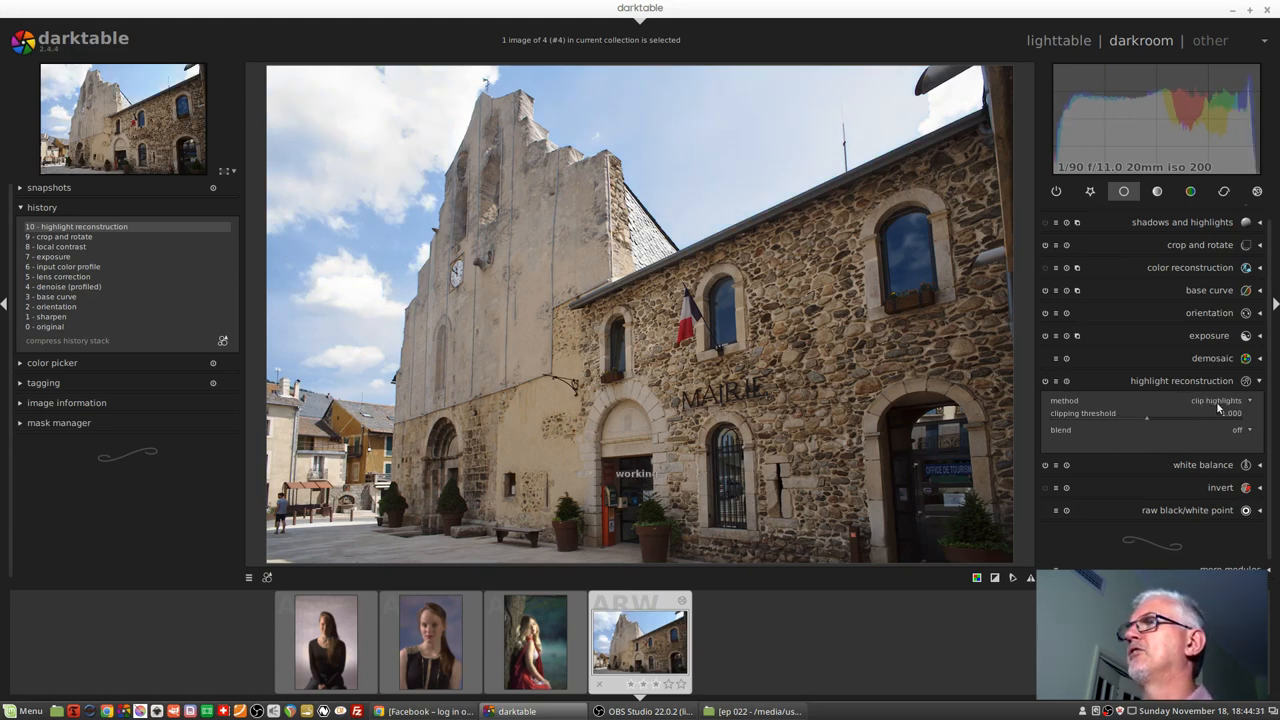
left_click(1212, 400)
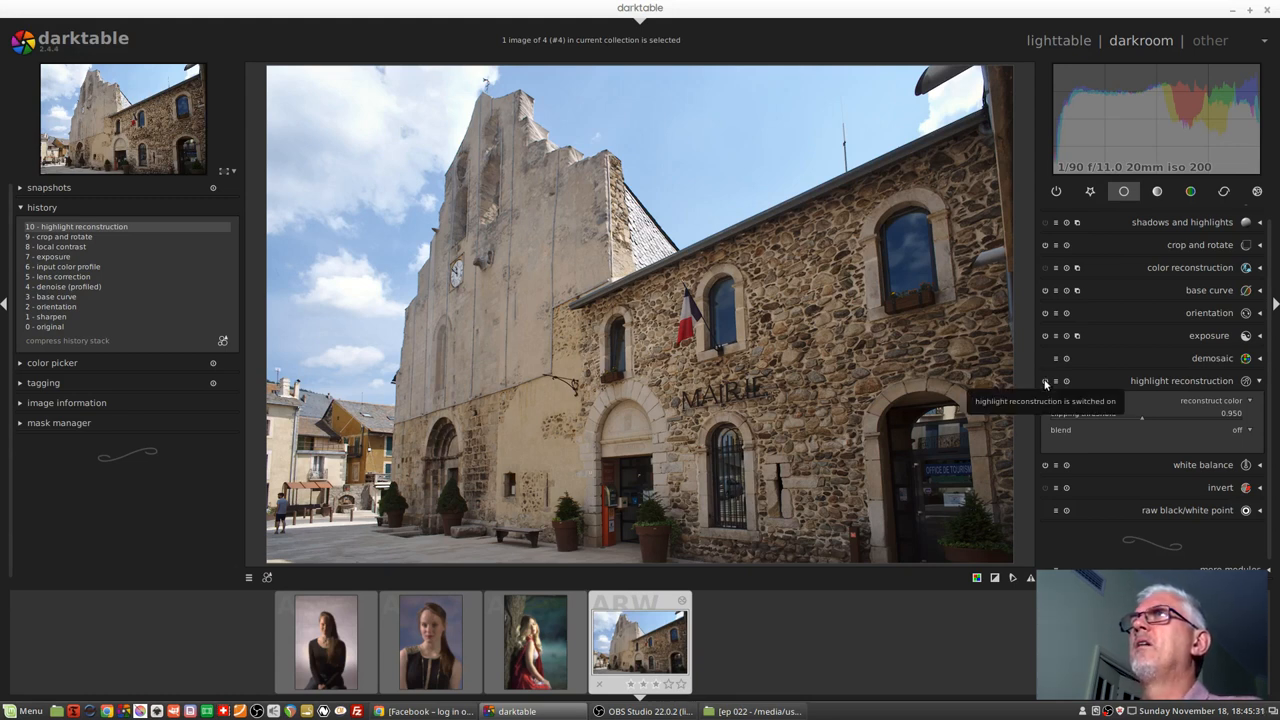
left_click(1044, 380)
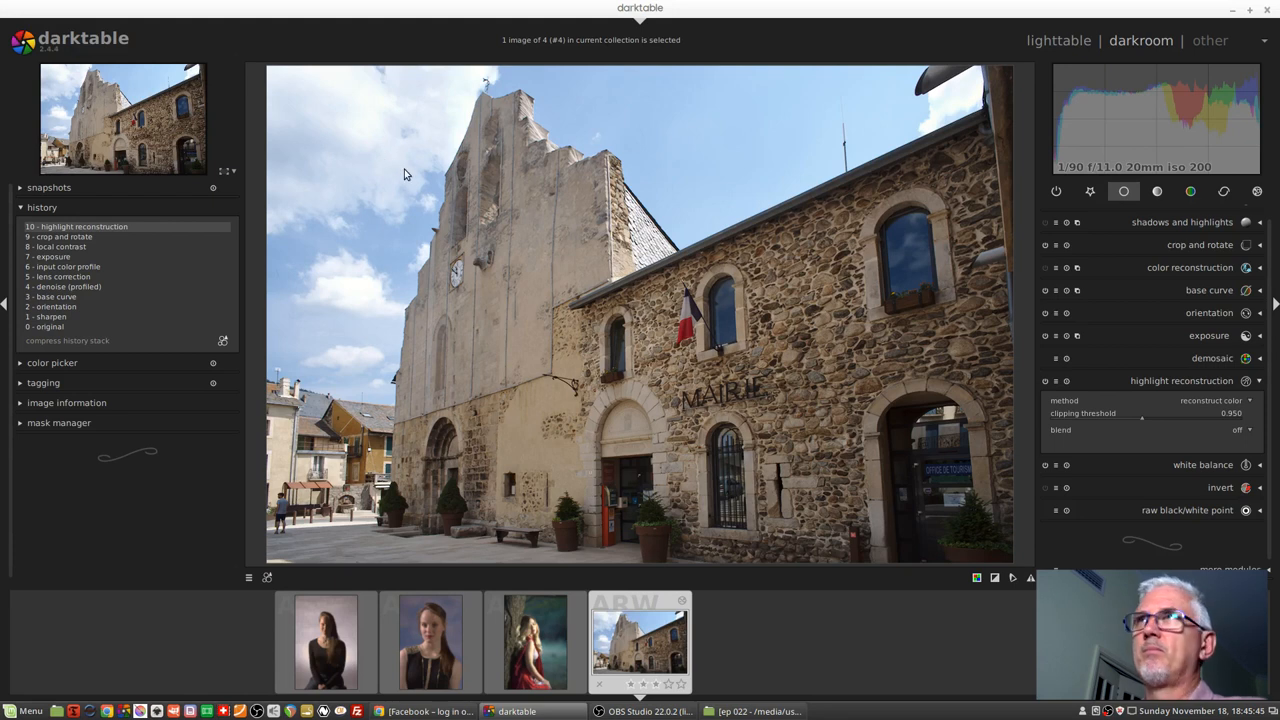
mouse_move(404, 140)
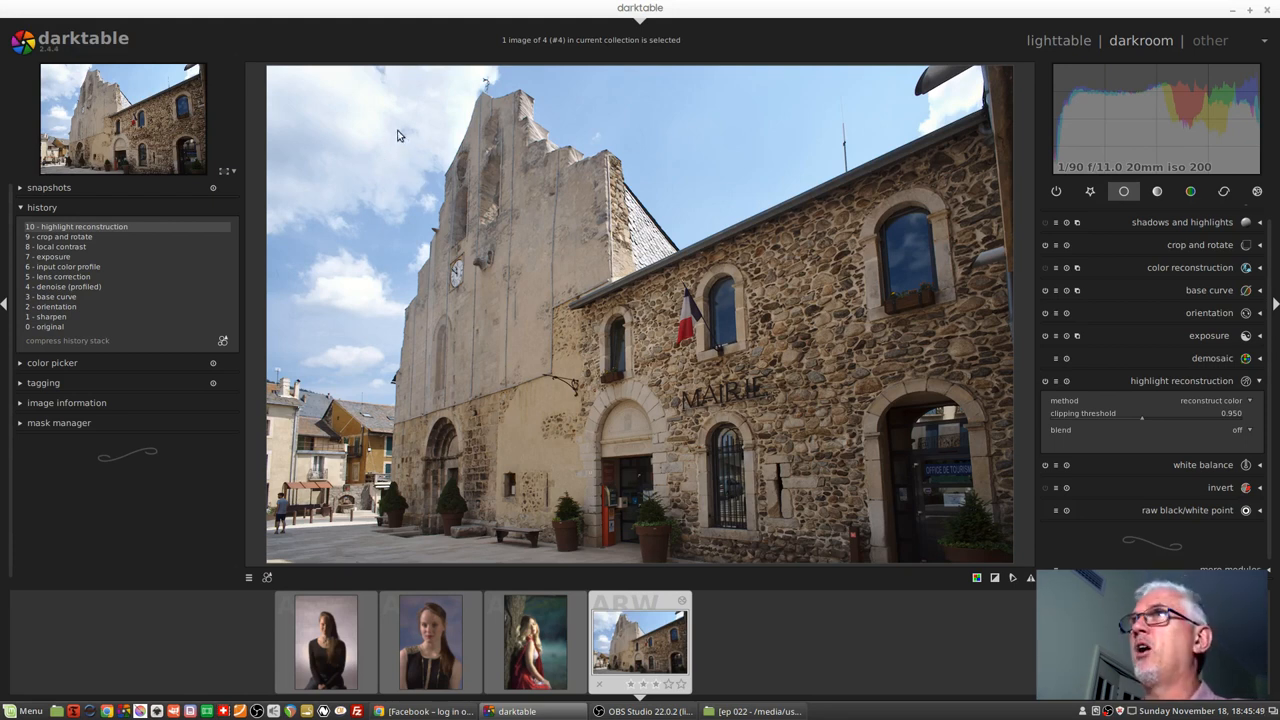
mouse_move(382, 156)
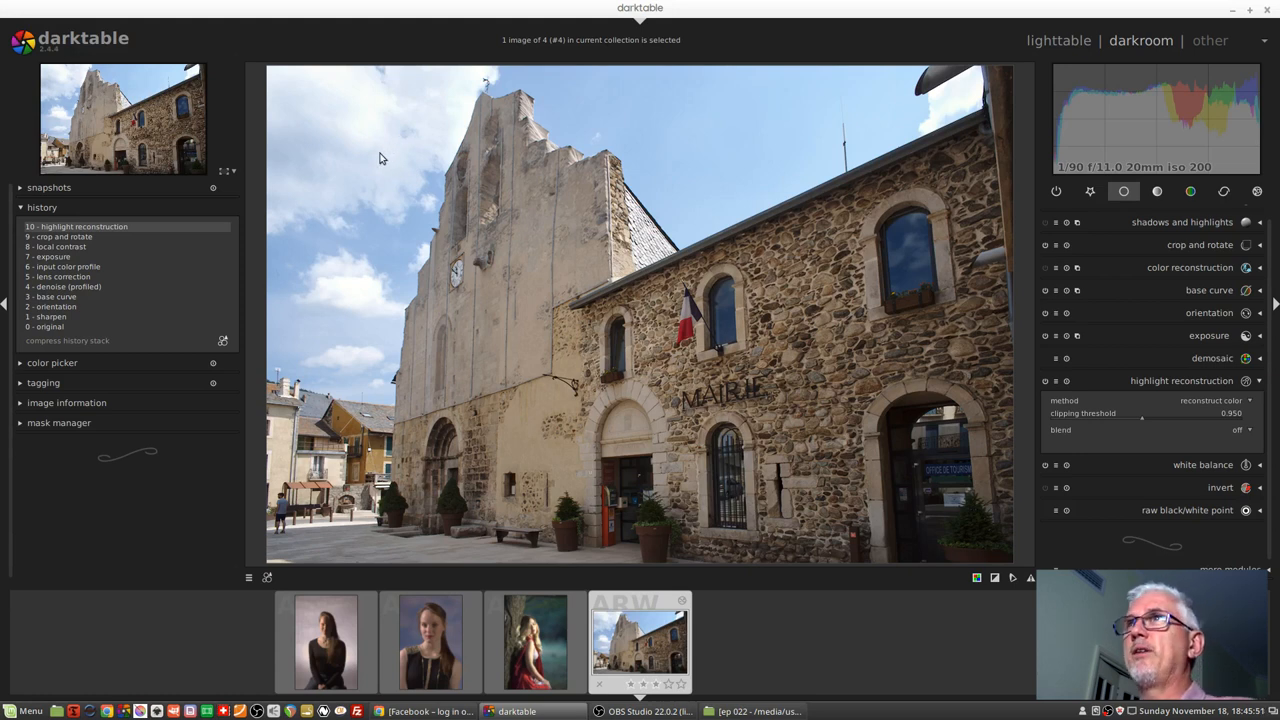
mouse_move(376, 134)
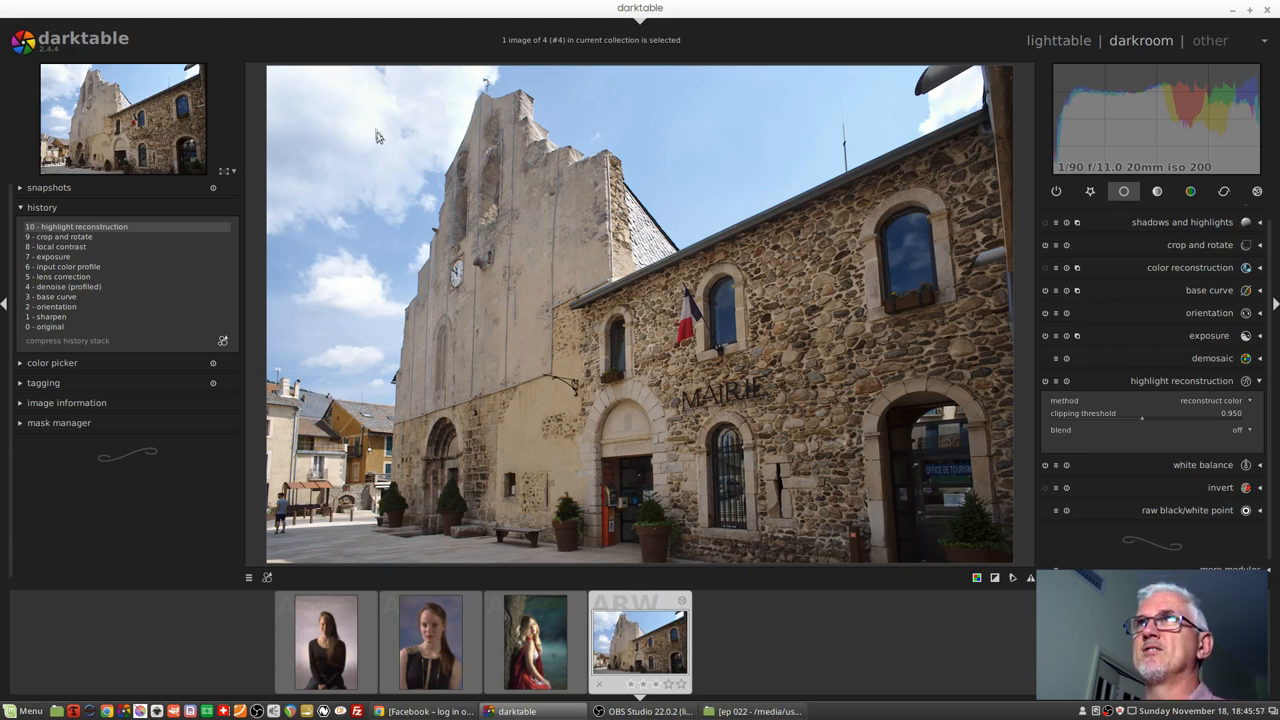
mouse_move(396, 160)
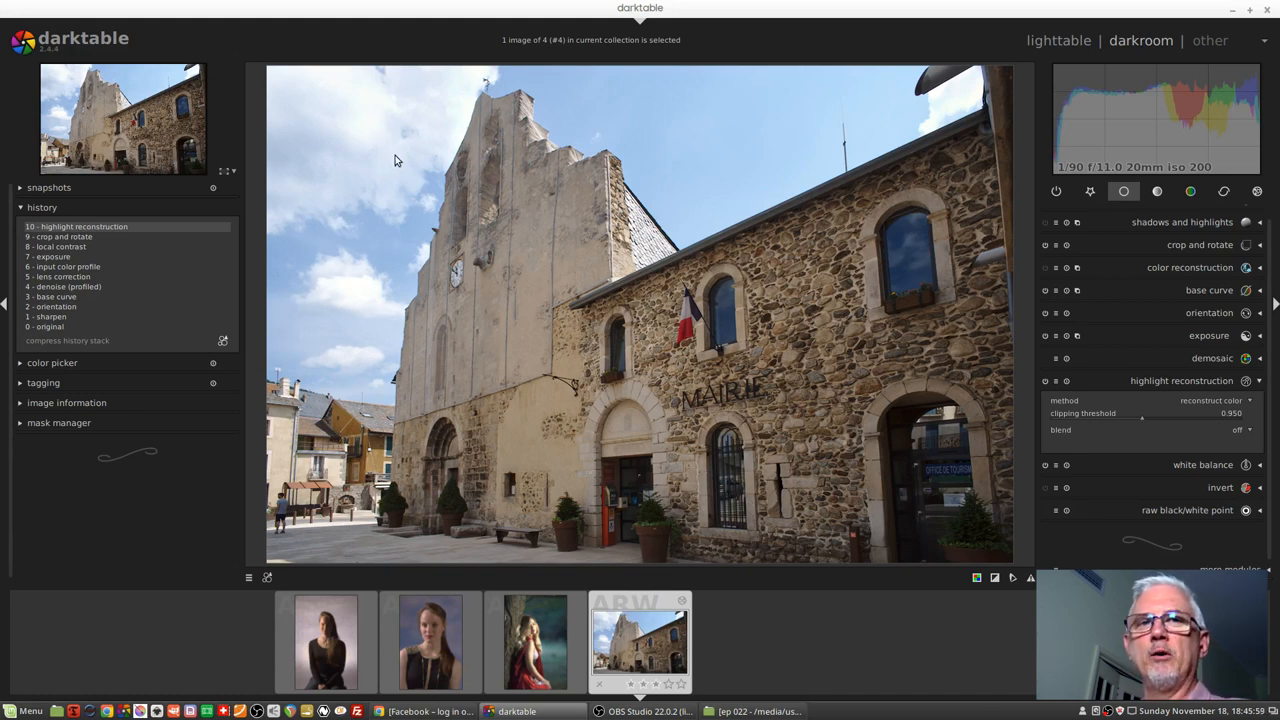
mouse_move(414, 156)
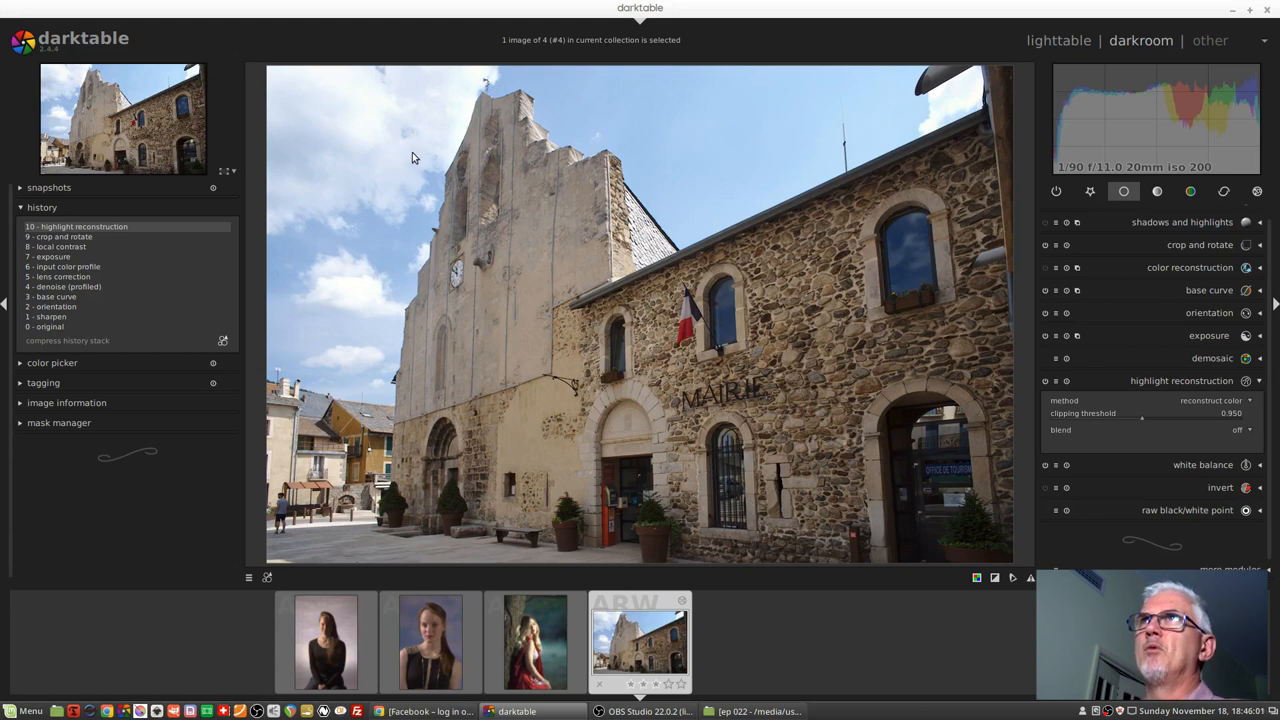
mouse_move(400, 132)
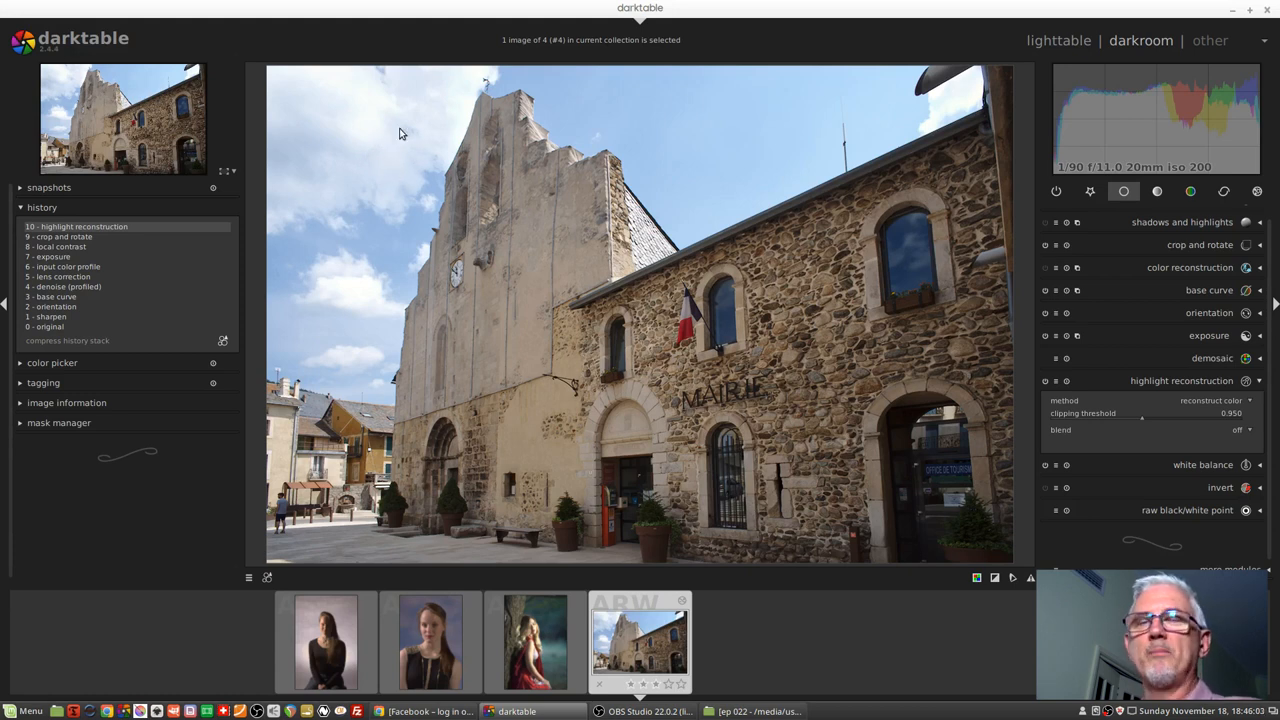